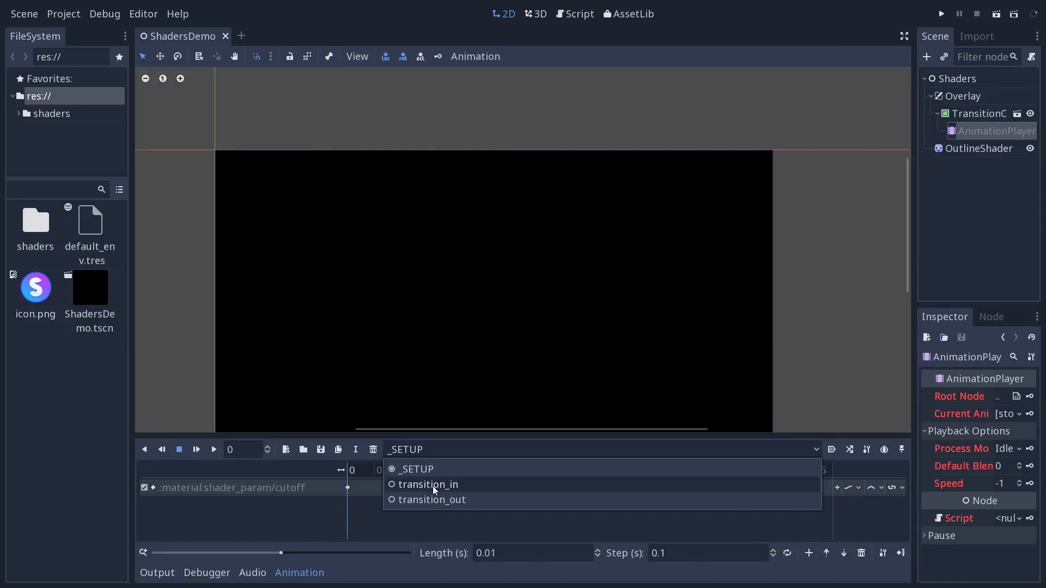
Preview the transition_in animation with the shards mask and tweak the icon's outline width.
click(428, 484)
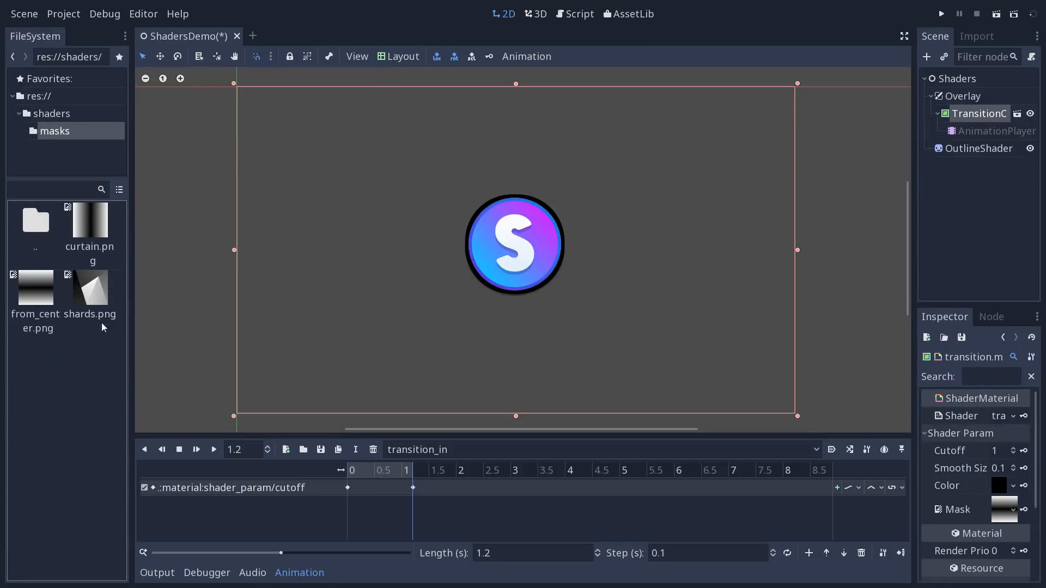
click(90, 288)
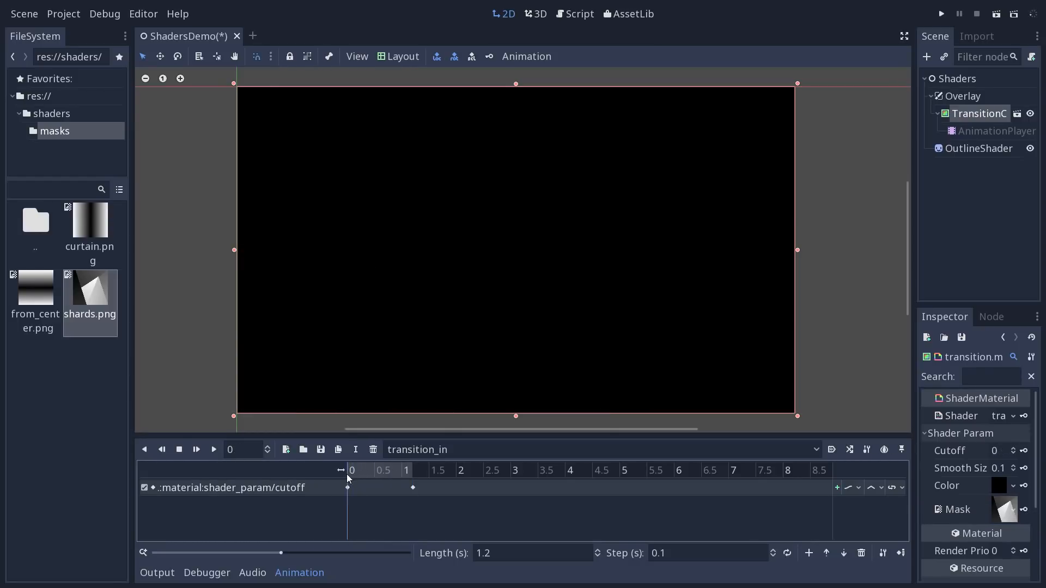
click(361, 471)
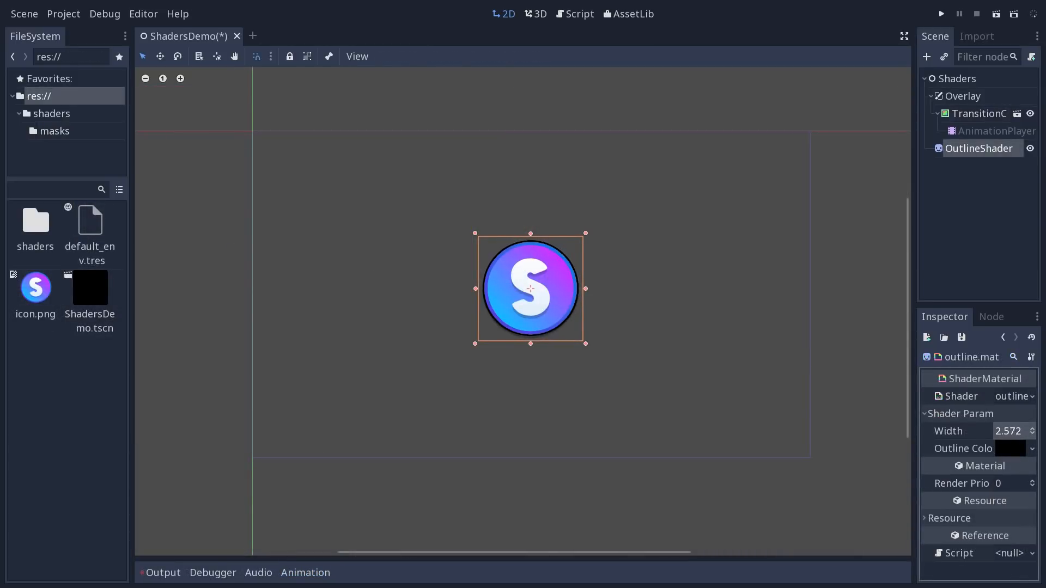
drag(1010, 432, 1028, 432)
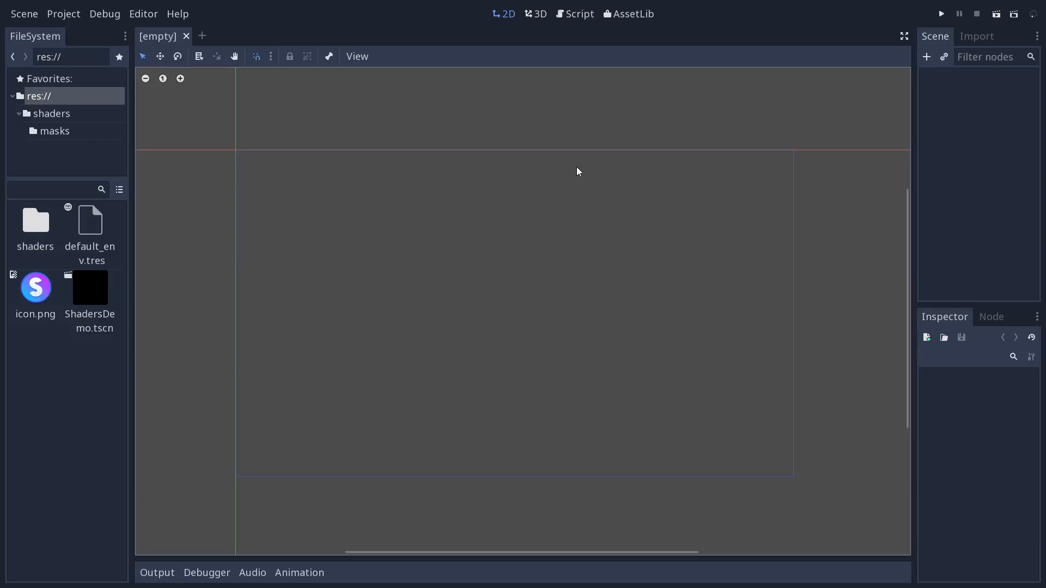
Create a ColorRect root node filling the full rect and colour it black.
click(927, 56)
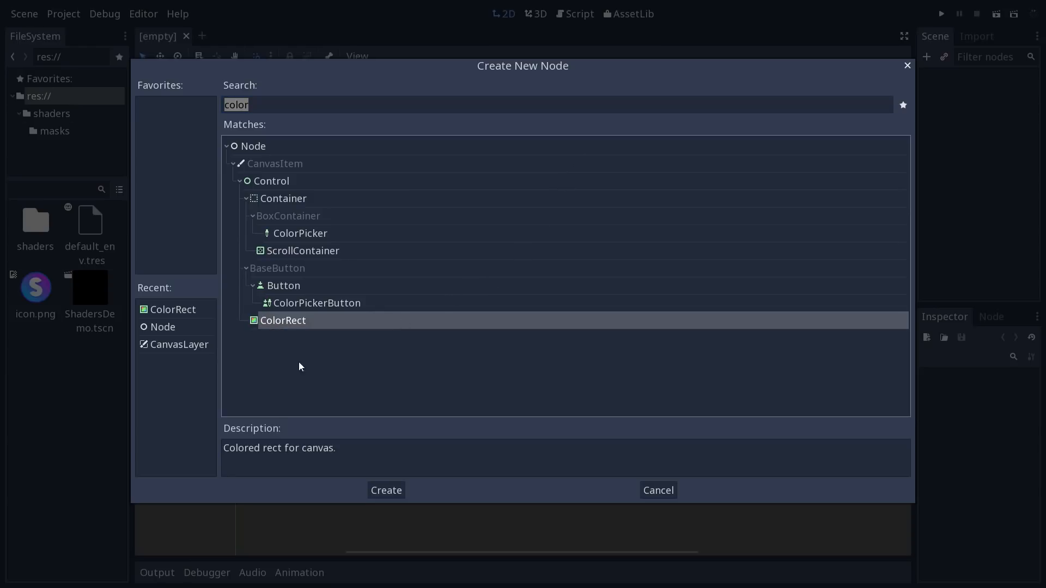
click(386, 490)
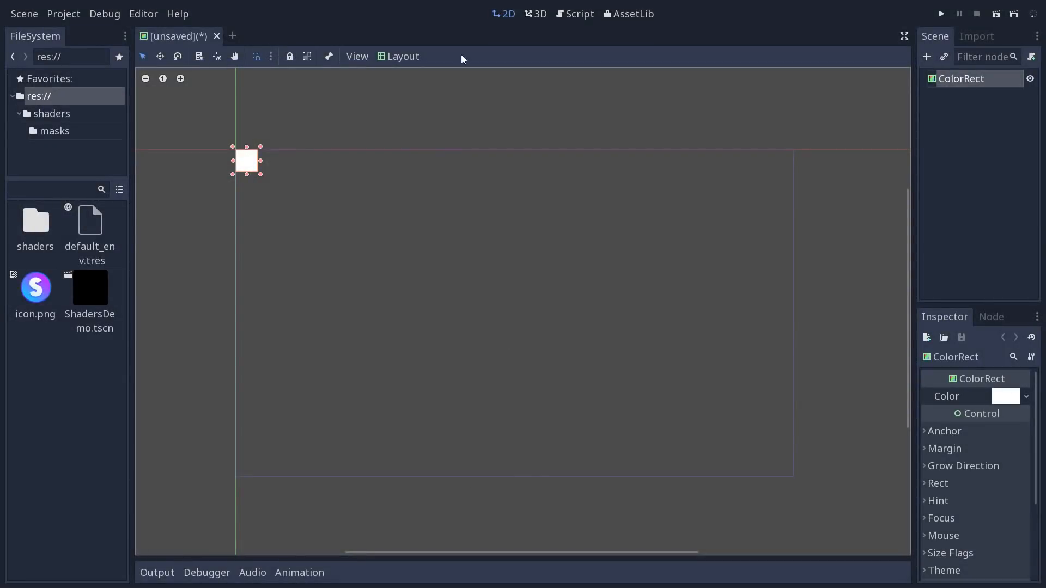
click(402, 55)
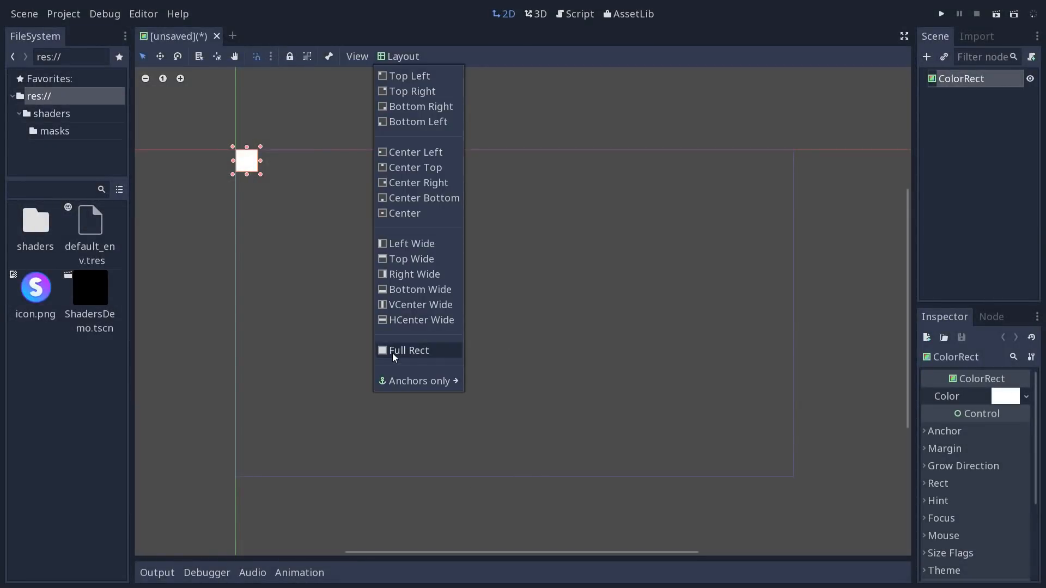
click(408, 350)
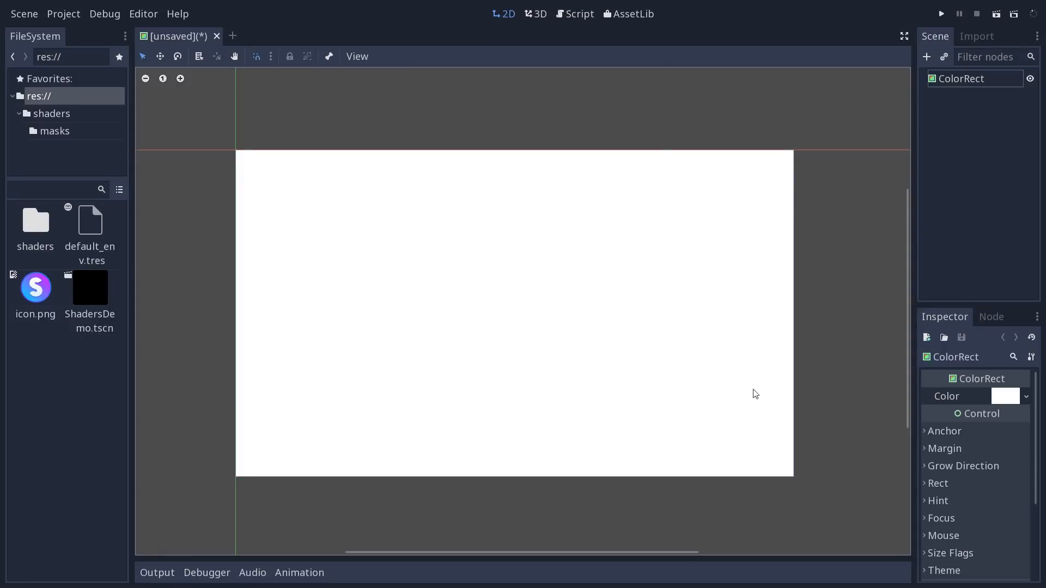
click(1005, 395)
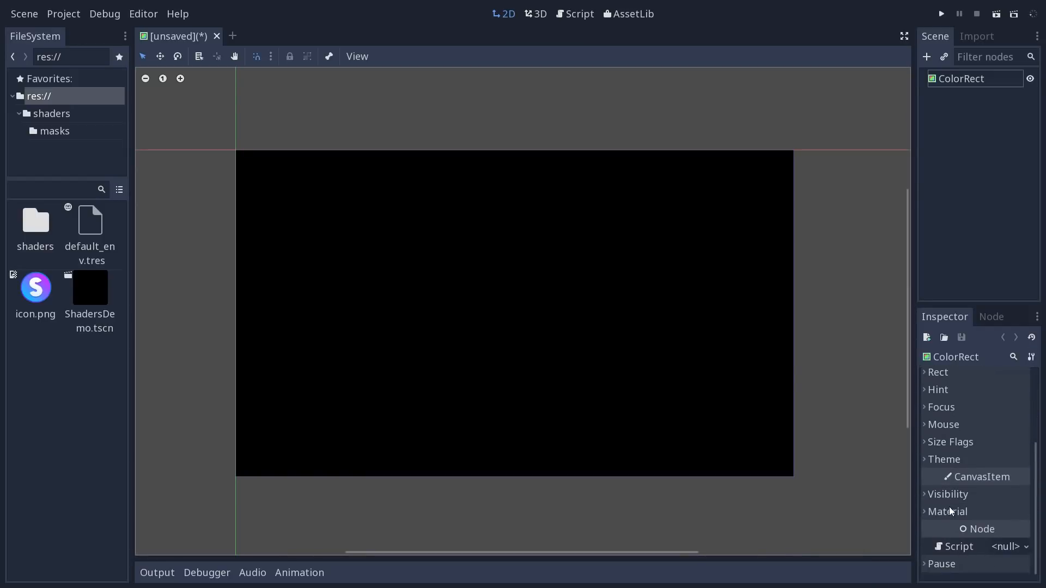
Assign a new ShaderMaterial with a new Shader to the ColorRect's material.
click(947, 511)
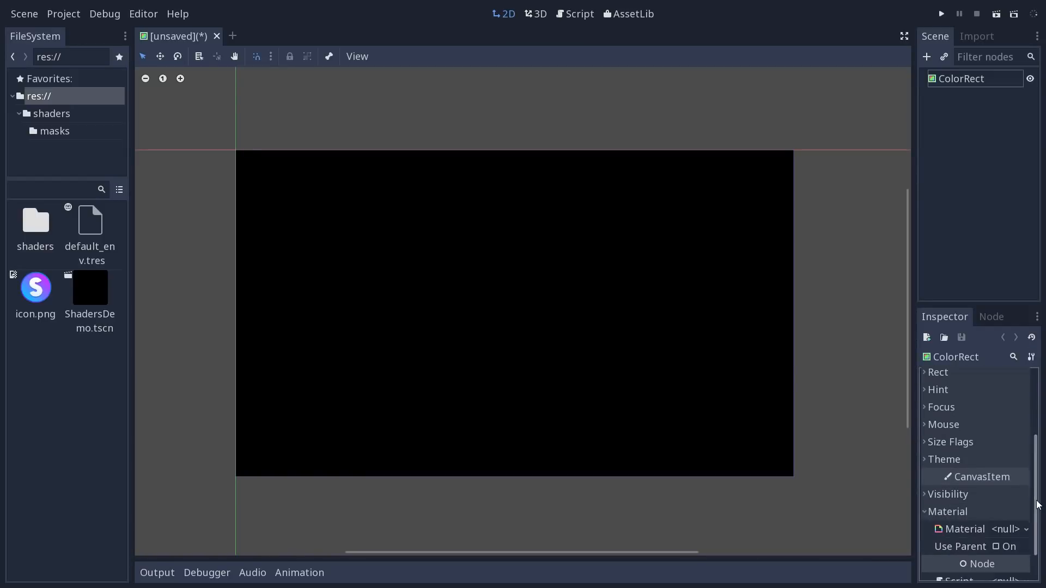
click(1007, 495)
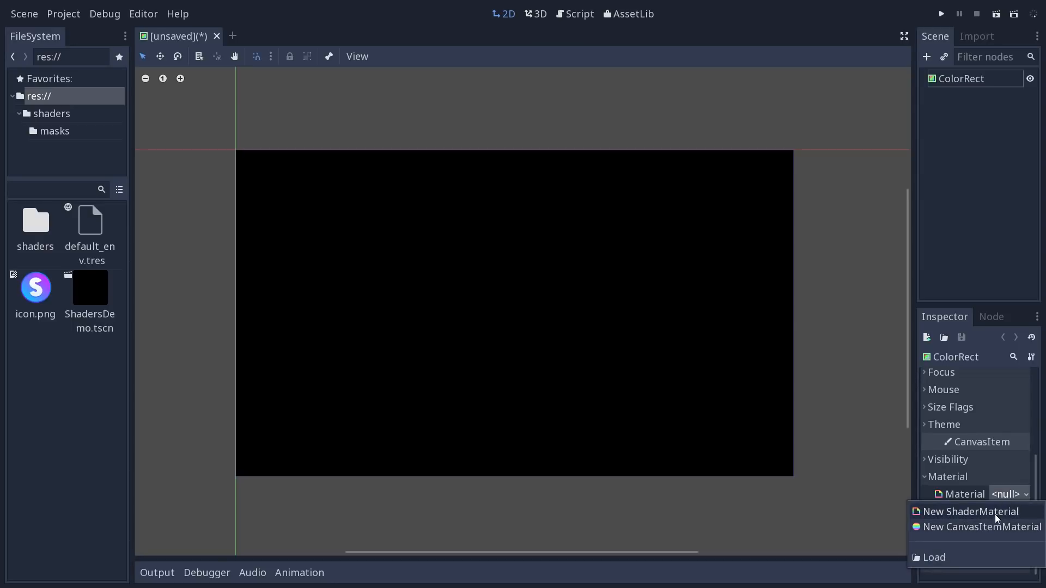
click(970, 512)
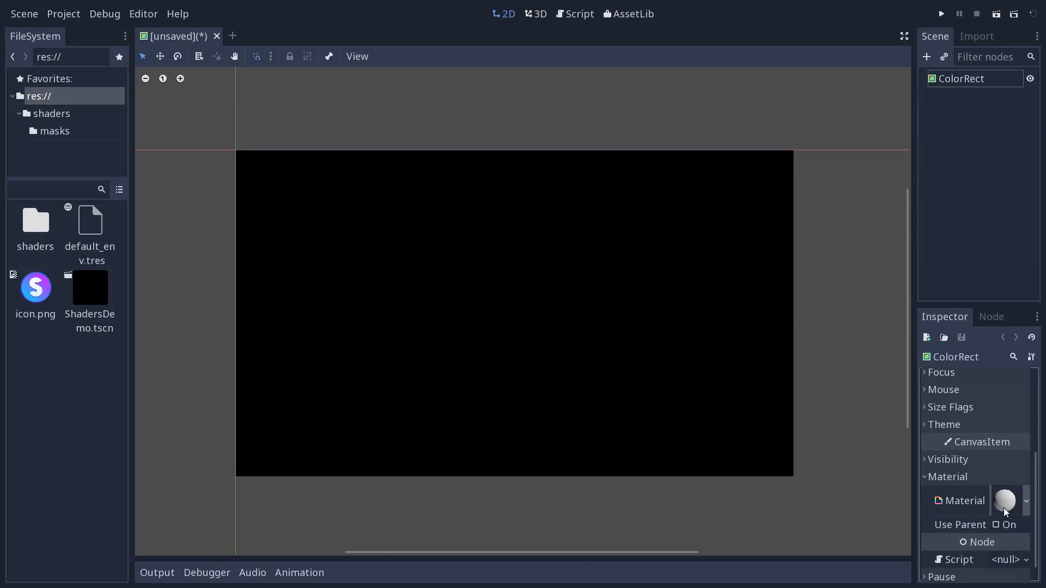
click(1005, 500)
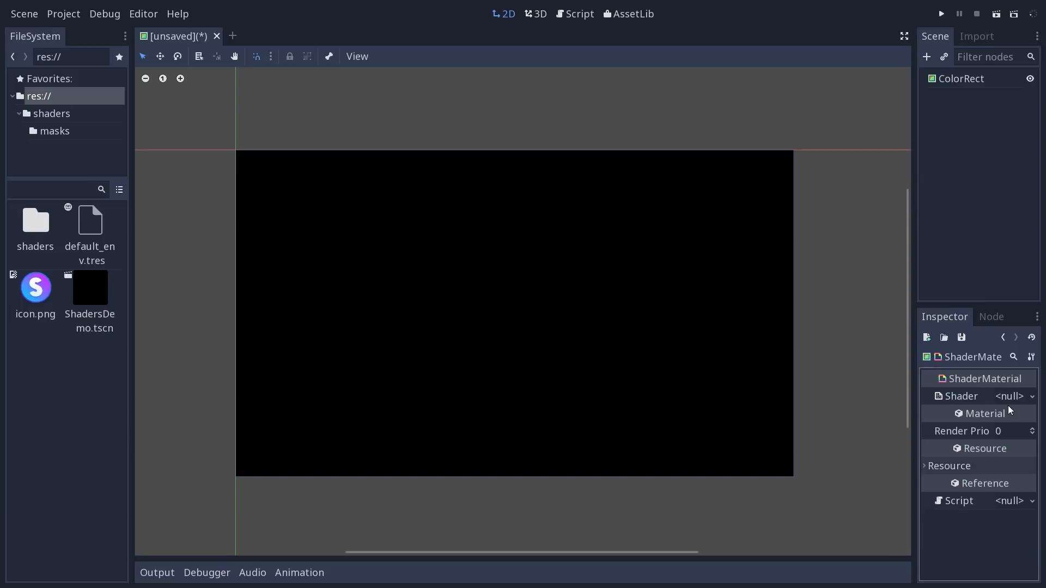
click(1015, 396)
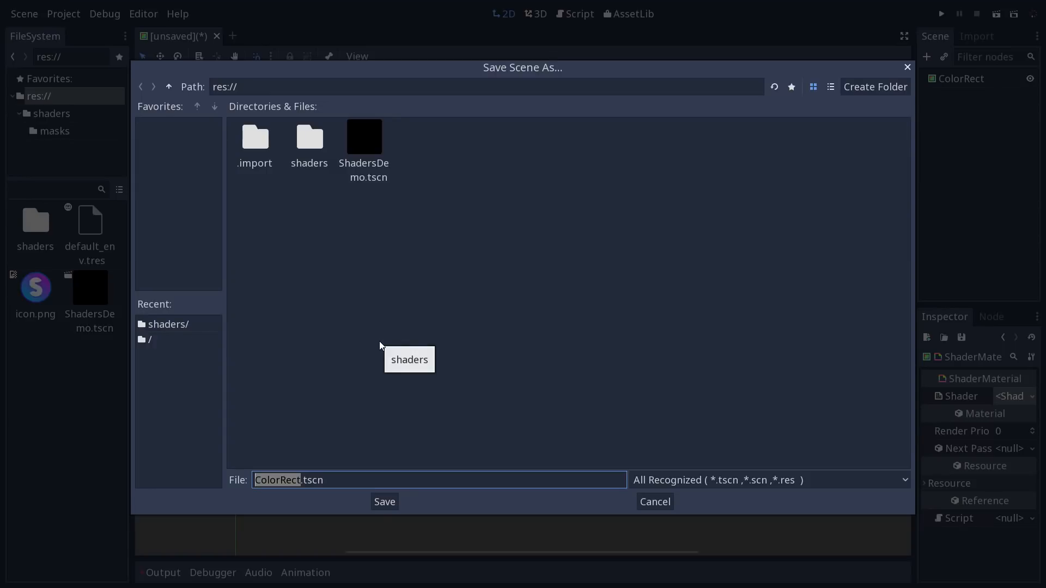
Save the scene as ColorRect.tscn and bring the shader up for editing.
click(383, 501)
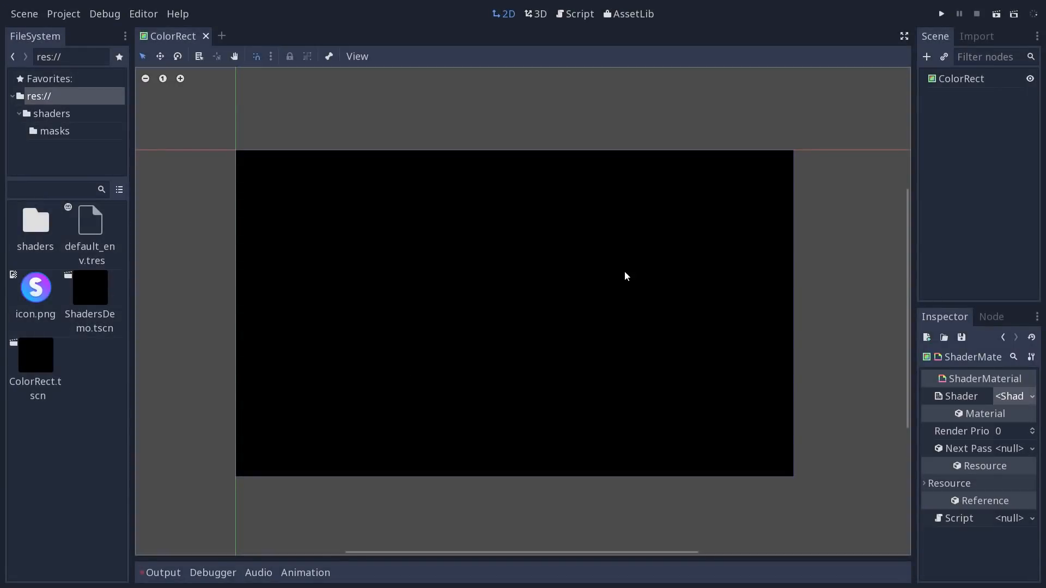
mouse_move(1014, 396)
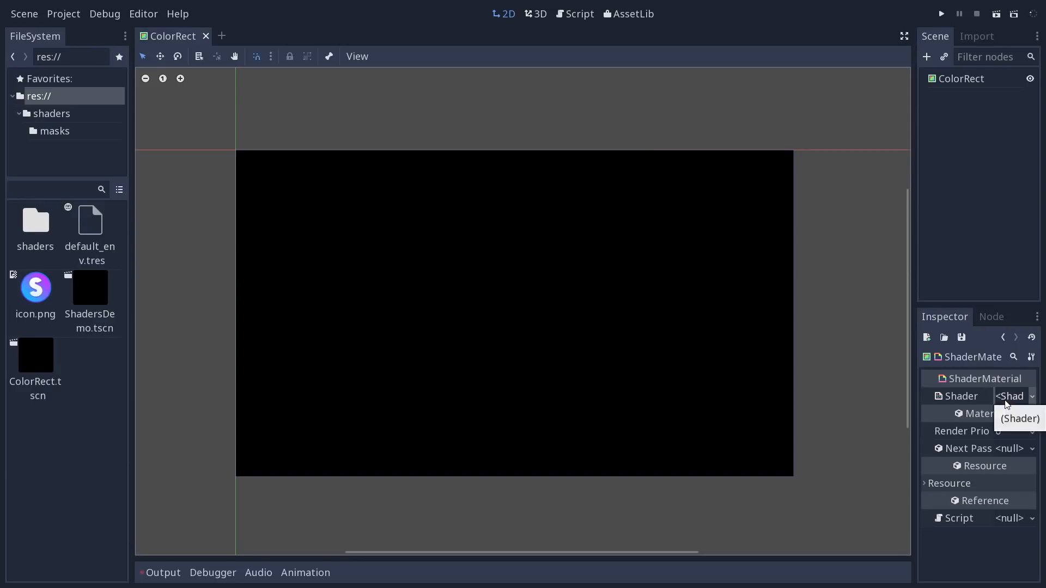
click(1014, 395)
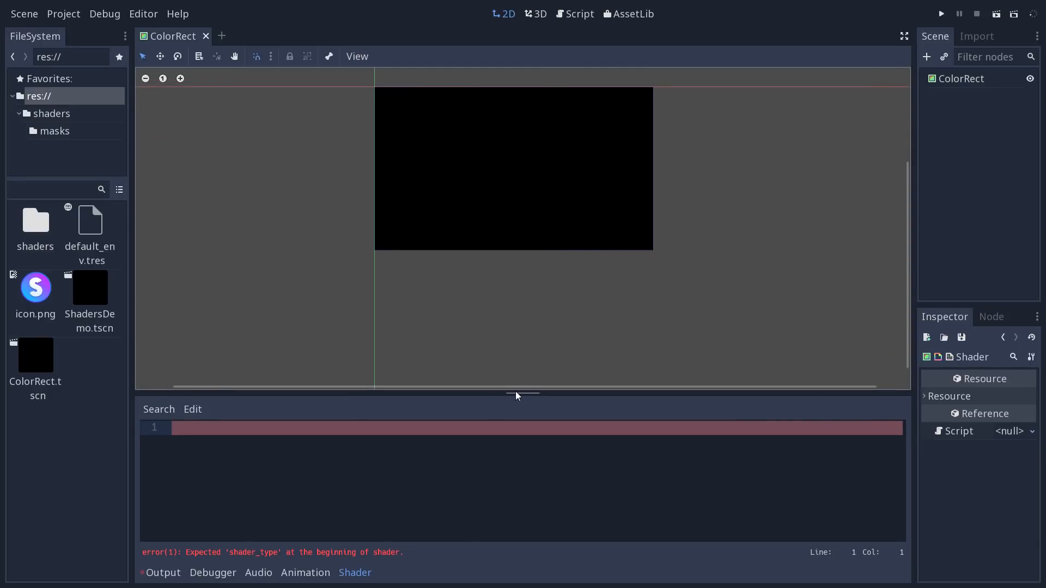
Write 'shader_type canvas_item;' and 'render_mode unshaded;' in an enlarged shader editor.
drag(516, 393, 534, 260)
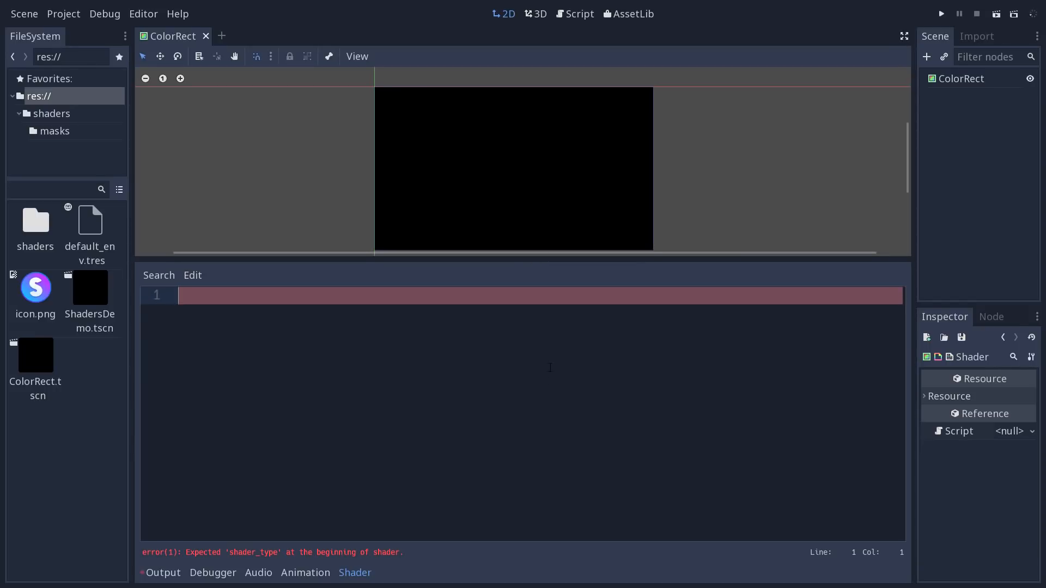
text(shader_t)
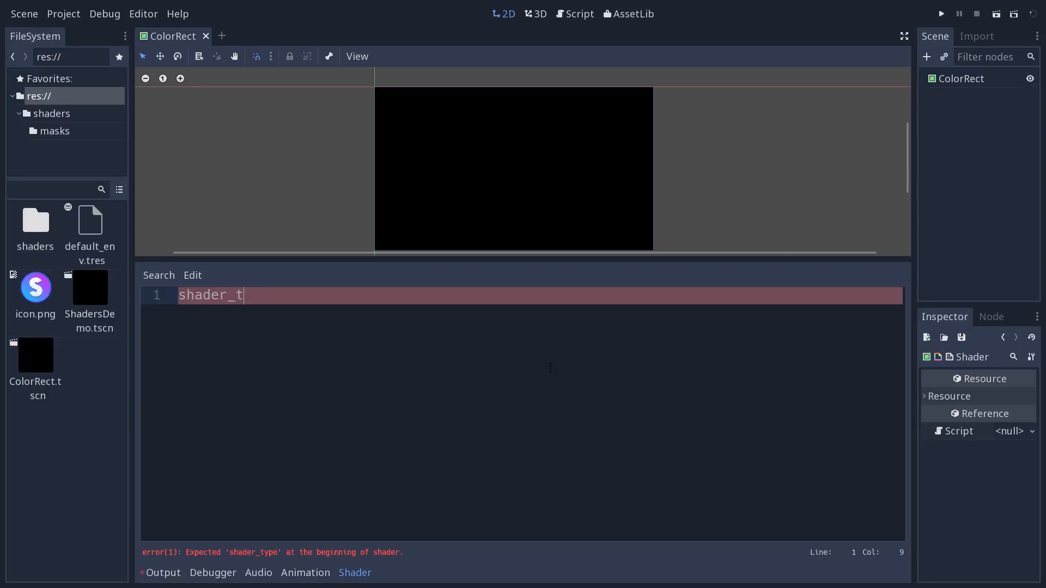
text(ype)
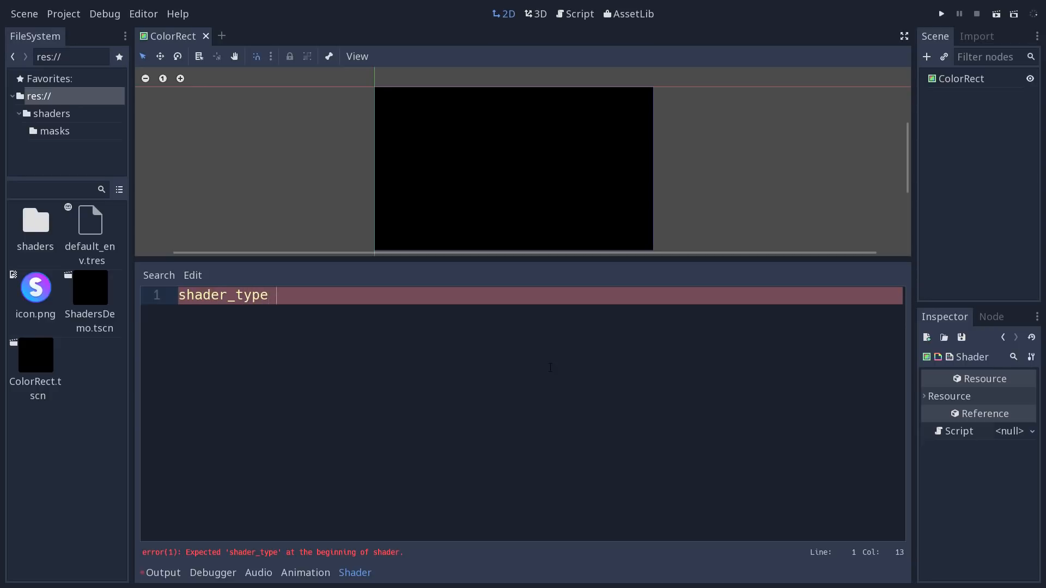
text(canvas)
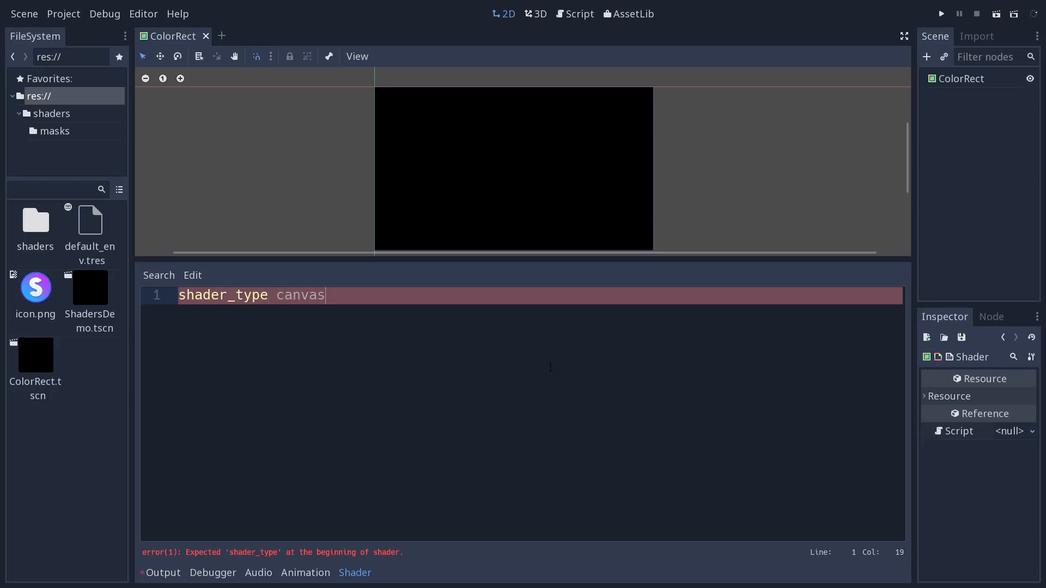
text(_item;)
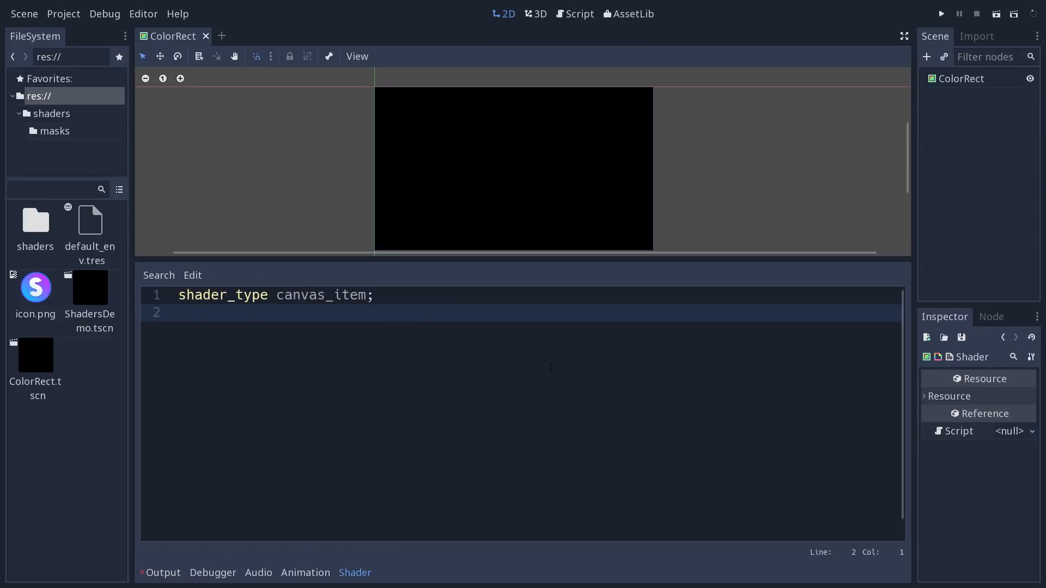
text(render_mod)
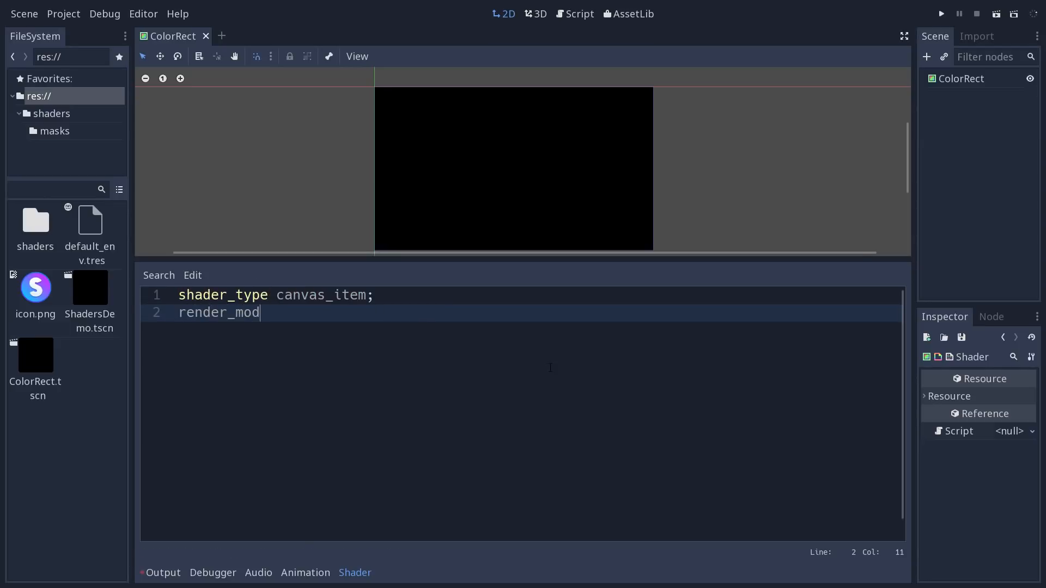
text(e unshaded;)
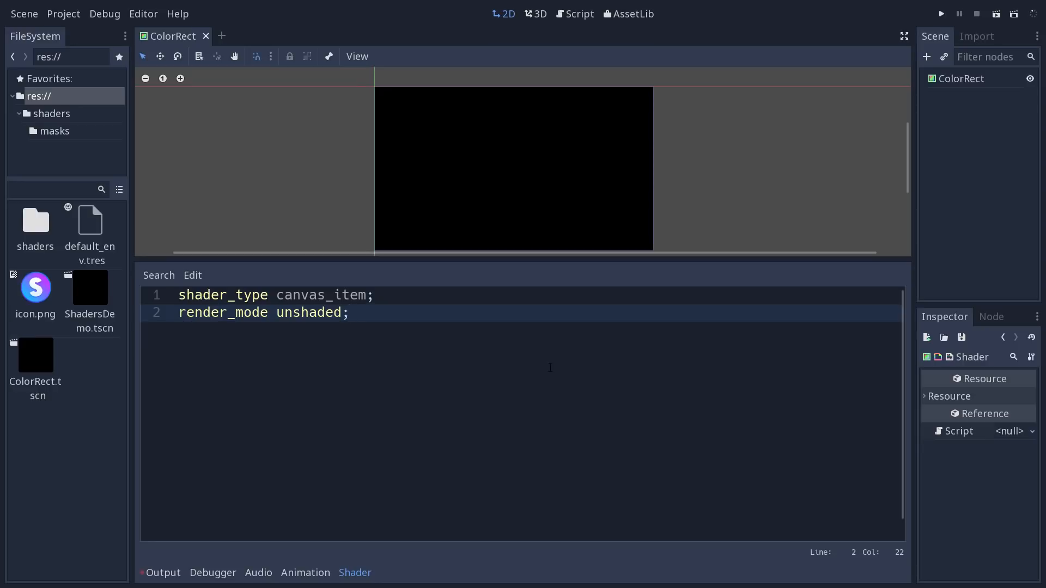
key(Enter)
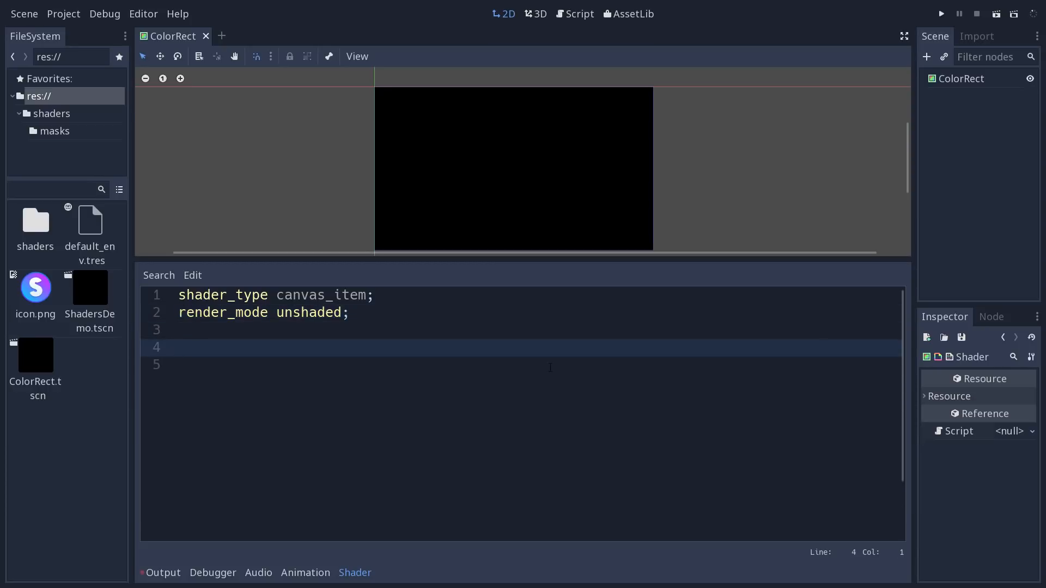
Add an empty 'void fragment() {' function to the shader.
text(void fragment)
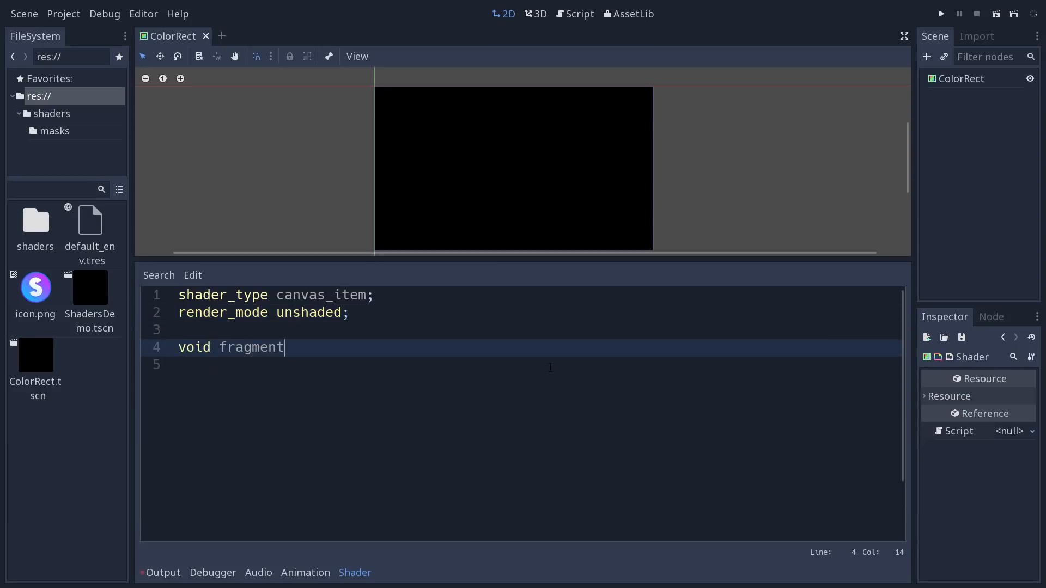
text(())
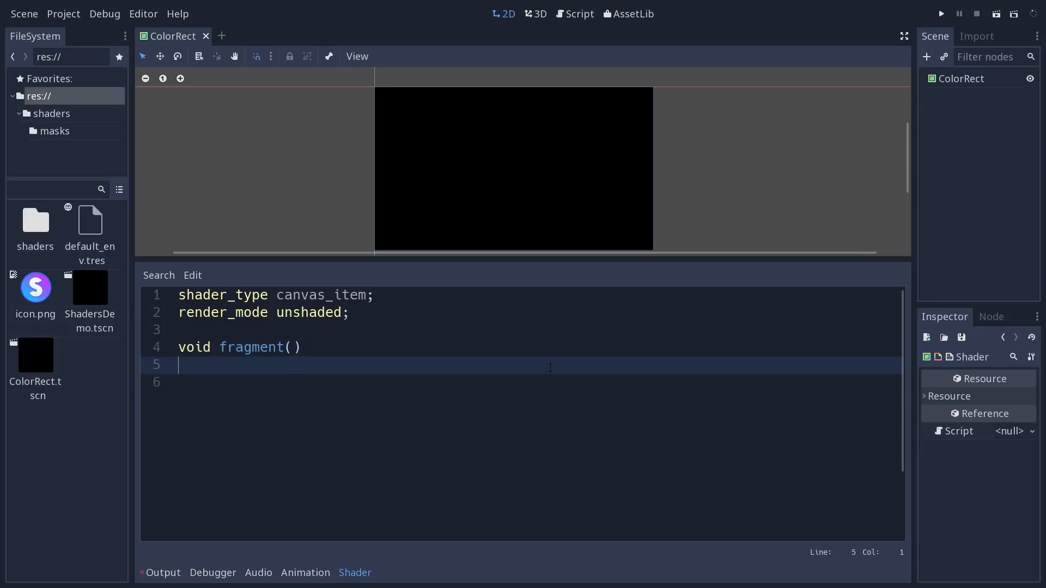
text({)
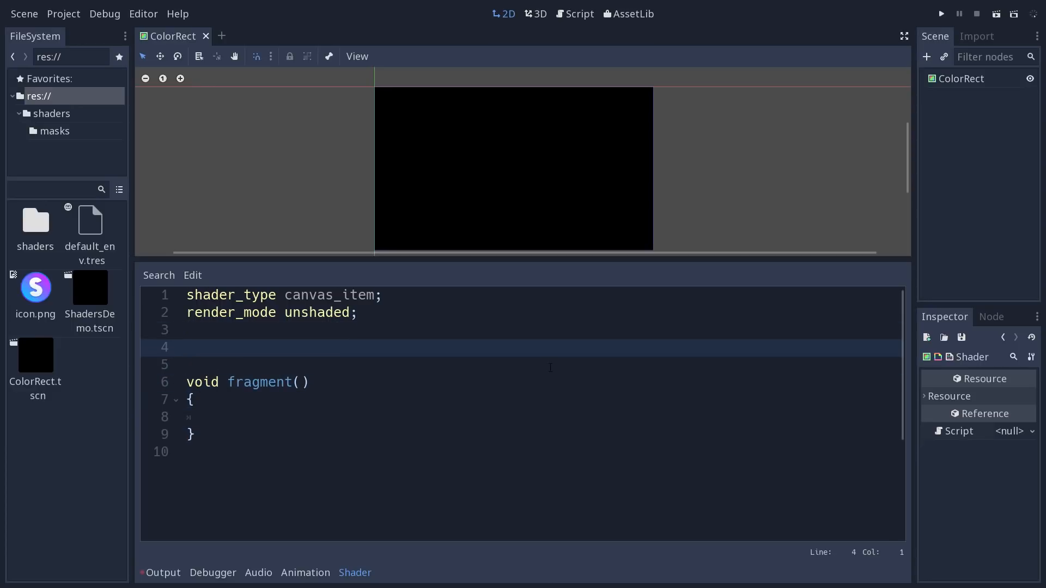
Declare 'uniform float cutoff : hint_range(0.0, 1.0);' above the fragment function.
text(unif)
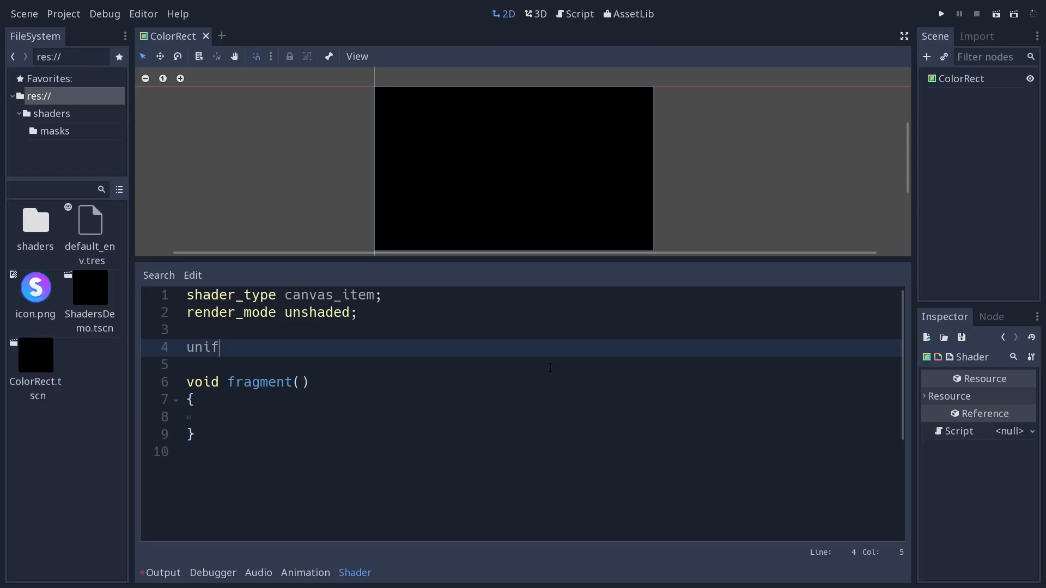
text(orm float c)
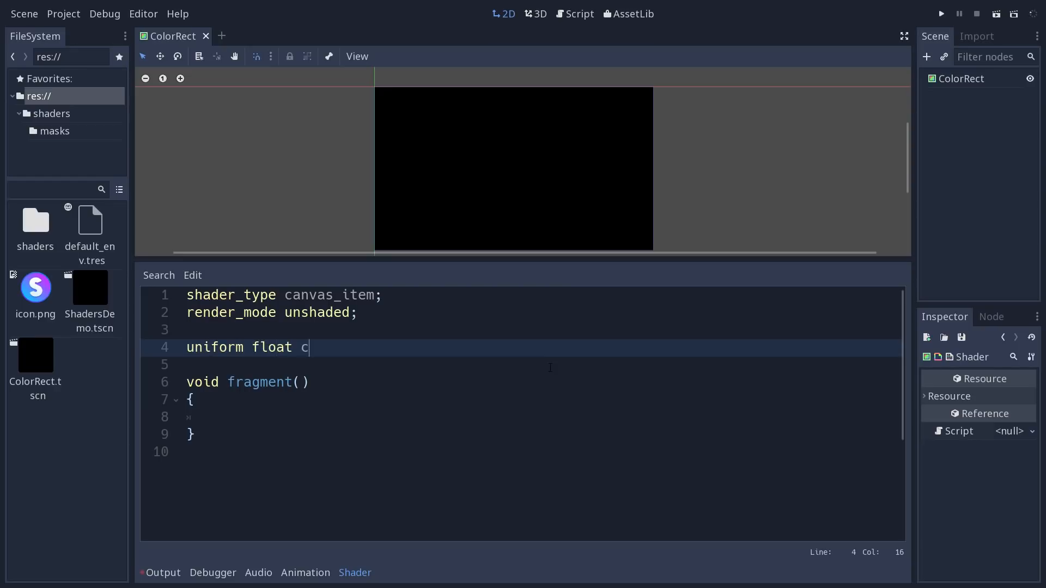
text(utoff :)
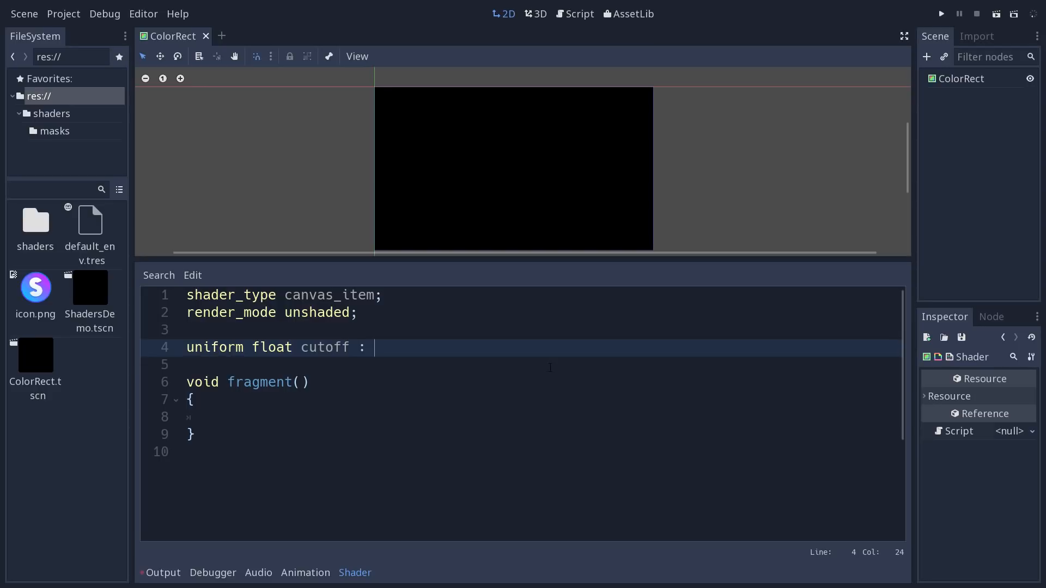
text(hint_r)
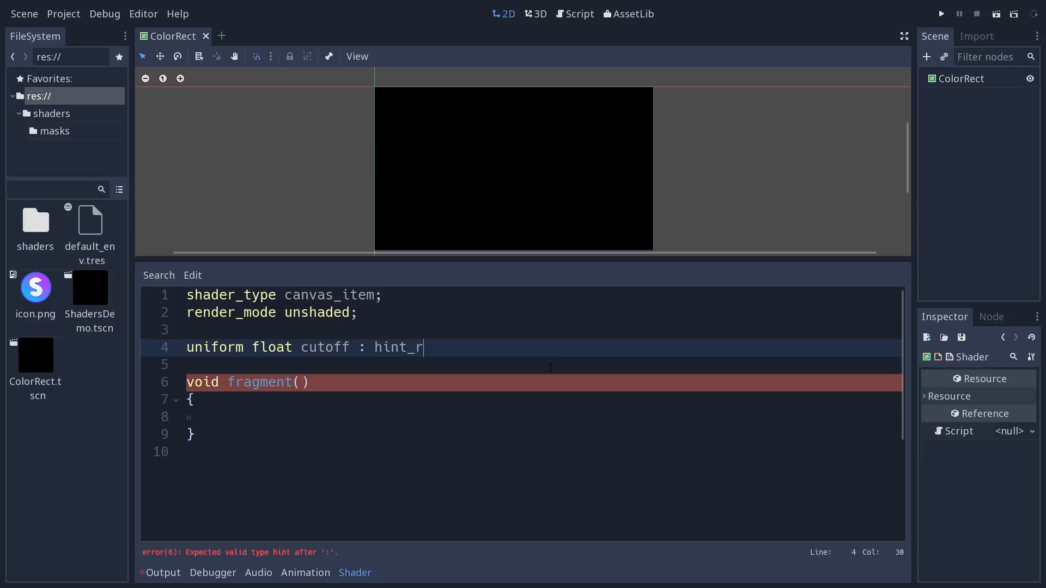
text(ange(0.0, 1.0);)
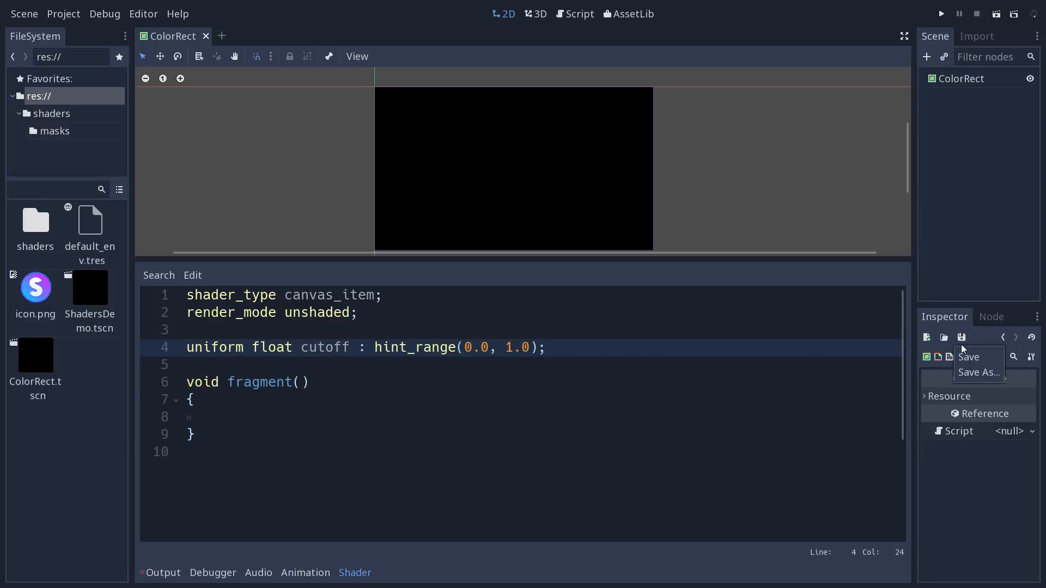
Save the shader as transition.shader in the project root via Save As.
click(977, 372)
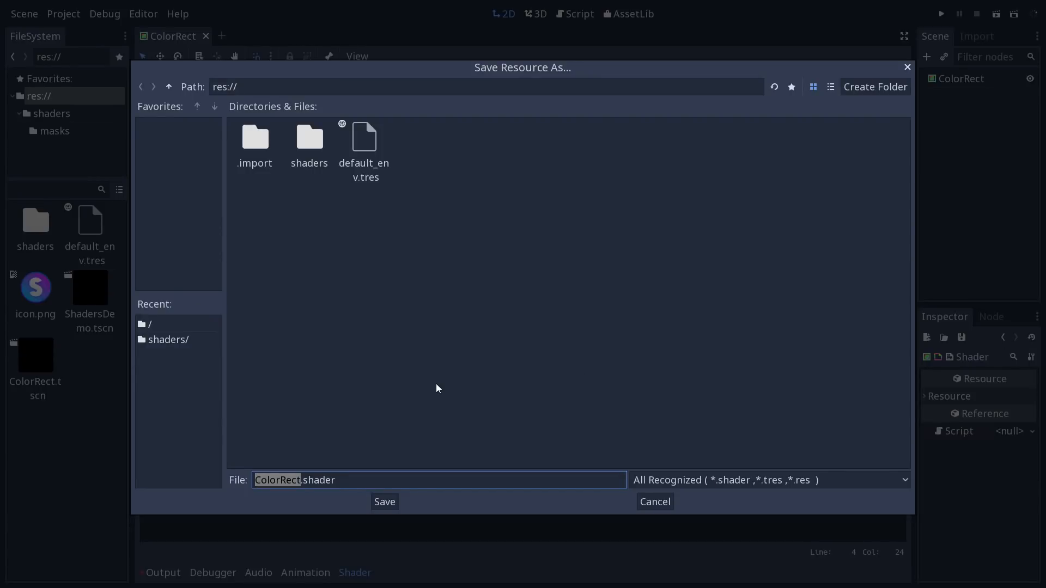
text(transi)
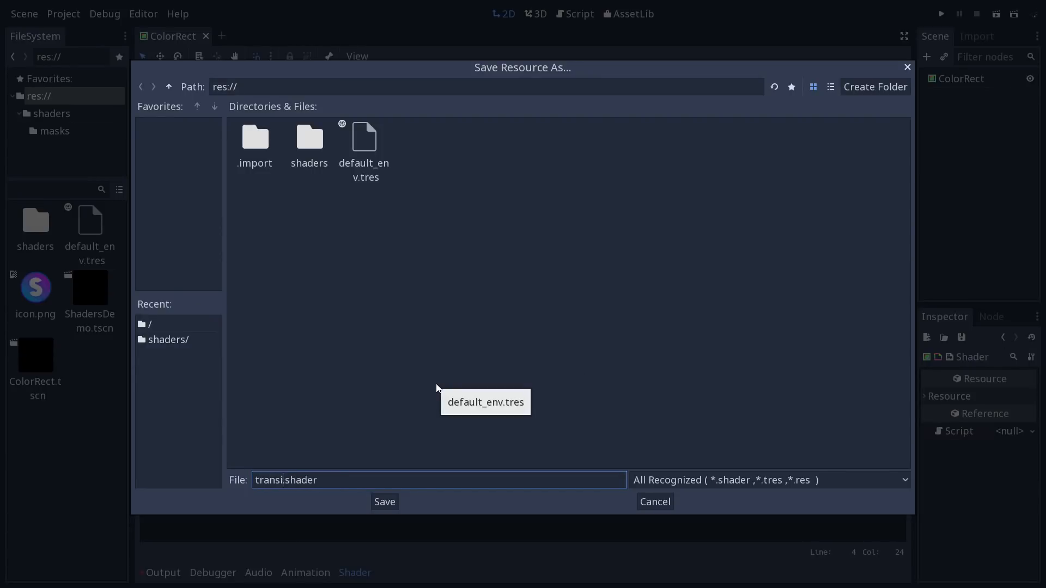
click(384, 501)
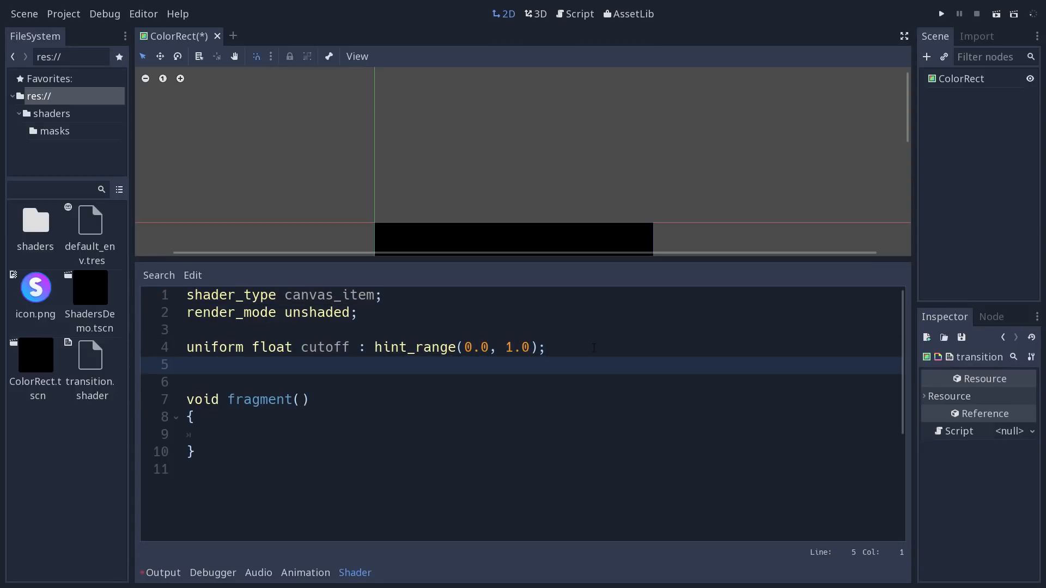
Declare 'uniform sampler2D mask : hint_albedo;' in the shader.
text(uniform)
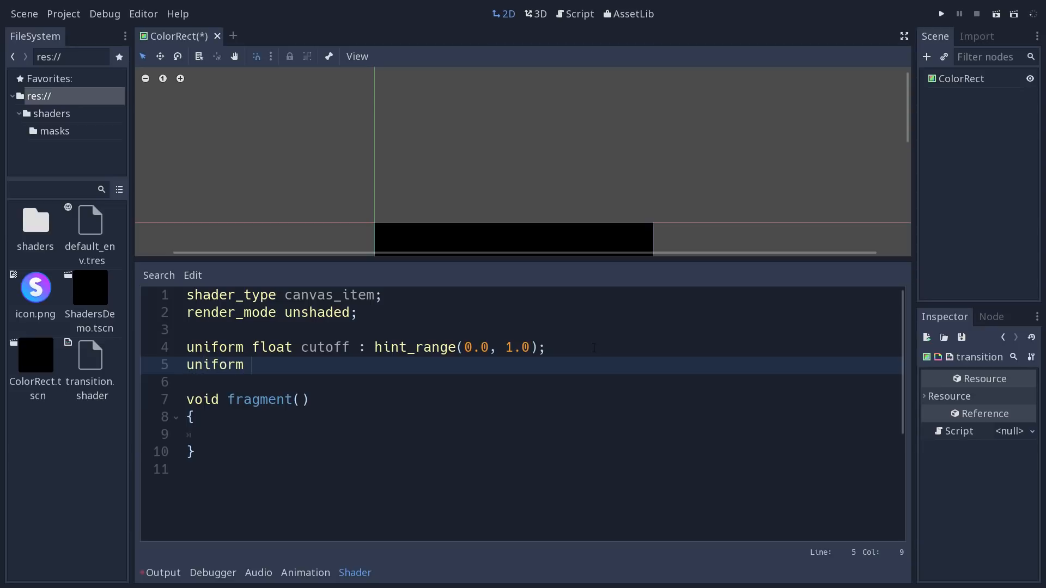
text(sampler2D)
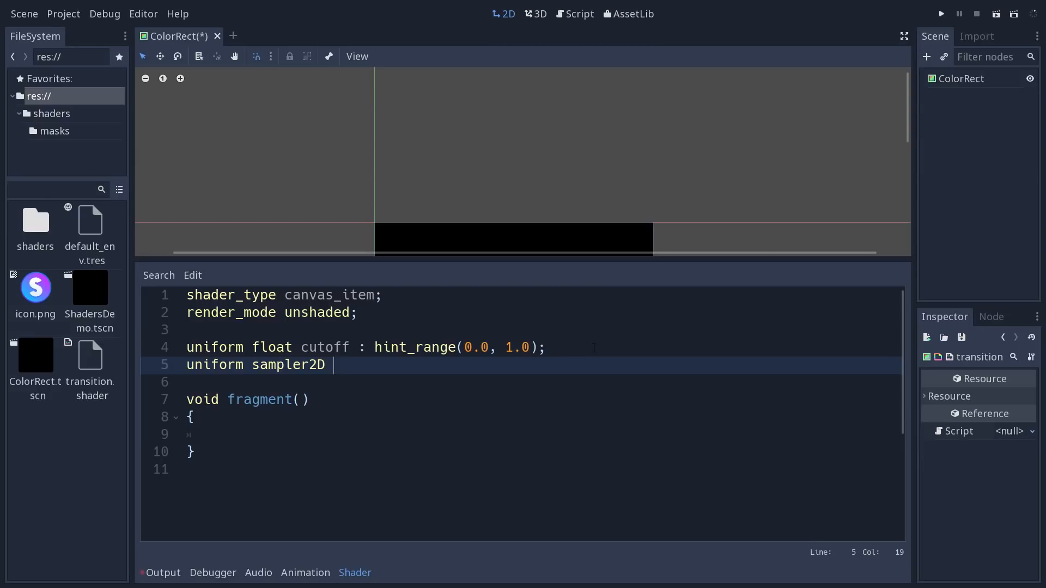
text(mask)
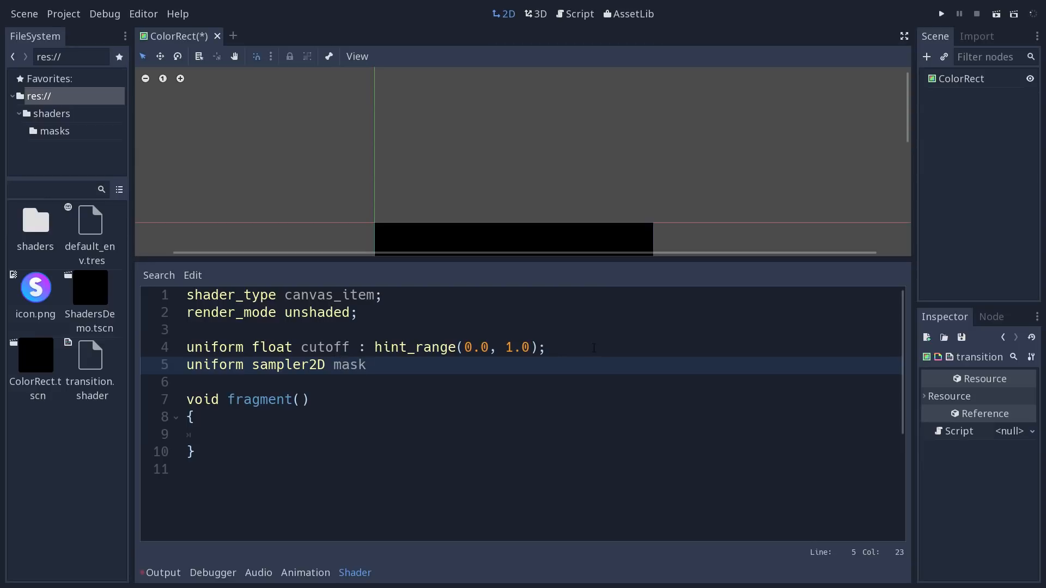
text(:)
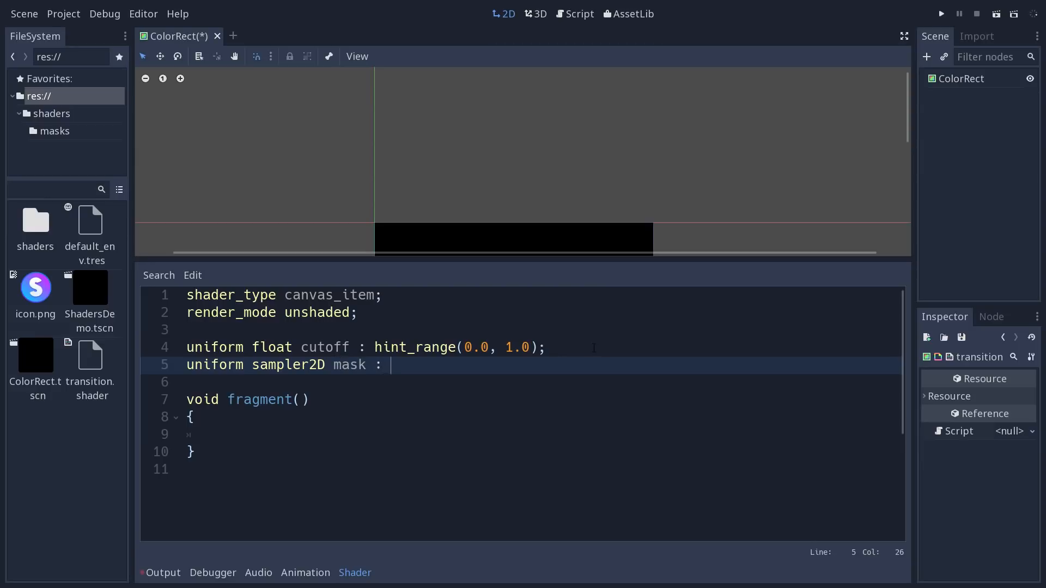
text(hint_a)
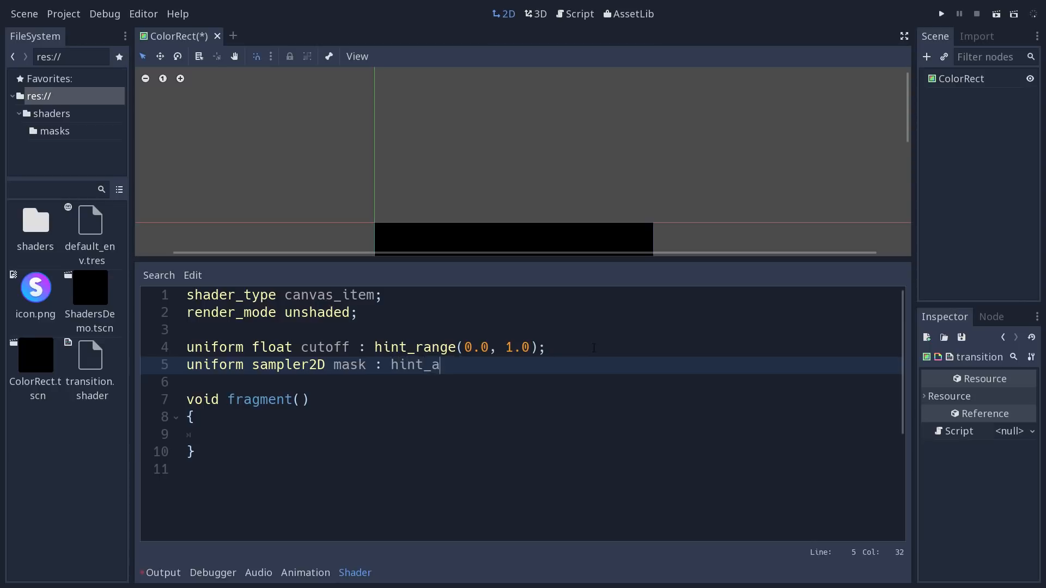
text(lbedo;)
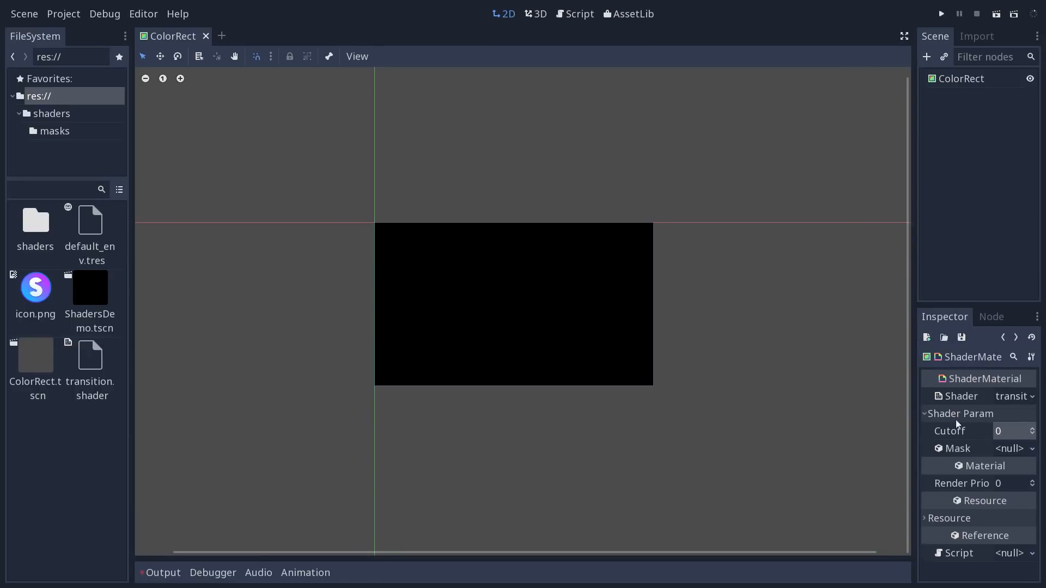
mouse_move(1011, 448)
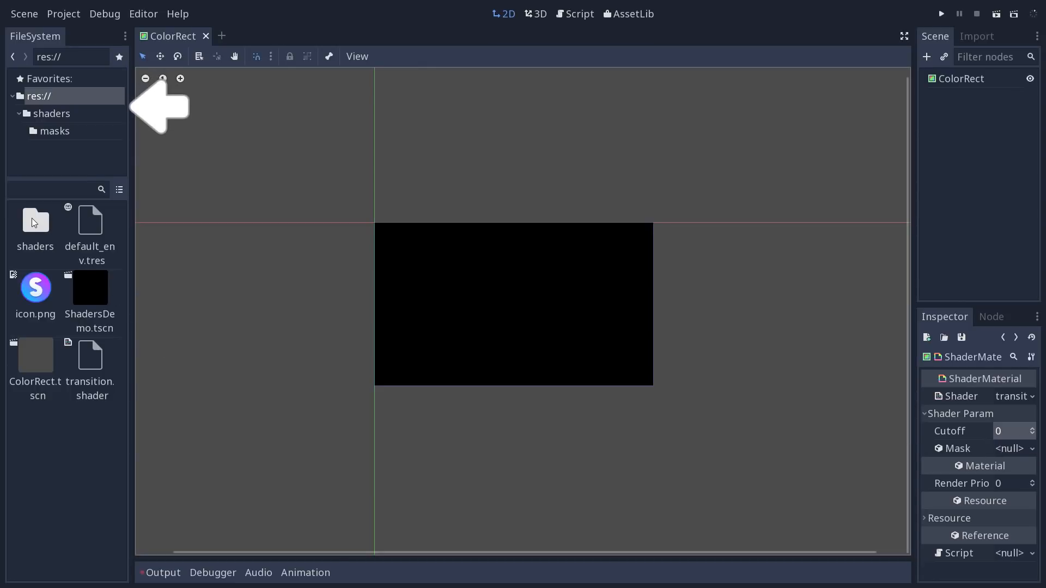
Browse into the shaders folder to reach the masks images in the FileSystem dock.
double_click(35, 221)
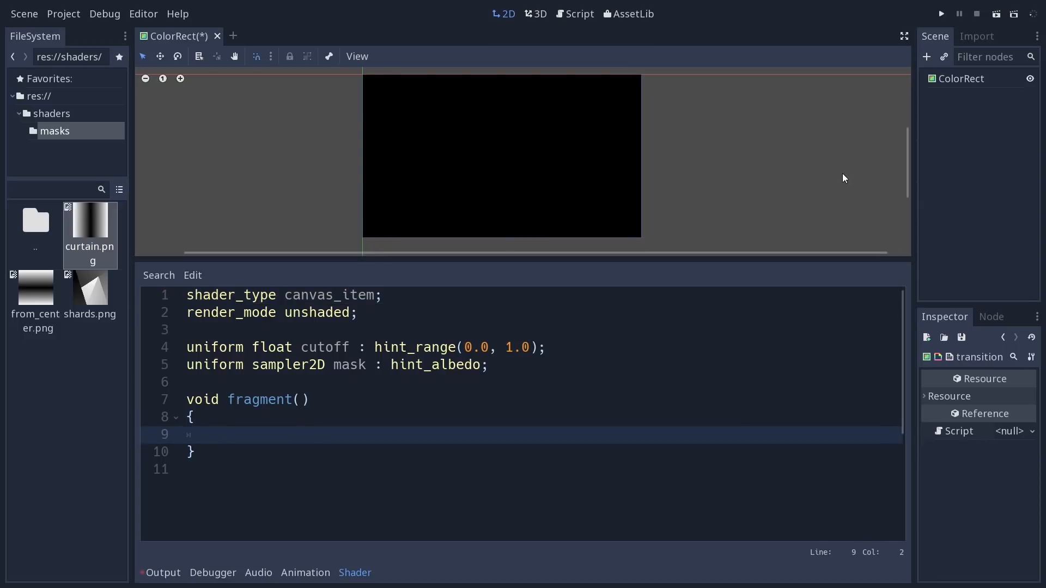
Inside fragment(), write 'float value = texture(mask, UV).r;'.
click(221, 435)
text(float)
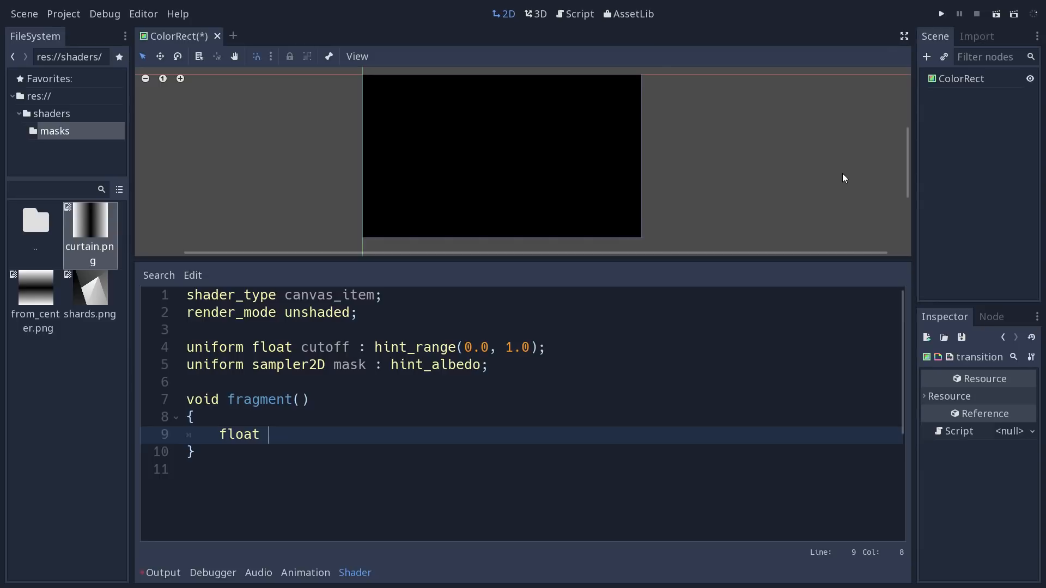
text(value)
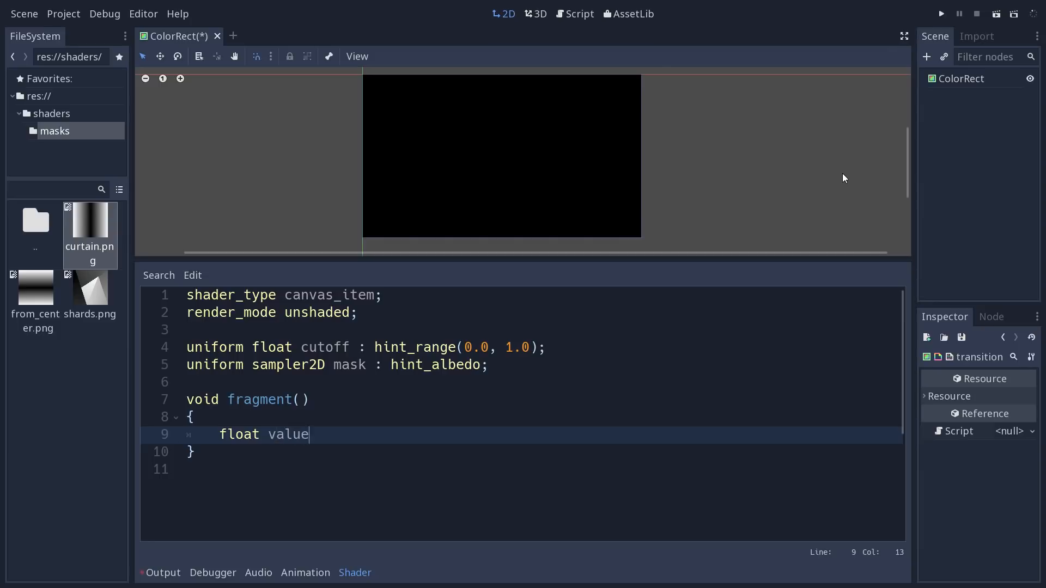
text(=)
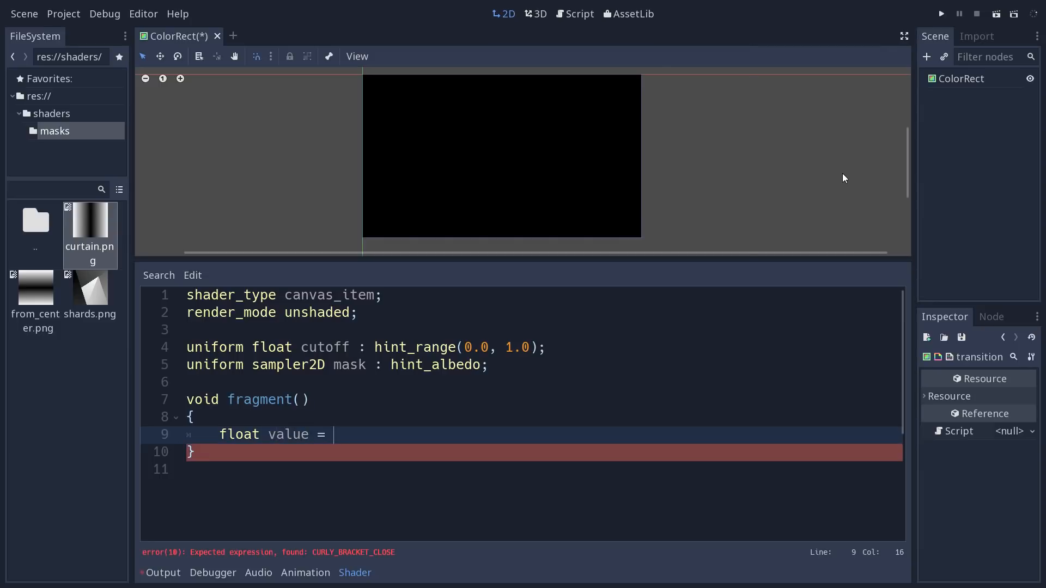
text(texture()
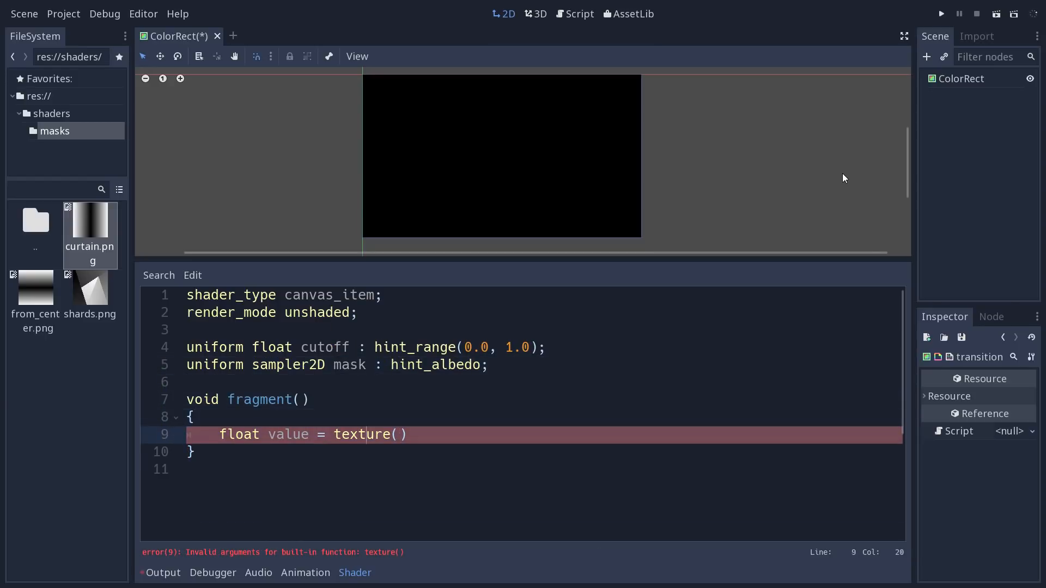
text(mask, UV)
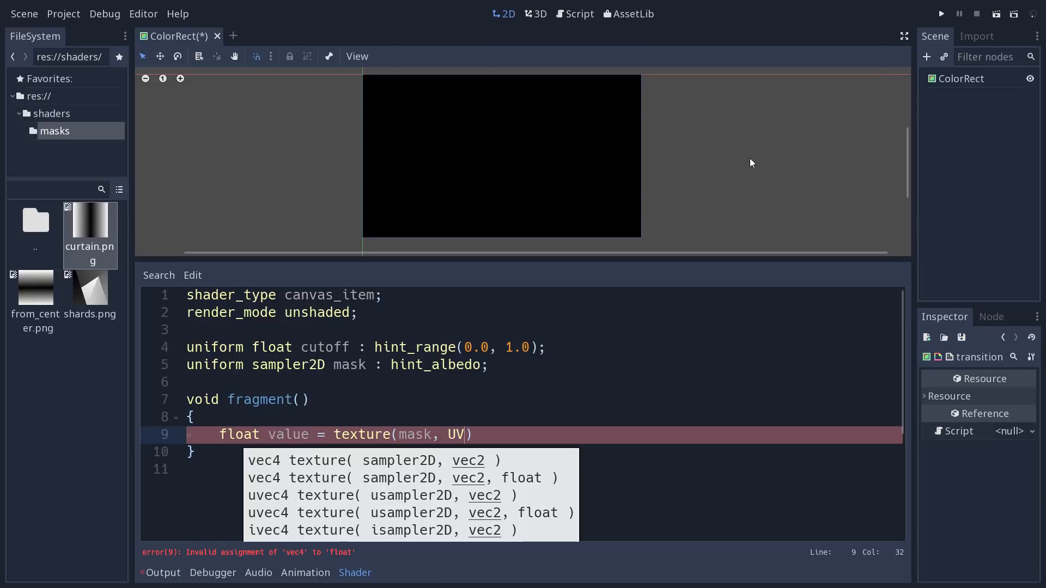
text())
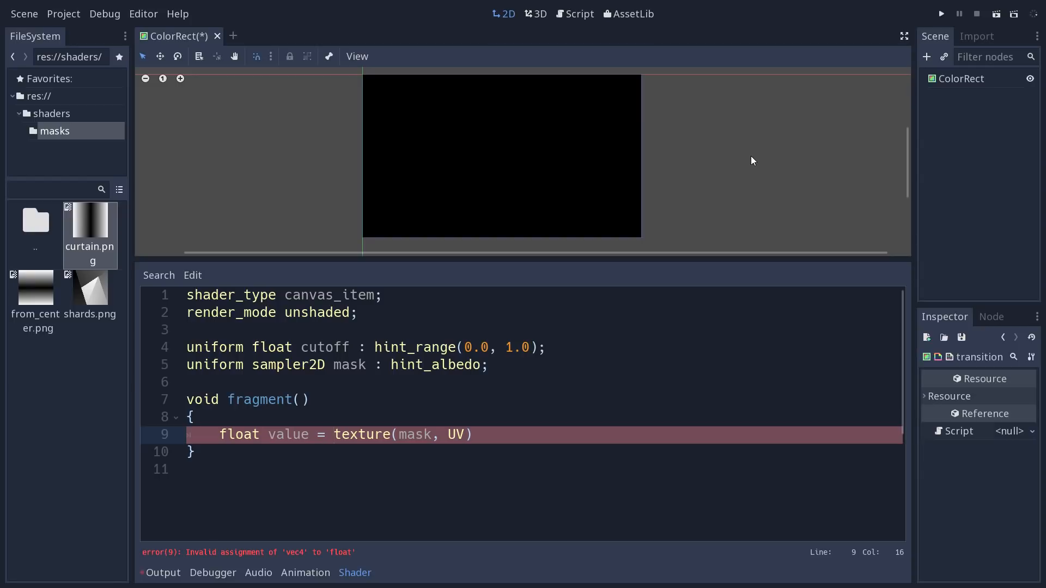
text(;)
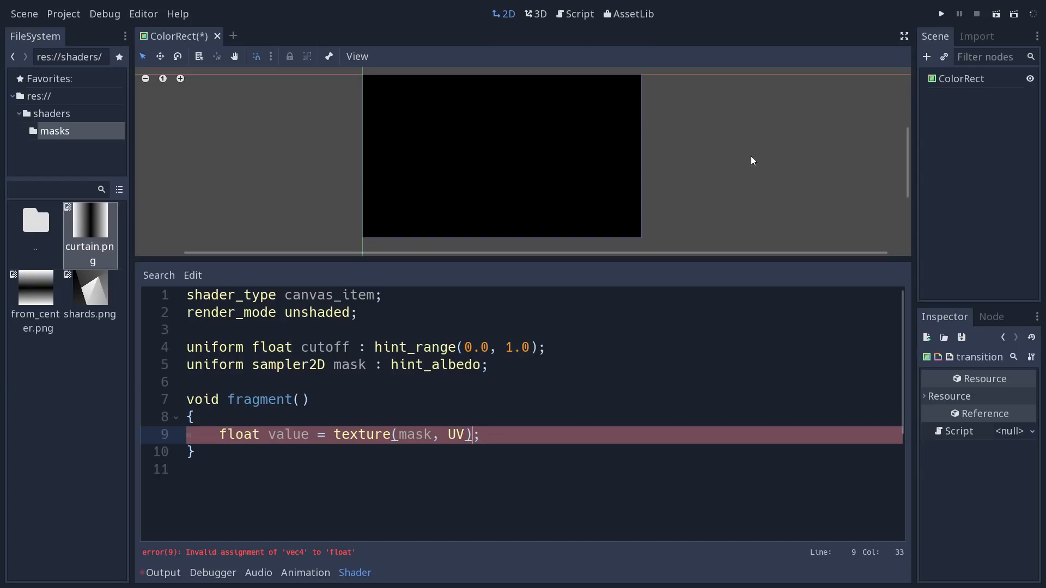
text(.r)
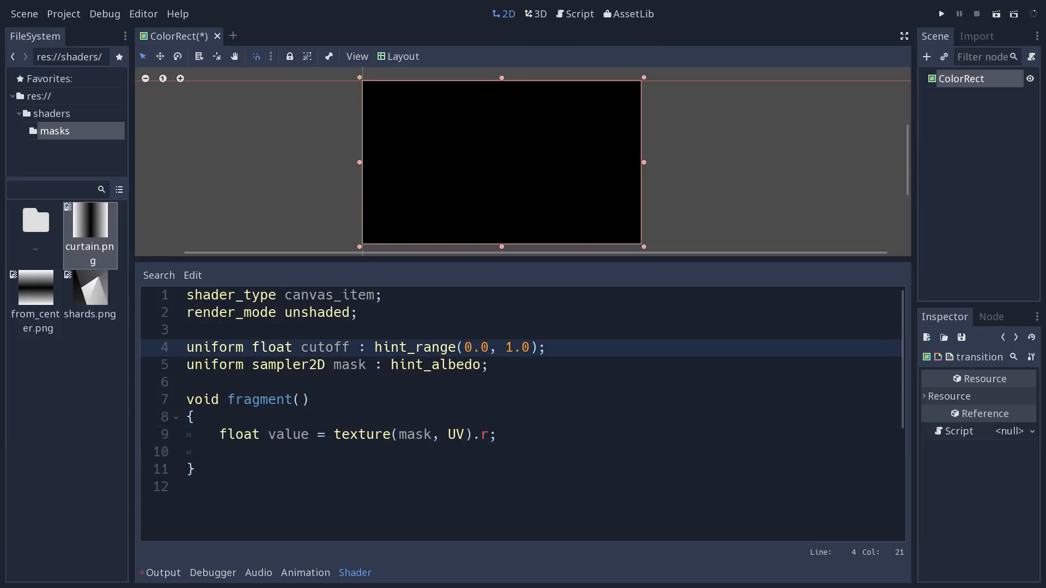
Write 'if (value < cutoff)' setting COLOR to vec4(COLOR.rgb, 0.0).
click(302, 435)
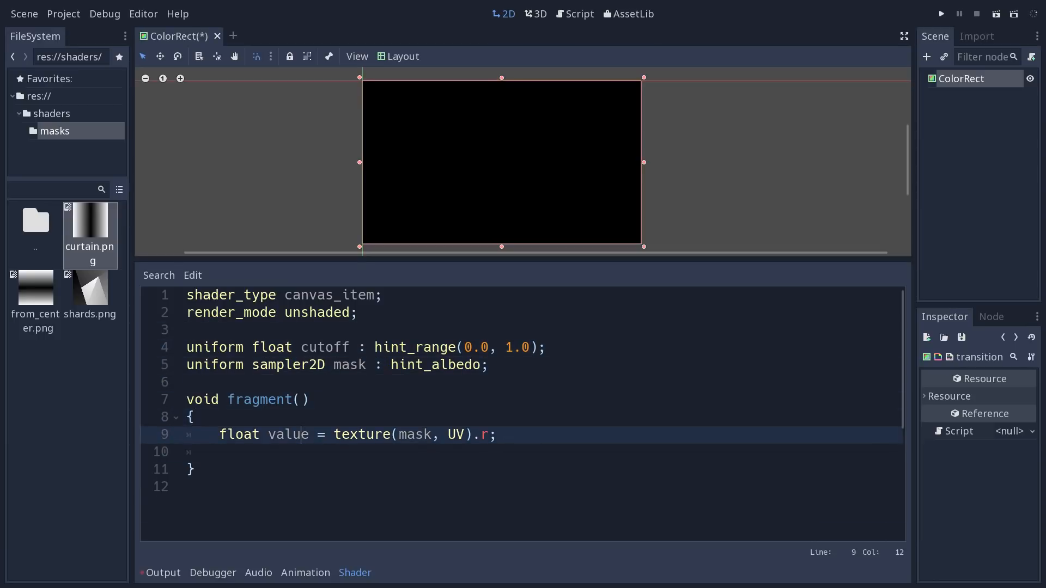
text(if (value)
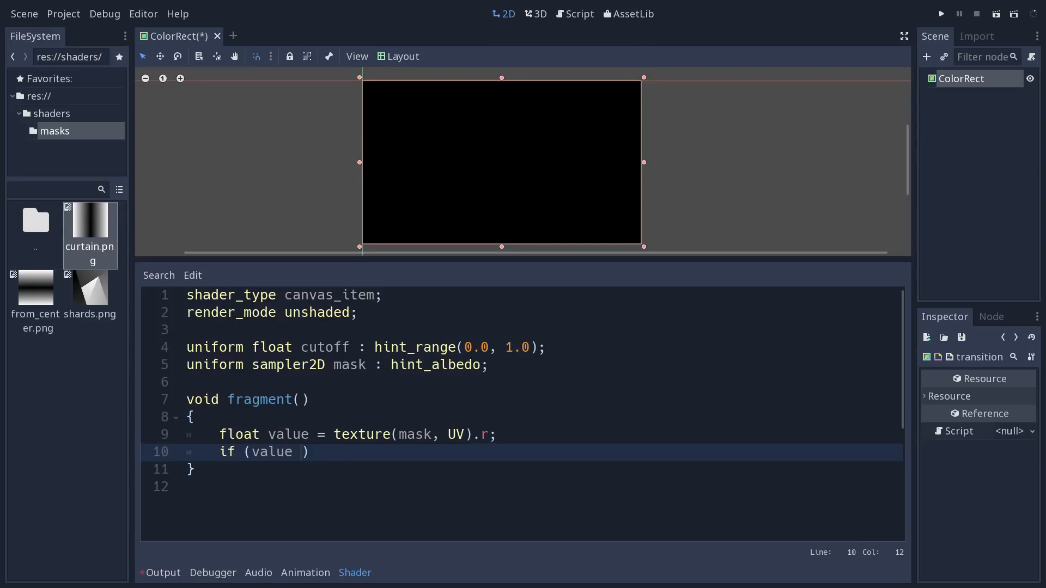
text(<)
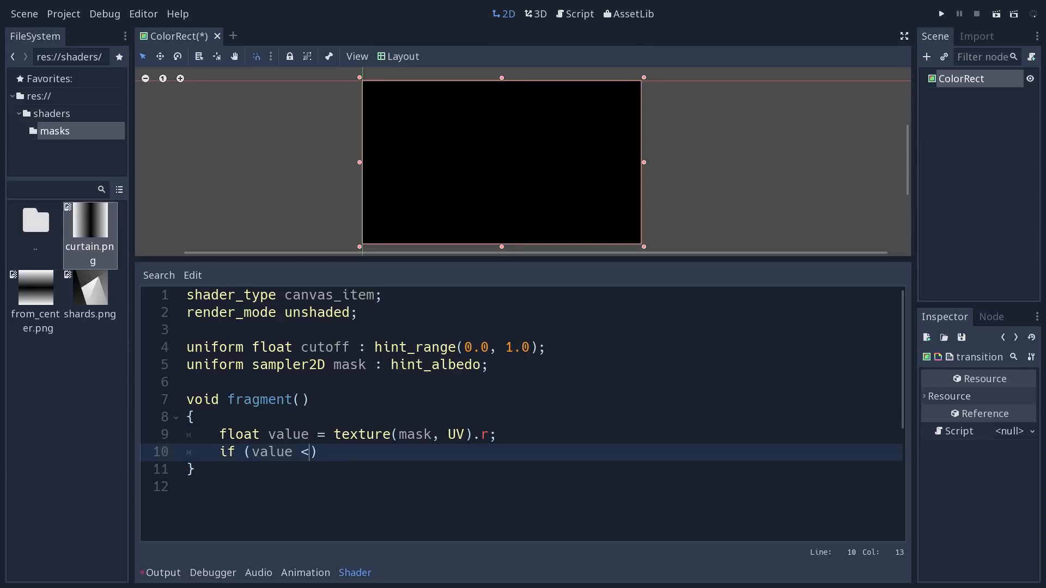
text(cutoff))
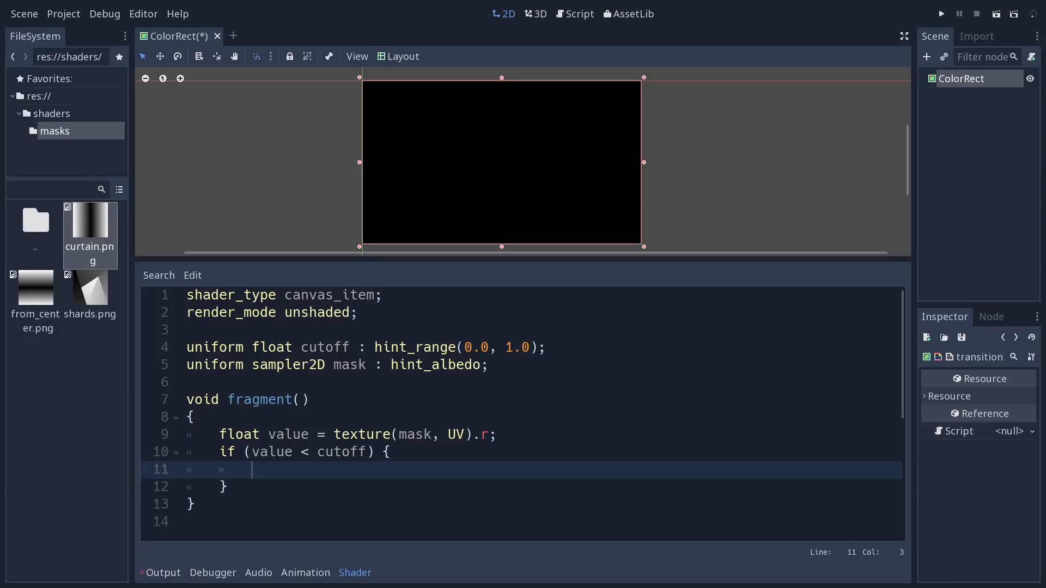
text(COLOR =)
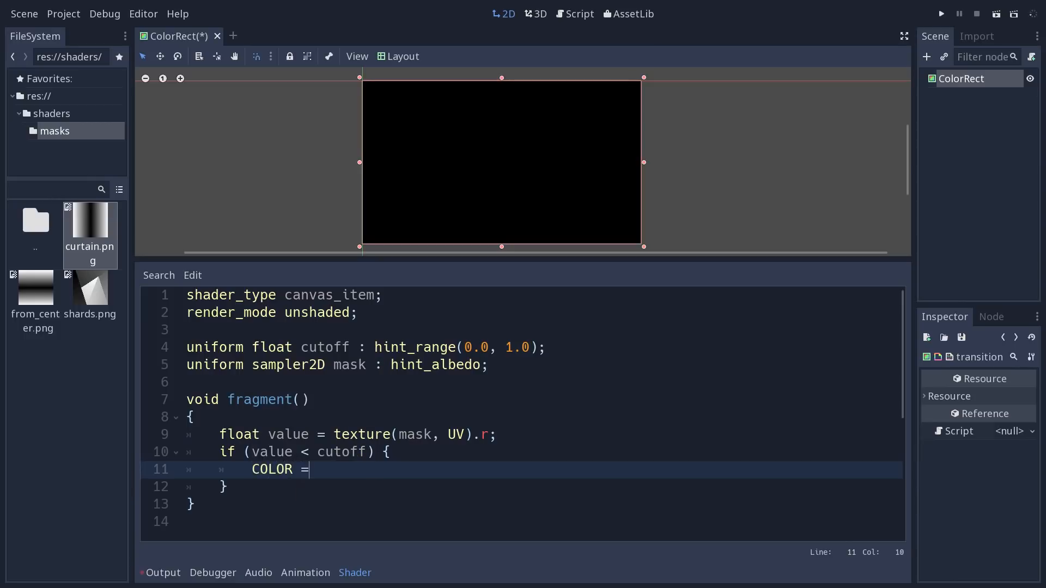
text(vec4())
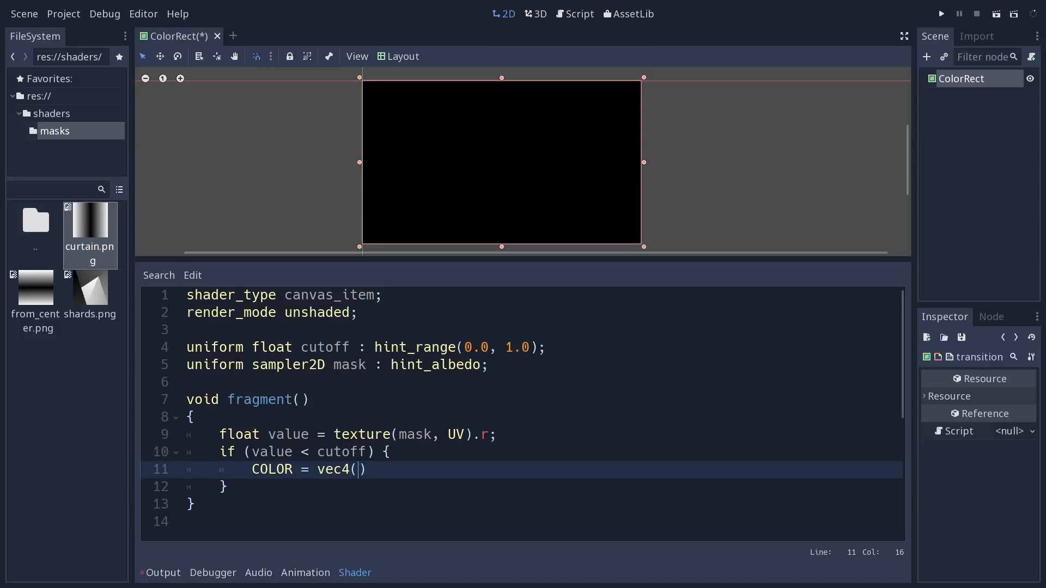
text(COLOR.r)
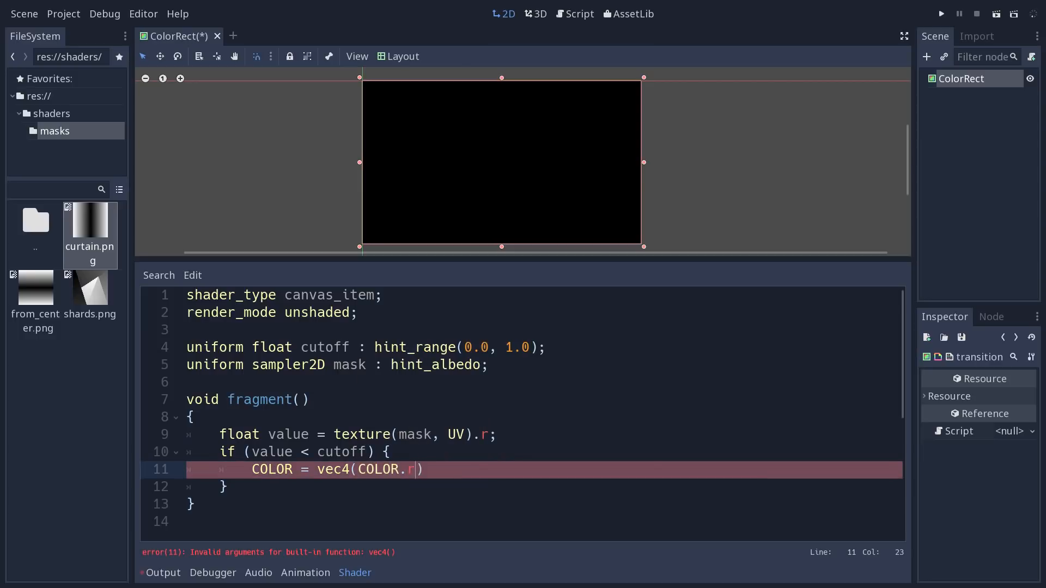
text(gb,)
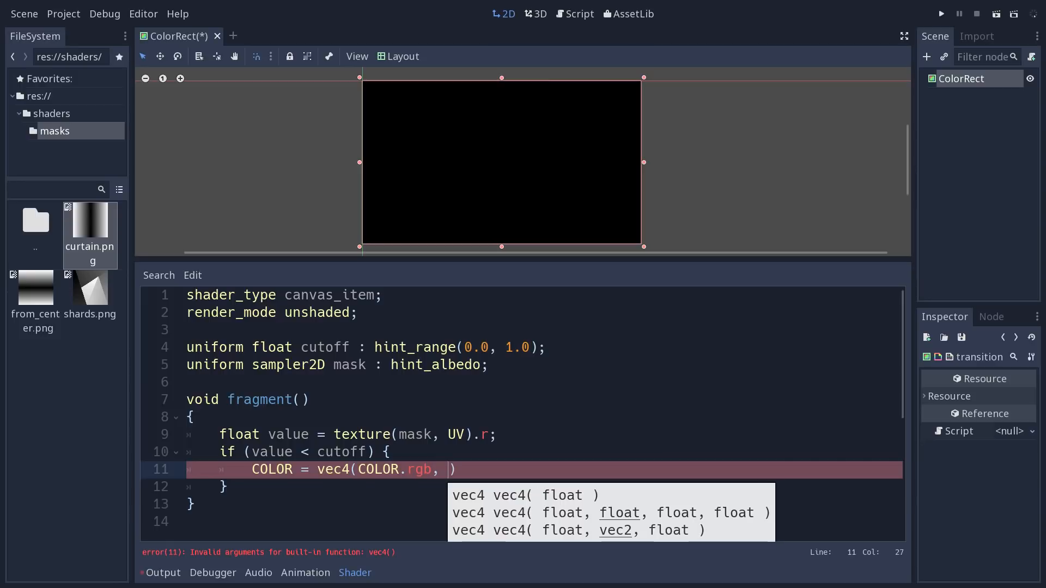
text(0.0)
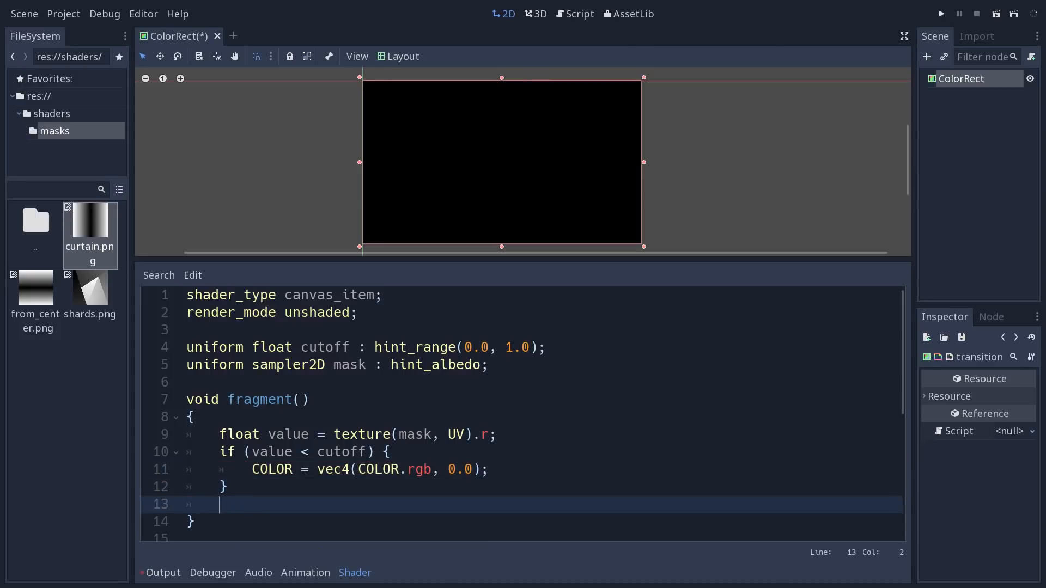
Begin the matching 'else {' branch after the cutoff check.
text(else)
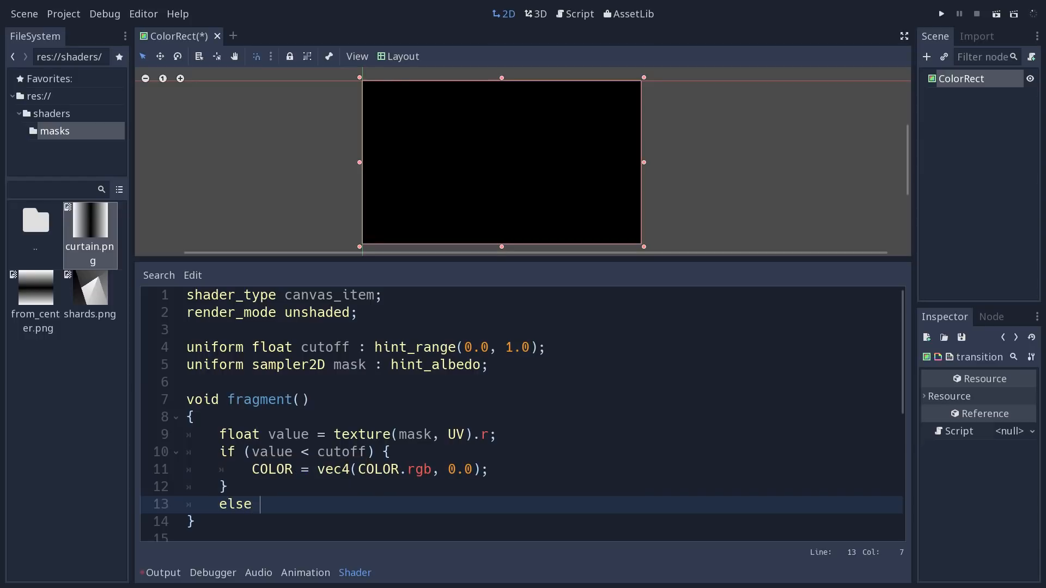
text({)
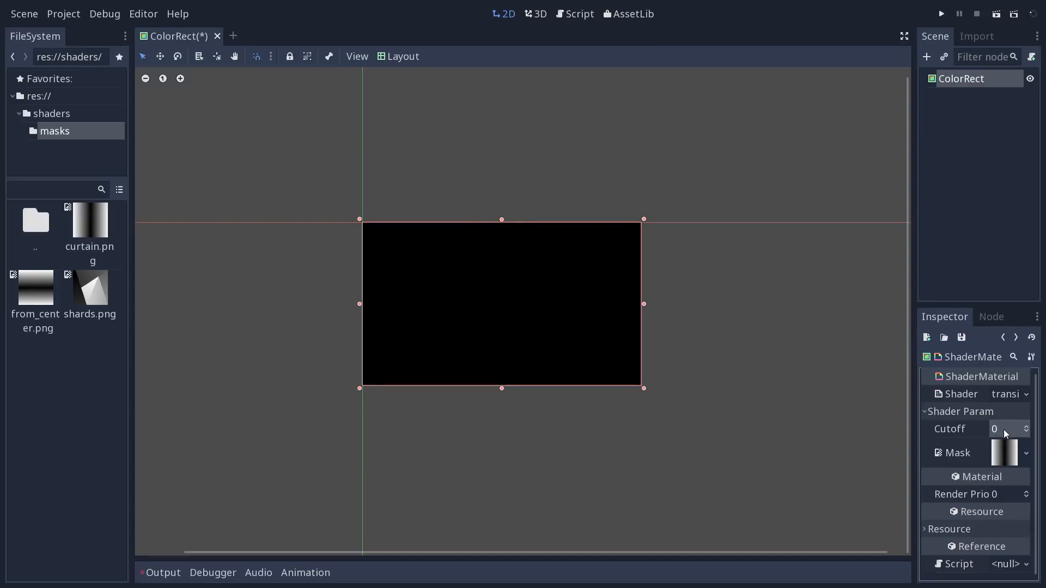
Return to the transition shader code to swap the if branch alpha to 1.0 with an else of 0.0.
click(1026, 426)
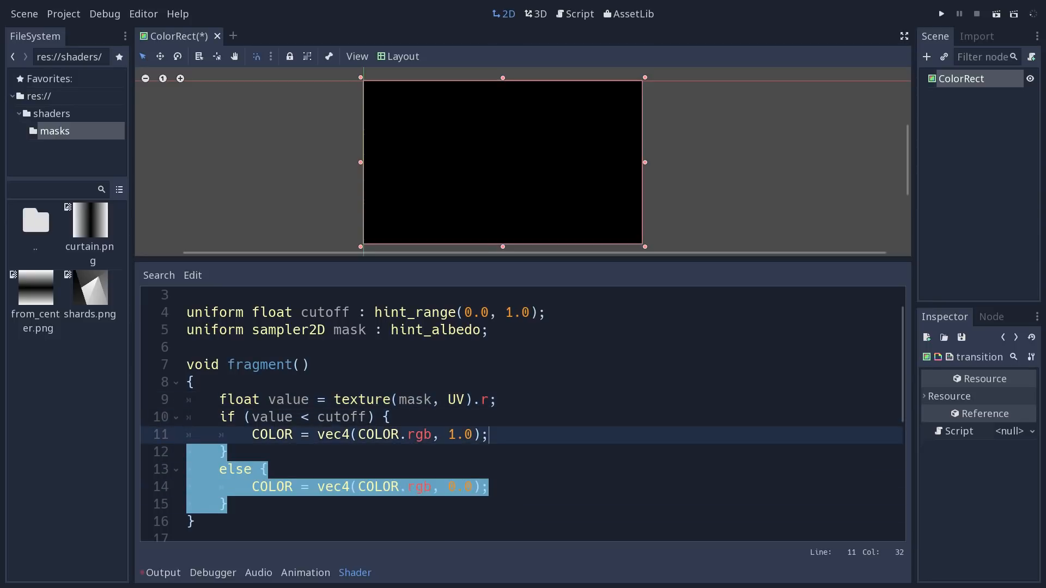
Replace the if/else with float alpha = step(cutoff, value) feeding COLOR = vec4(COLOR.rgb, alpha), then save.
key(Delete)
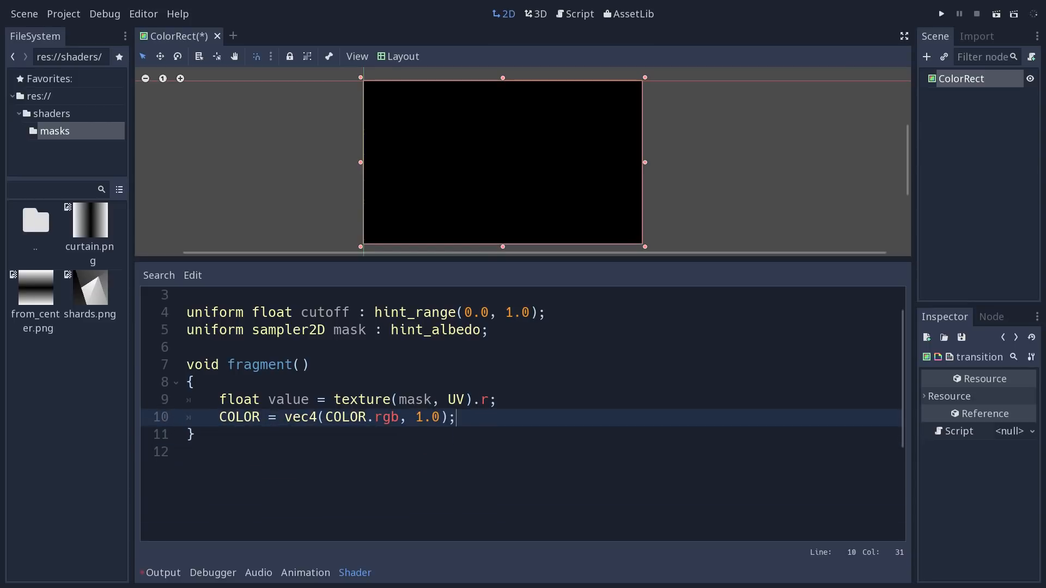
text(float alpha)
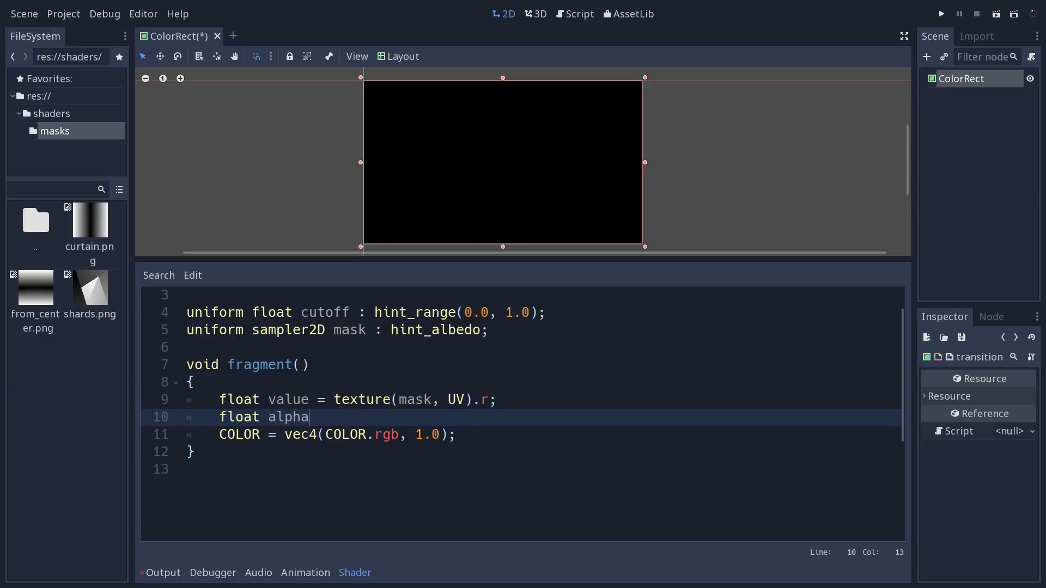
text(;)
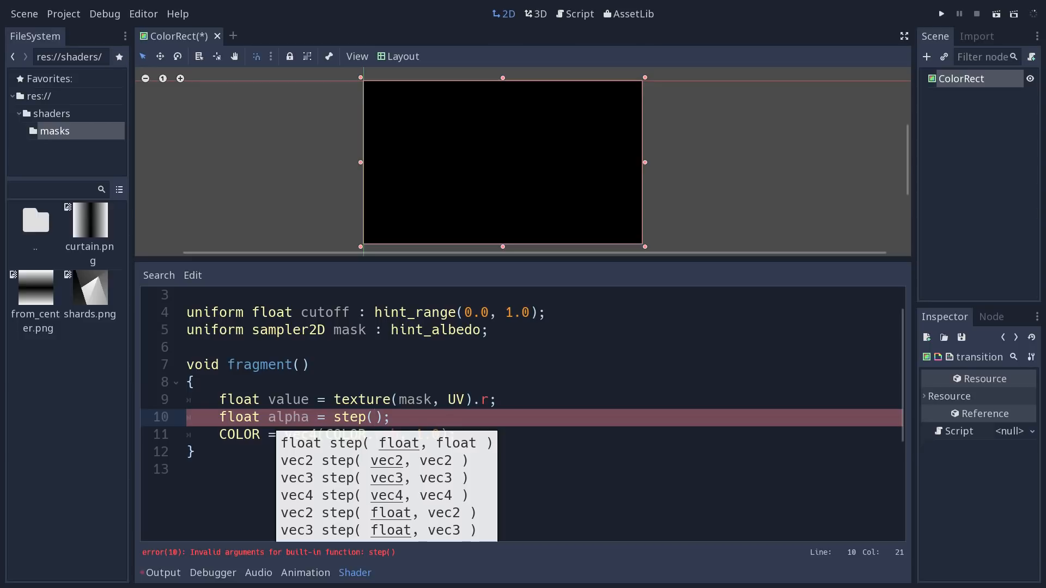
text(cutoff, value)
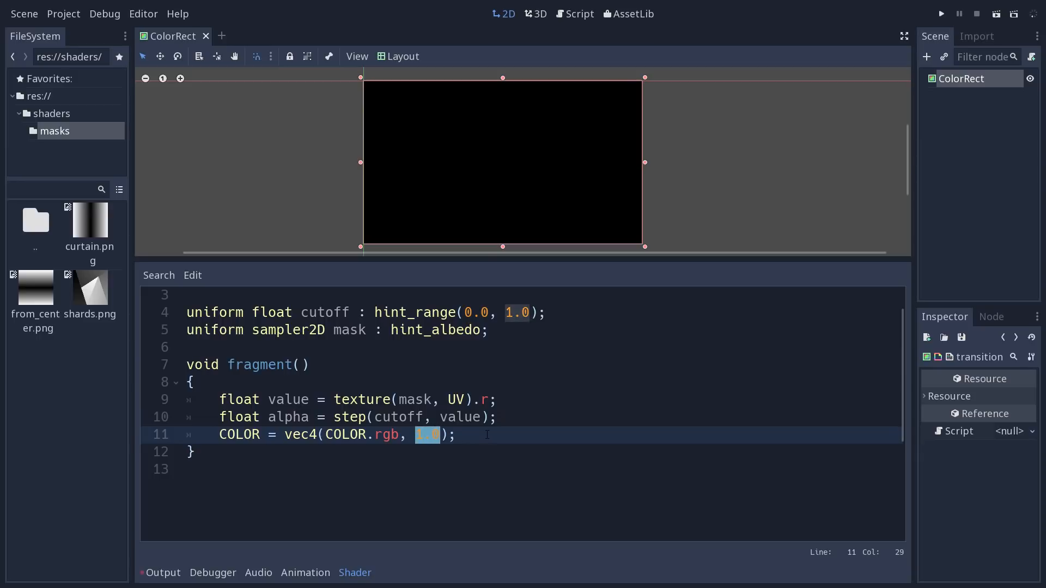
text(alpha)
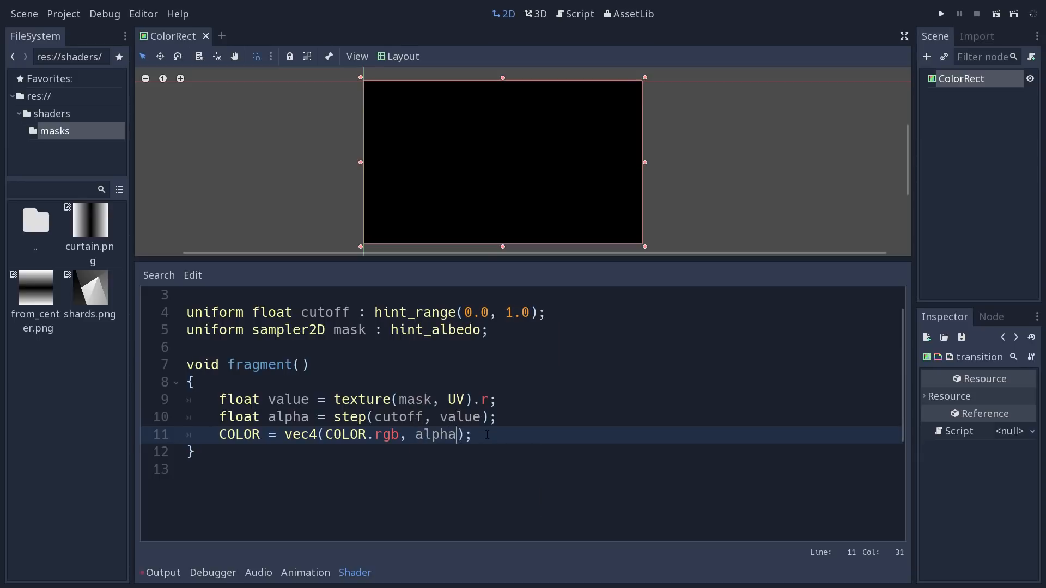
key(ctrl+s)
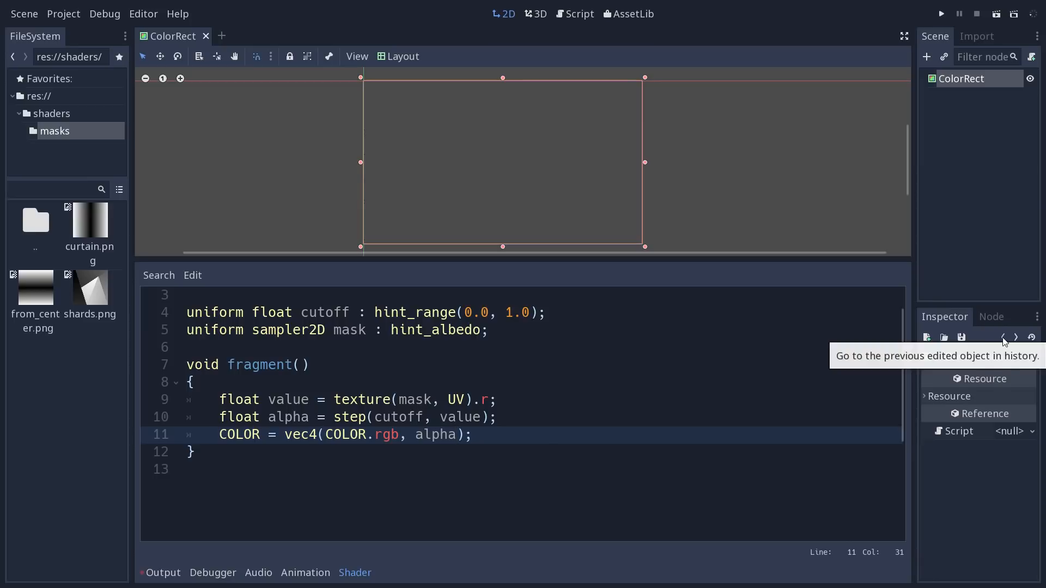
View the material's Shader Params and adjust Cutoff to test the stepped transition.
click(1002, 336)
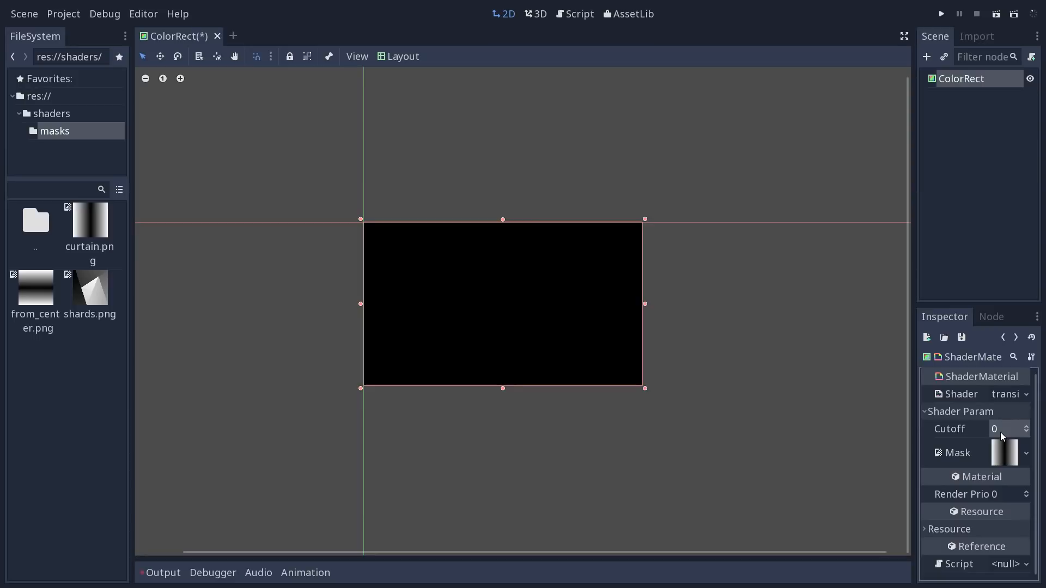
click(1026, 426)
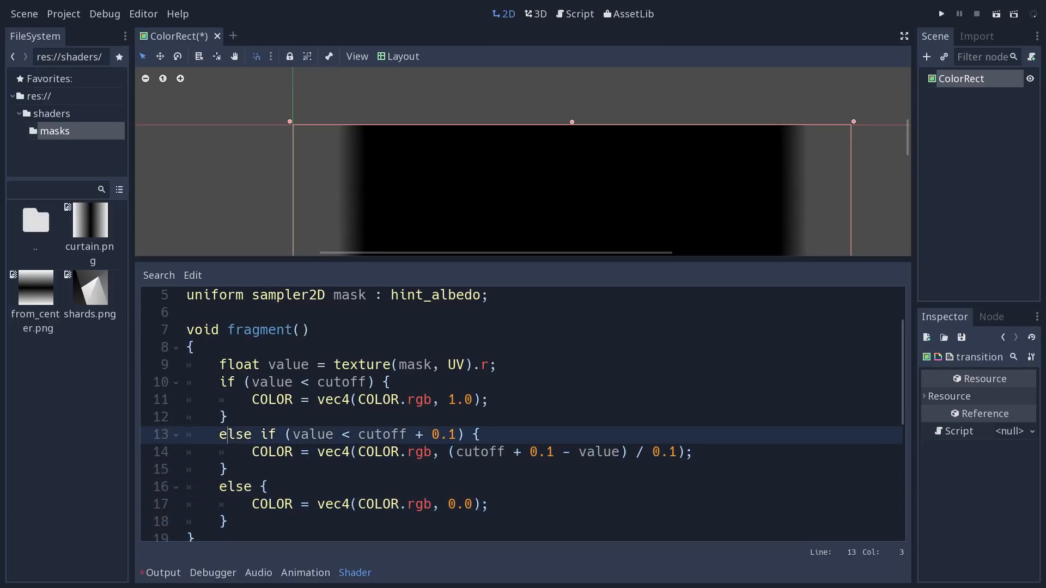
click(465, 451)
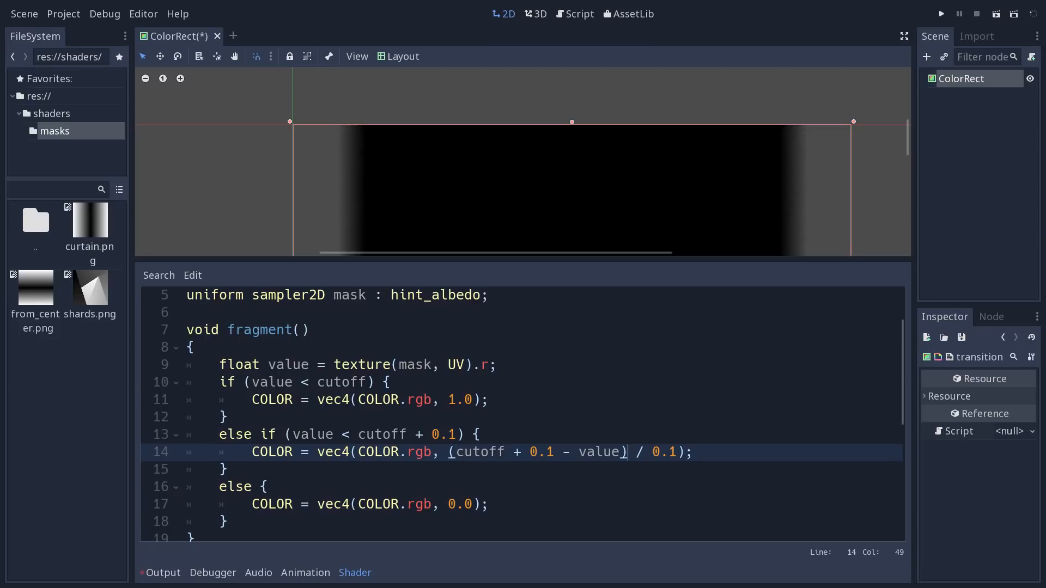
drag(626, 452, 433, 452)
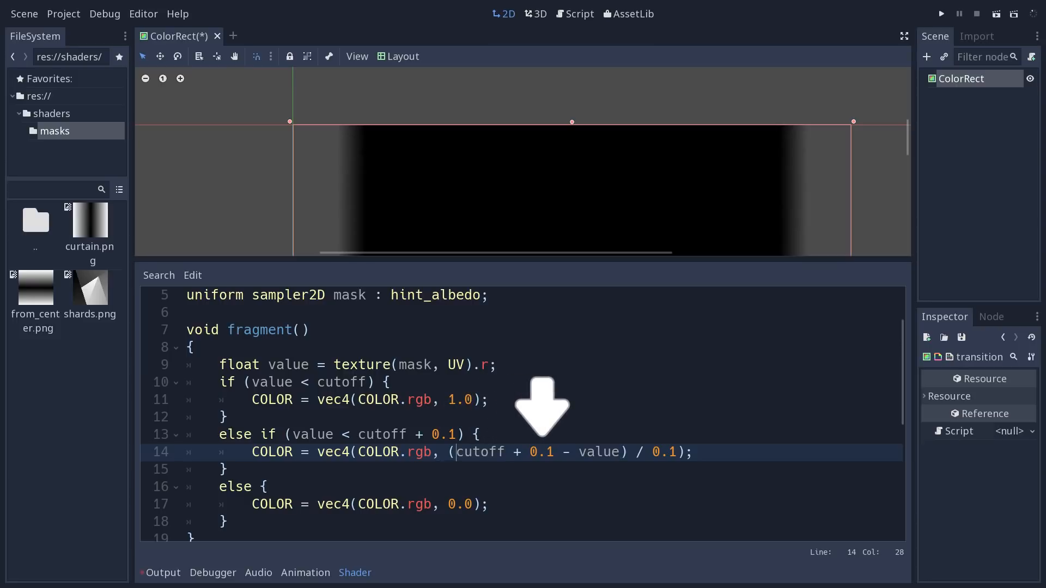
mouse_move(596, 406)
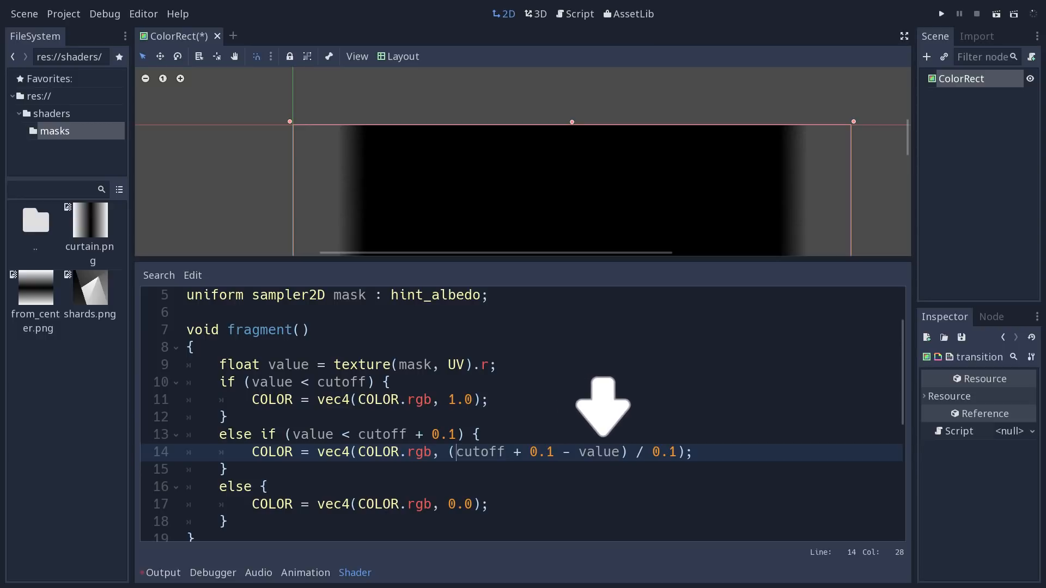
mouse_move(664, 407)
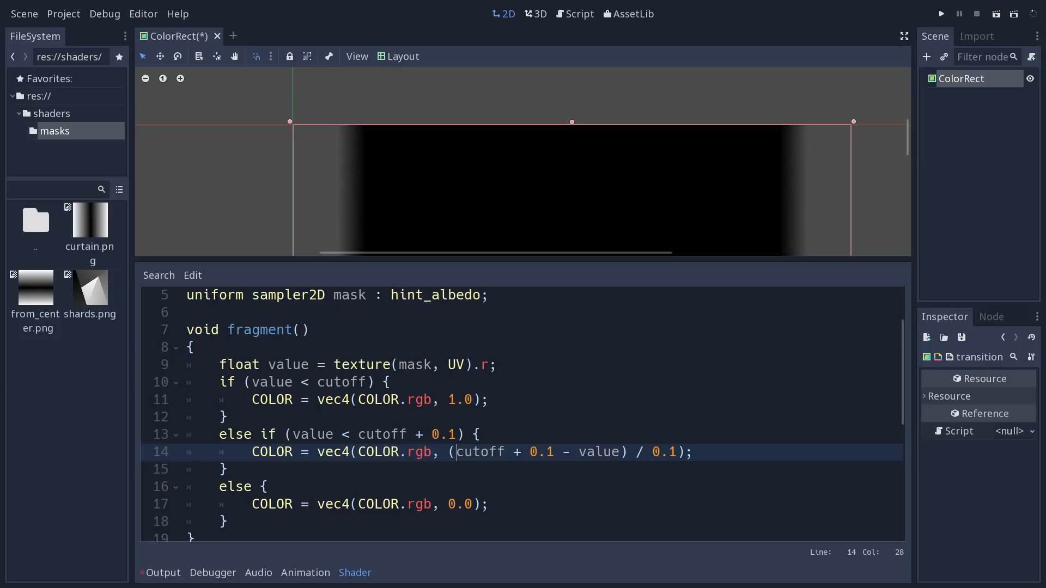
click(487, 505)
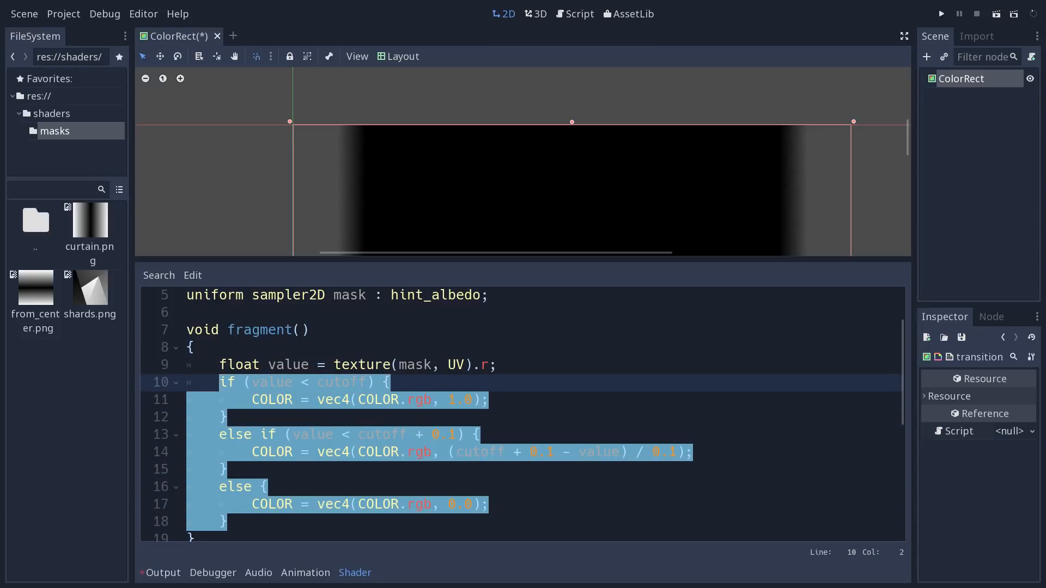
Delete the branch block and write float alpha = 1.0; with COLOR = vec4(COLOR.rgb, alpha); in fragment().
key(Delete)
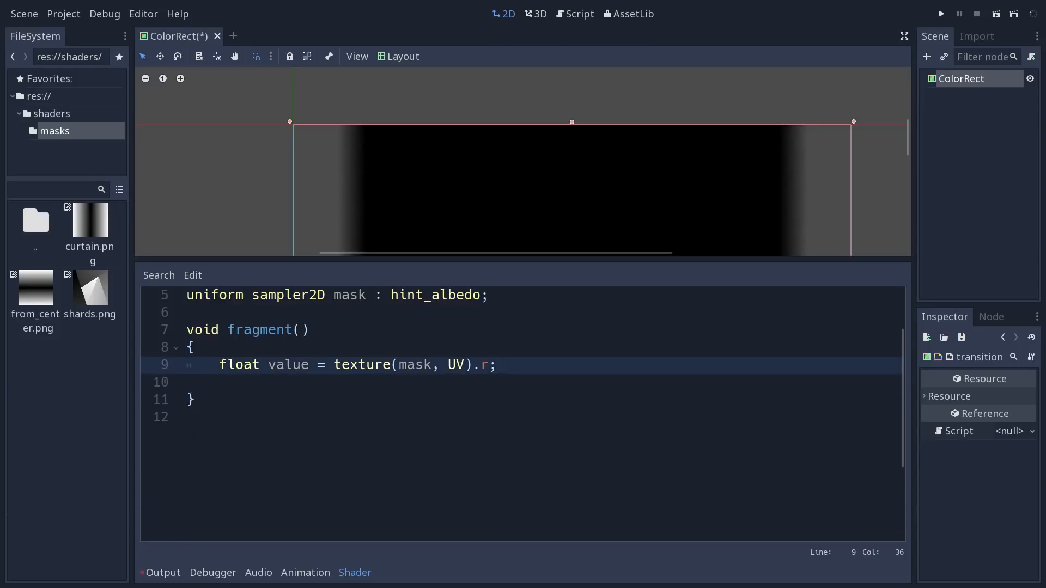
key(enter)
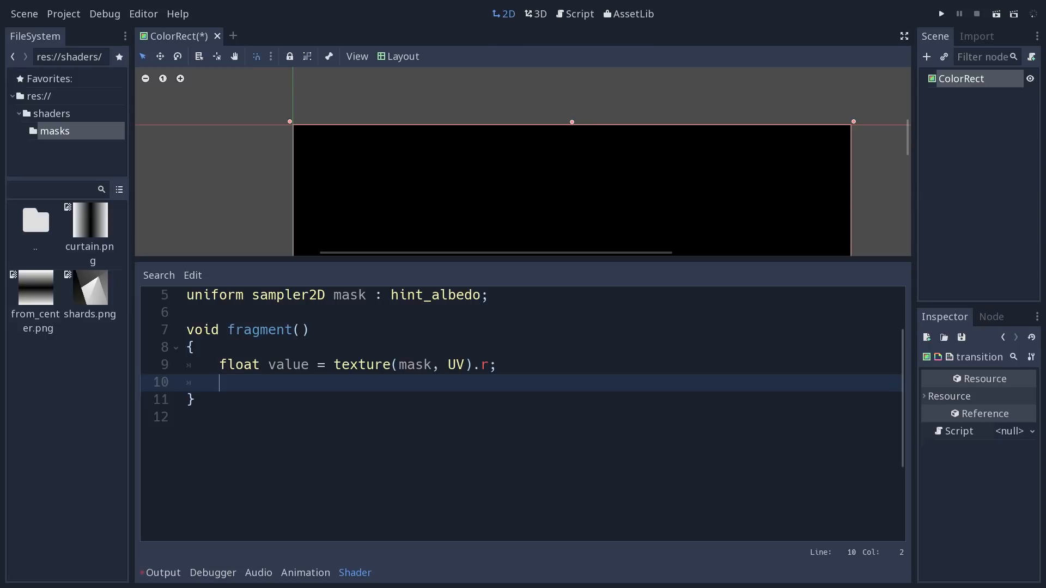
text(float)
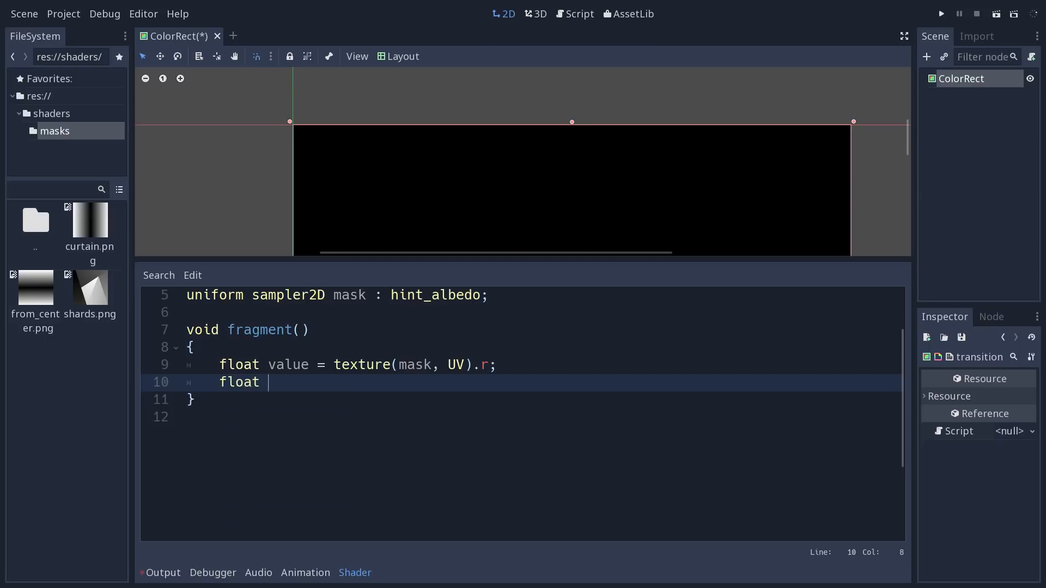
text(alpha;)
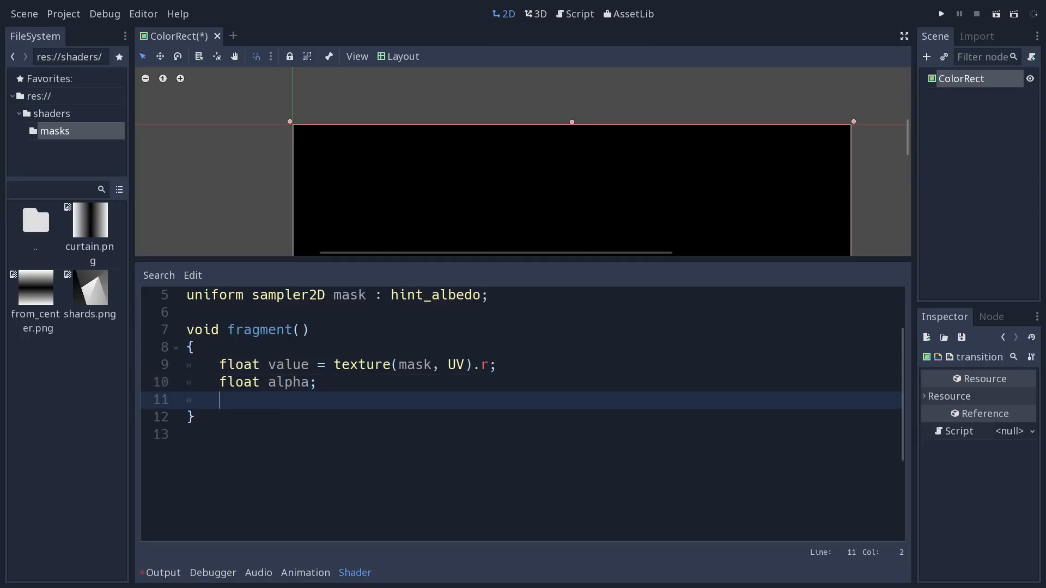
text(COLOR =)
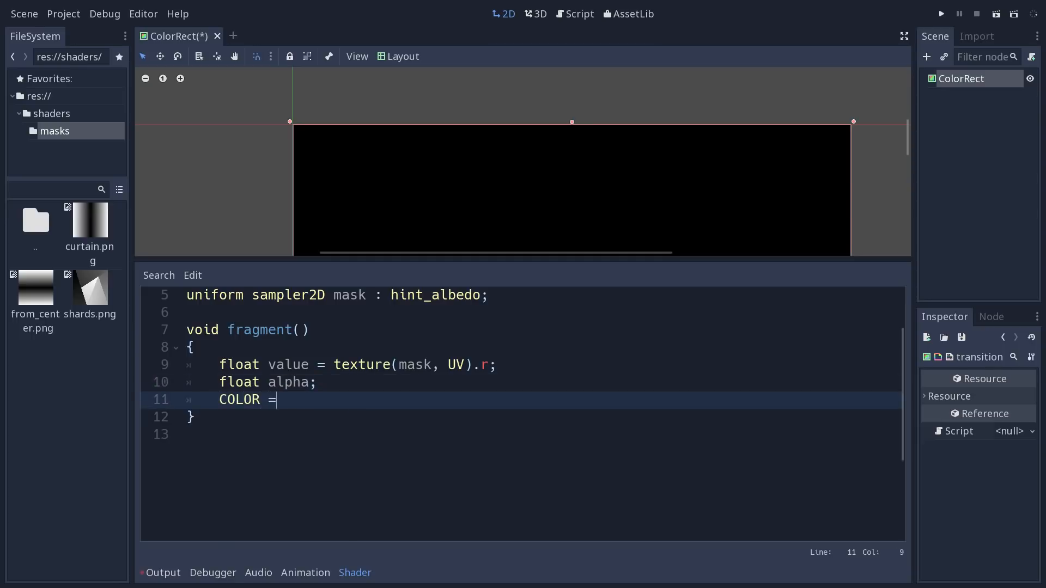
text(vec4())
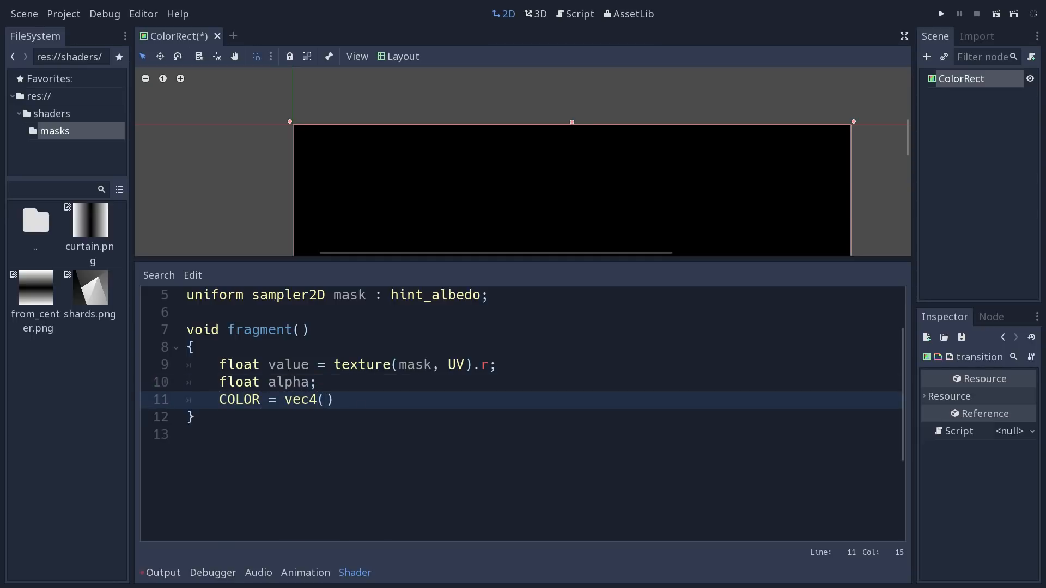
text(COLOR.r)
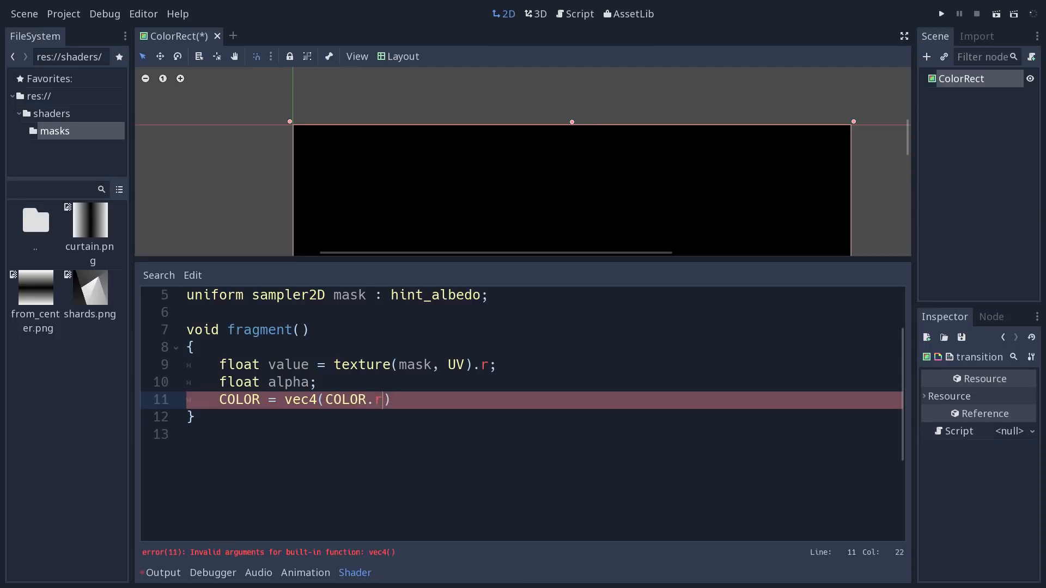
text(gb, alpha)
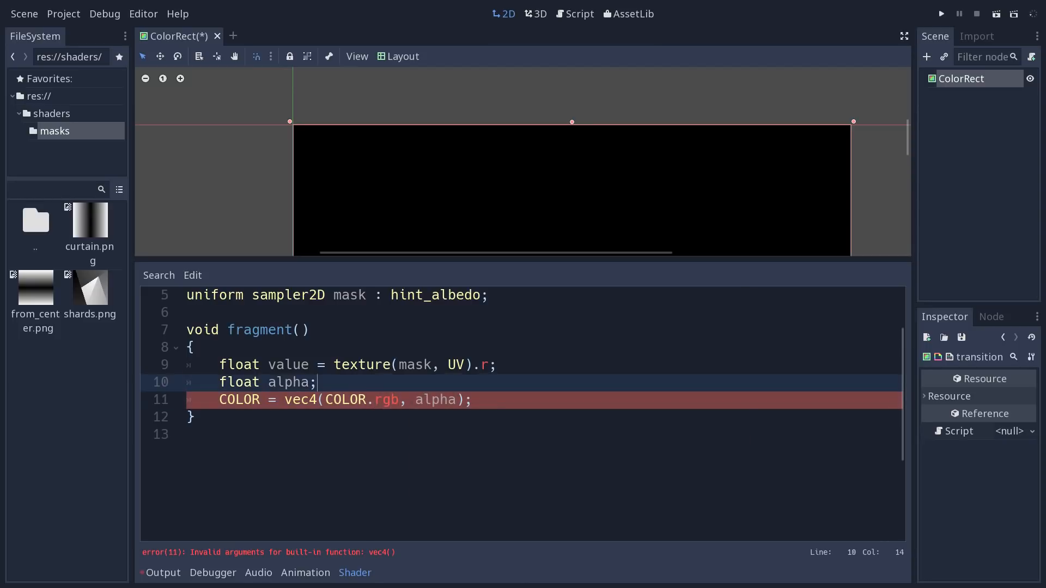
text(= 1.0)
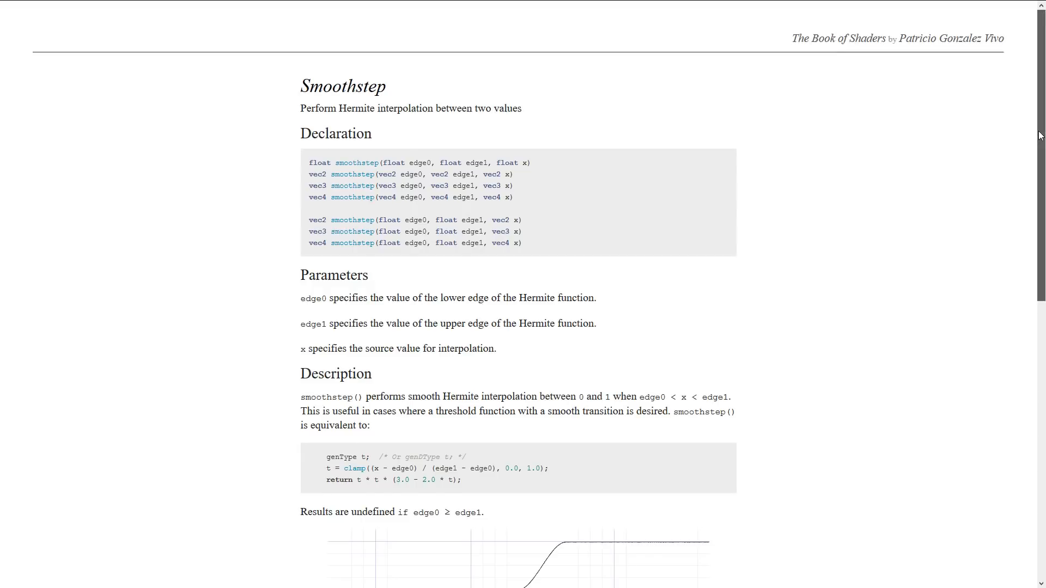
Scroll through the smoothstep declaration, parameter description and curve graph.
scroll(down, 3)
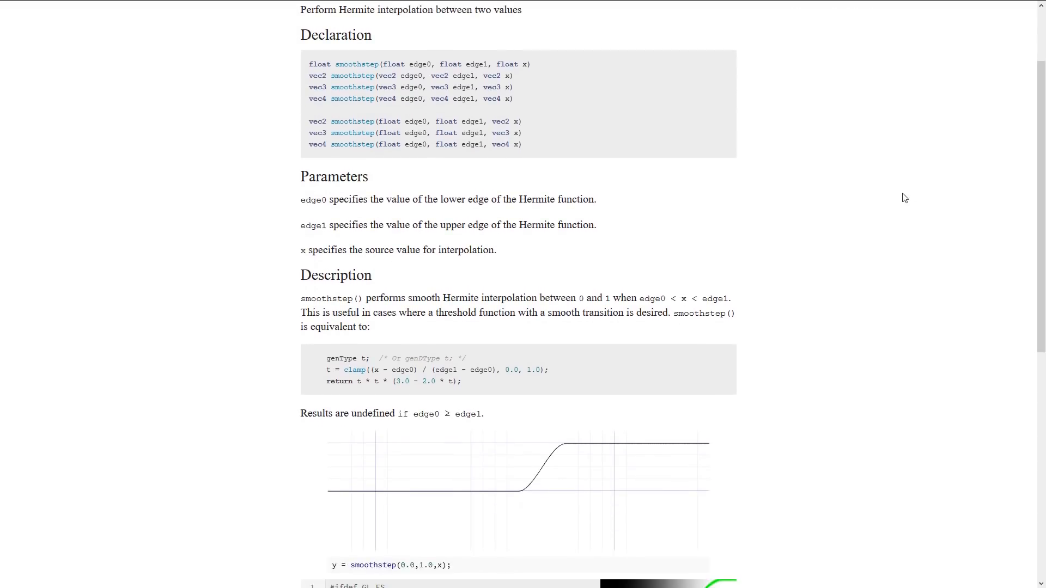
mouse_move(994, 198)
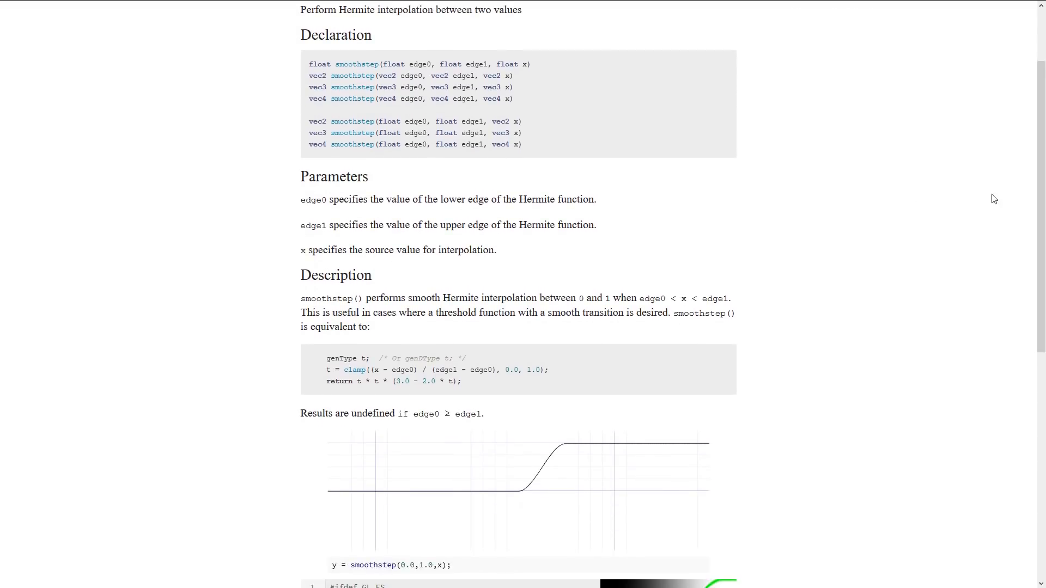
scroll(down, 3)
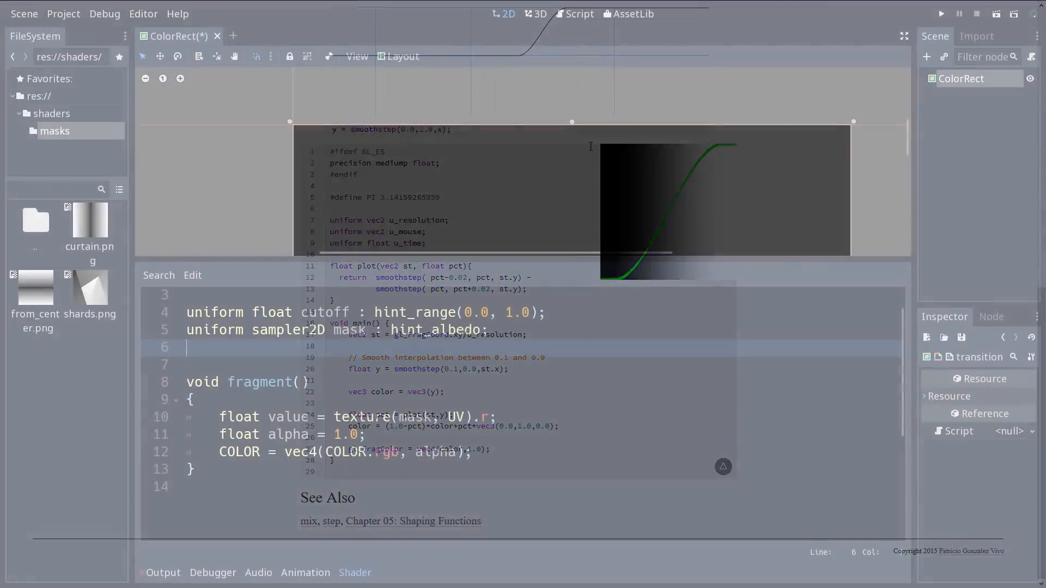
Declare a smooth_size uniform with hint_range(0.0, 1.0).
text(uniform float smoot)
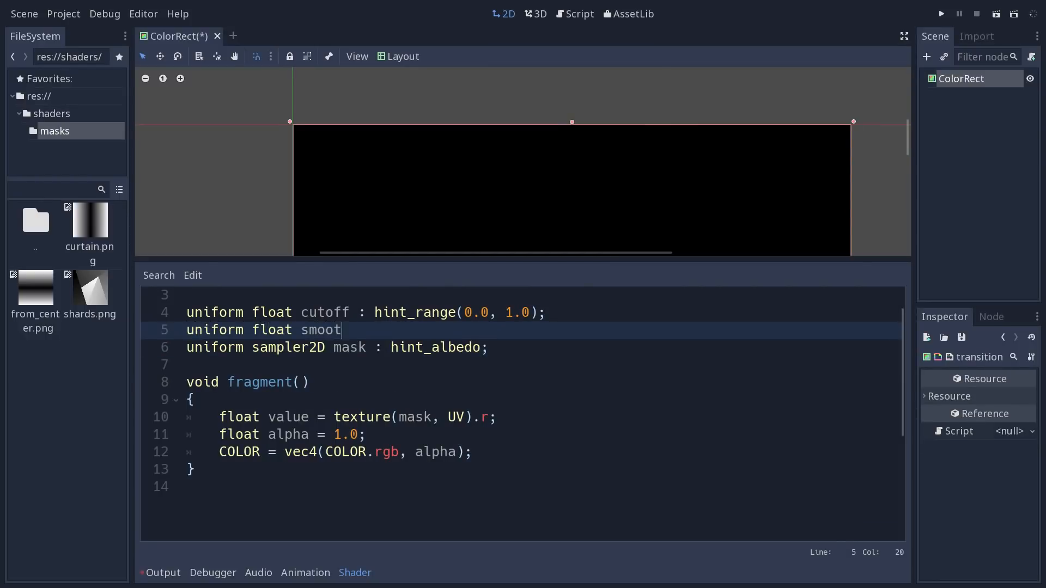
text(h_size :)
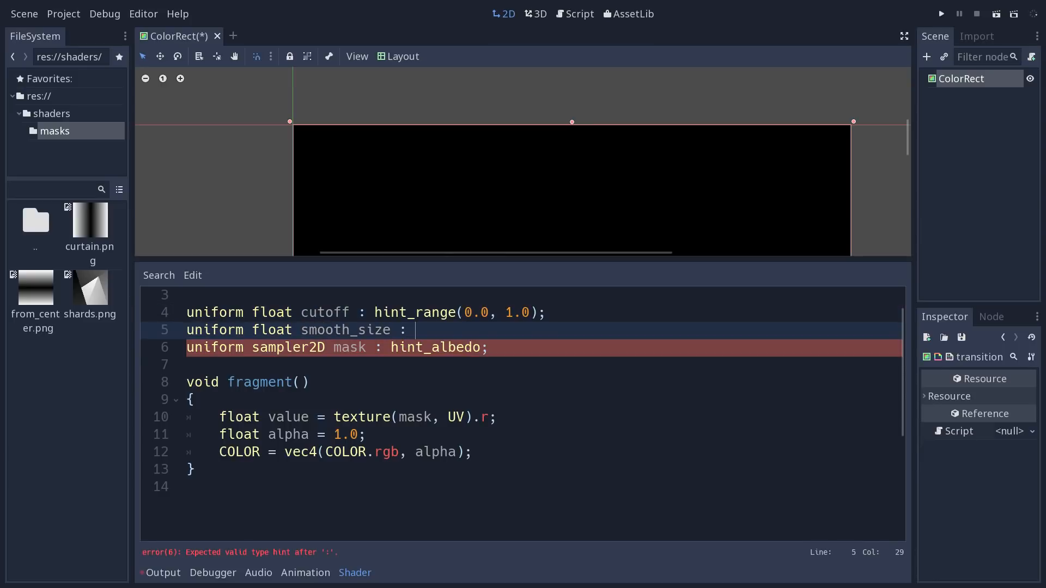
text(hint_range(0.0, 1.0);)
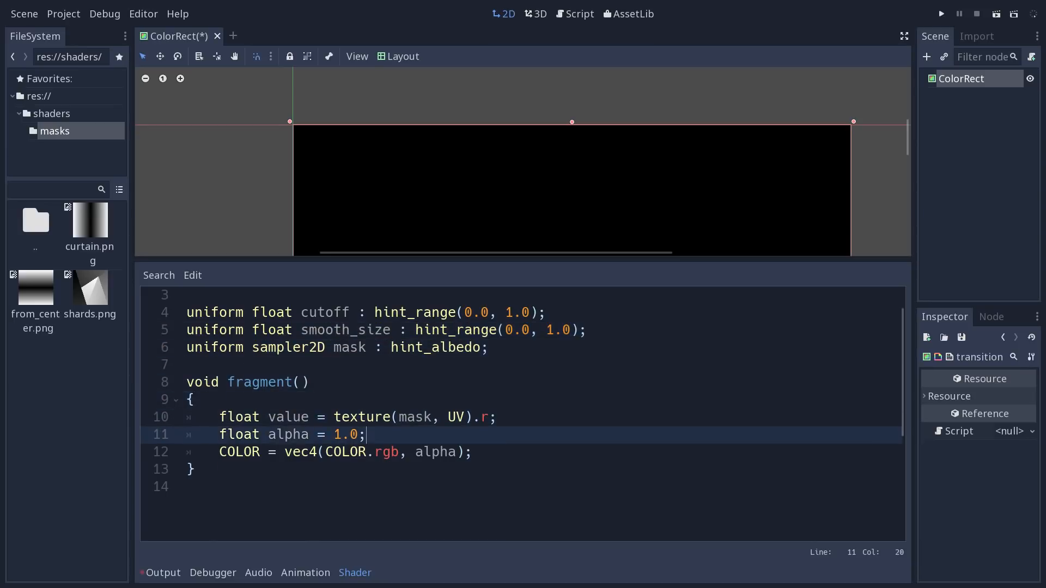
Make alpha = smoothstep(cutoff, cutoff + smooth_size, value), accepting the smooth_size autocomplete.
text(smooth)
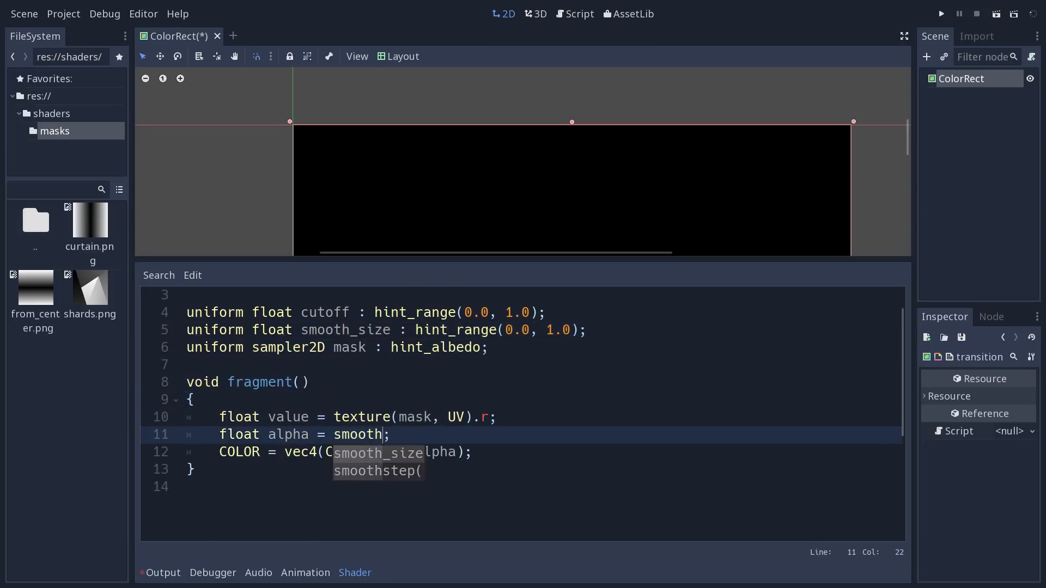
text(step(cut)
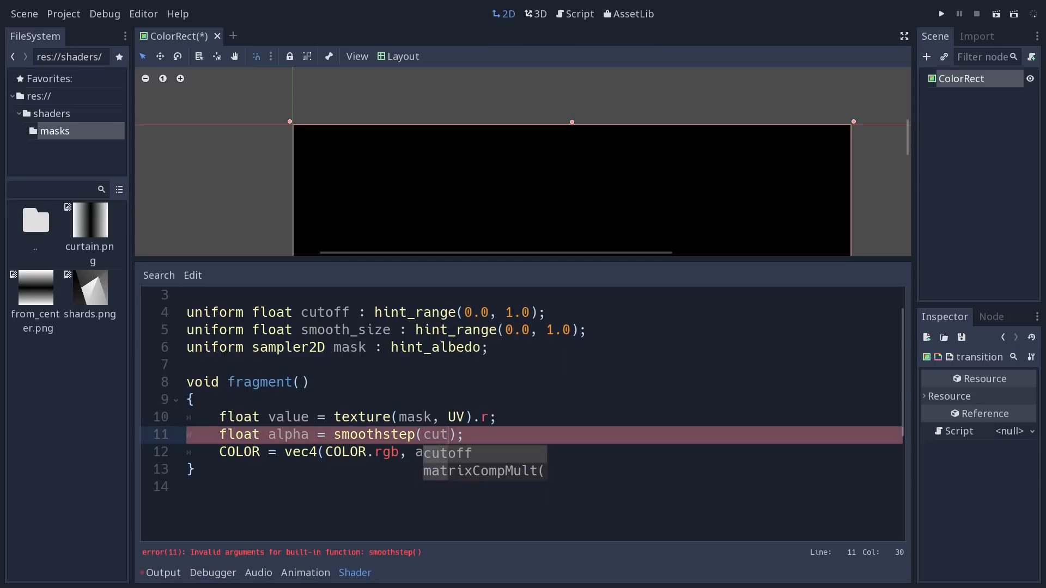
text(off, cuto)
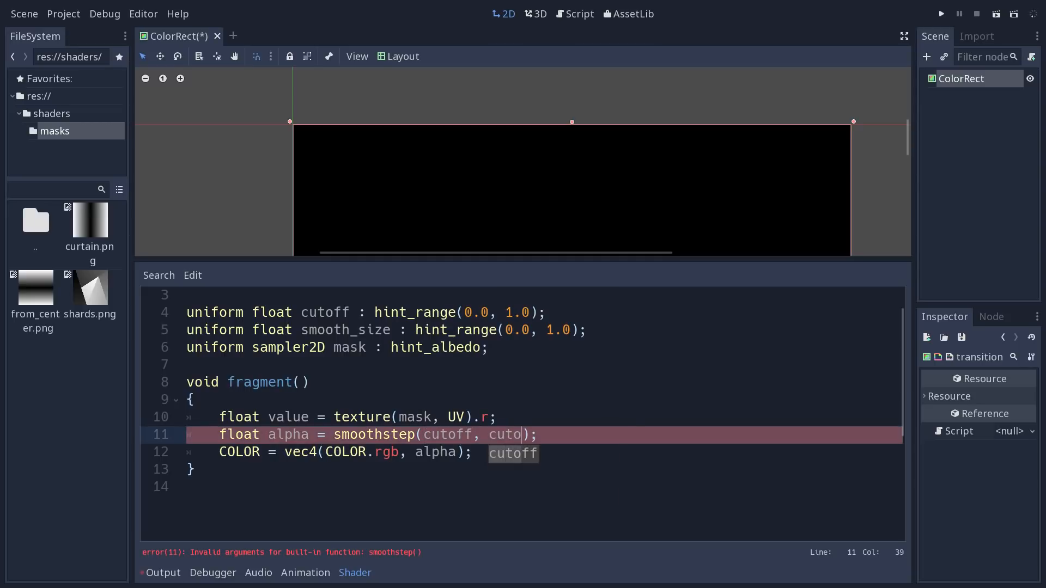
text(+ smoo)
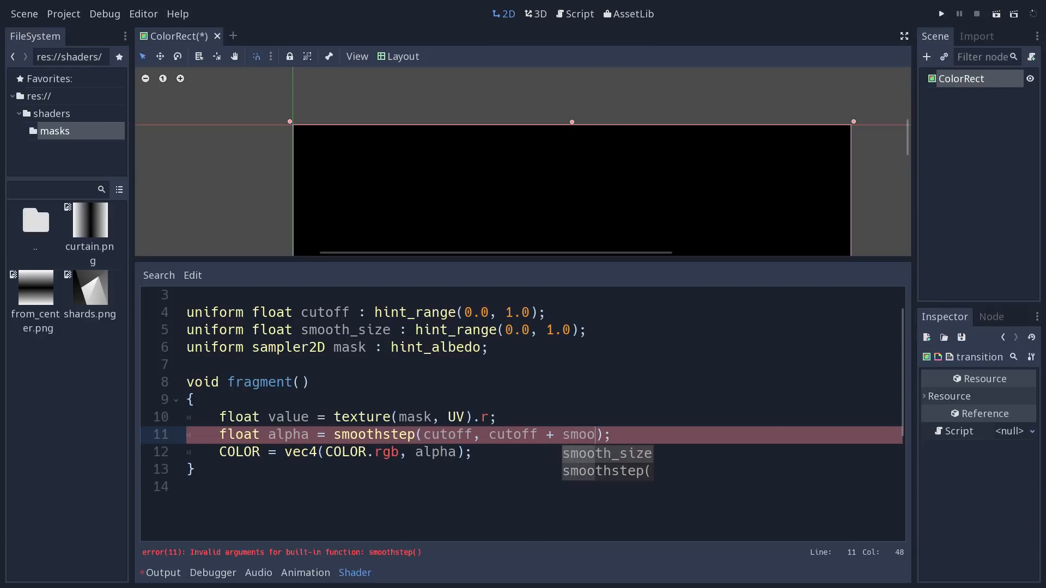
key(Tab)
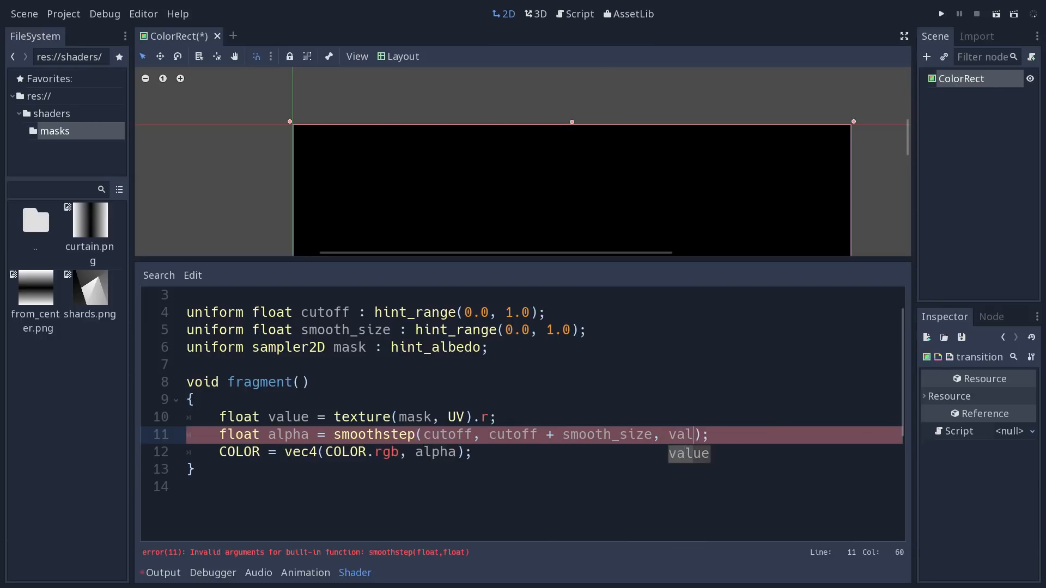
text(ue)
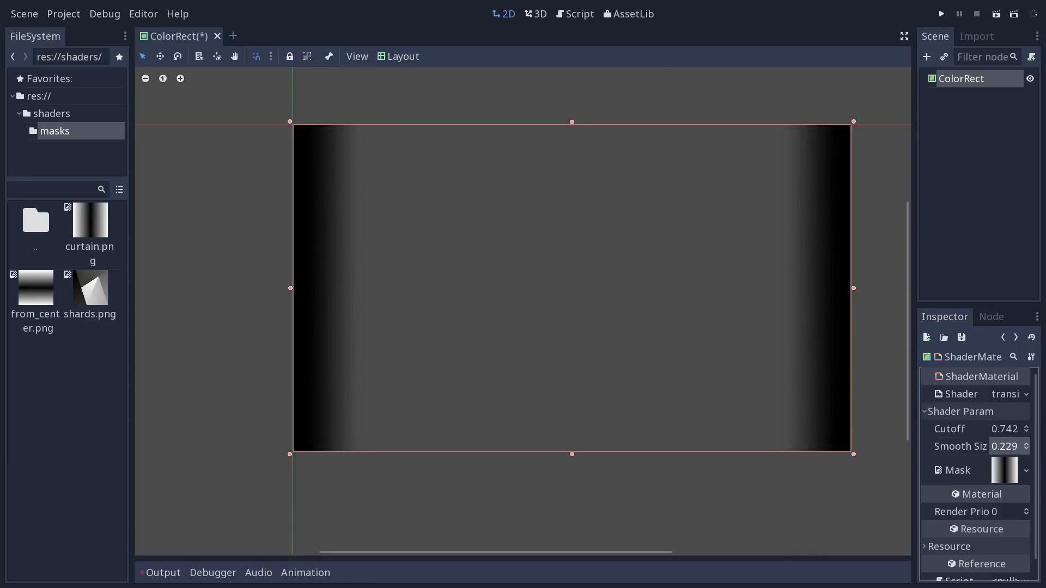
Drag Smooth Size lower, then slightly back up, to sharpen the transition edge.
click(1004, 446)
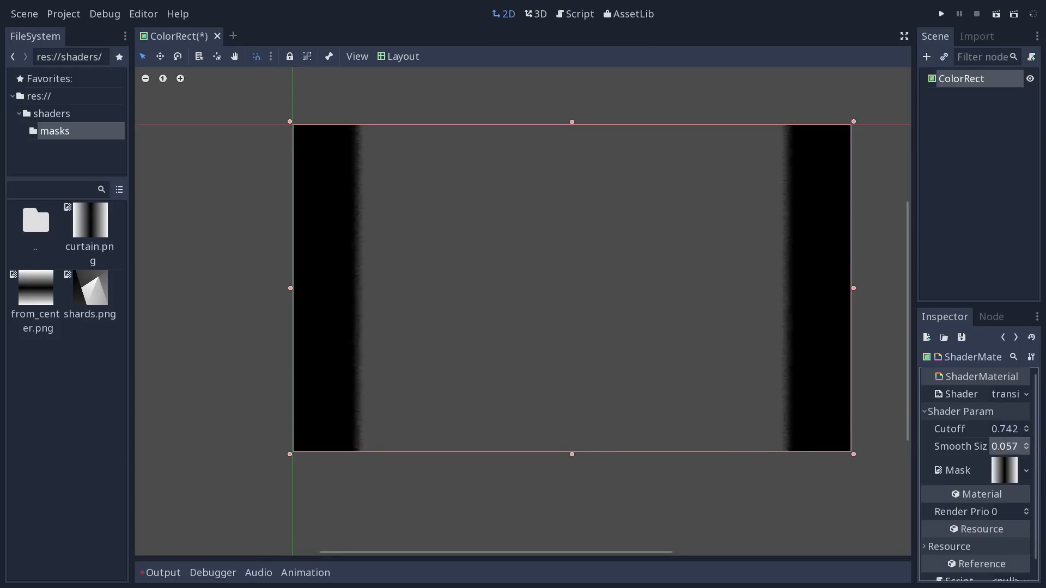
click(1005, 447)
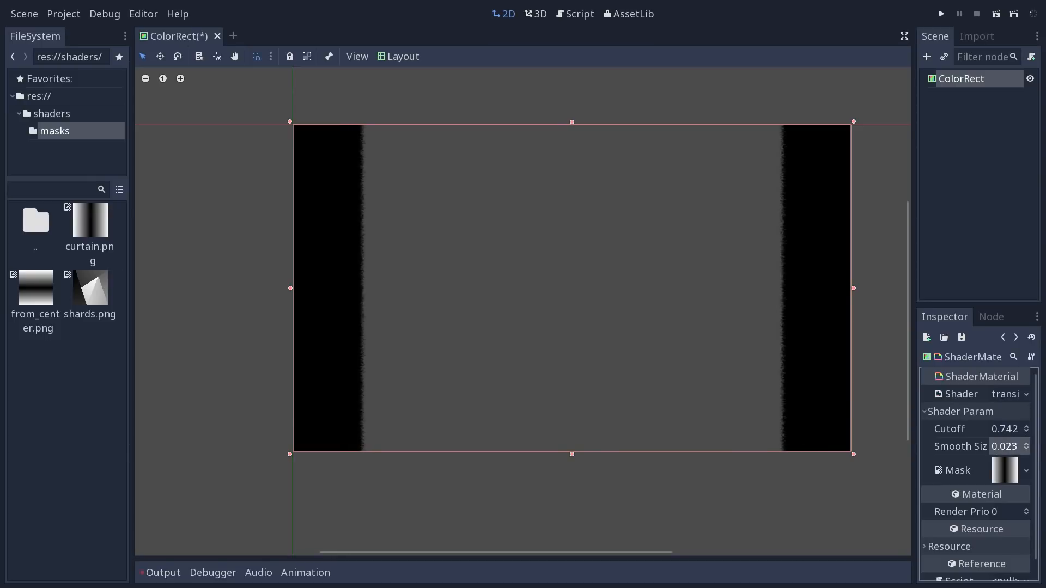
click(1004, 447)
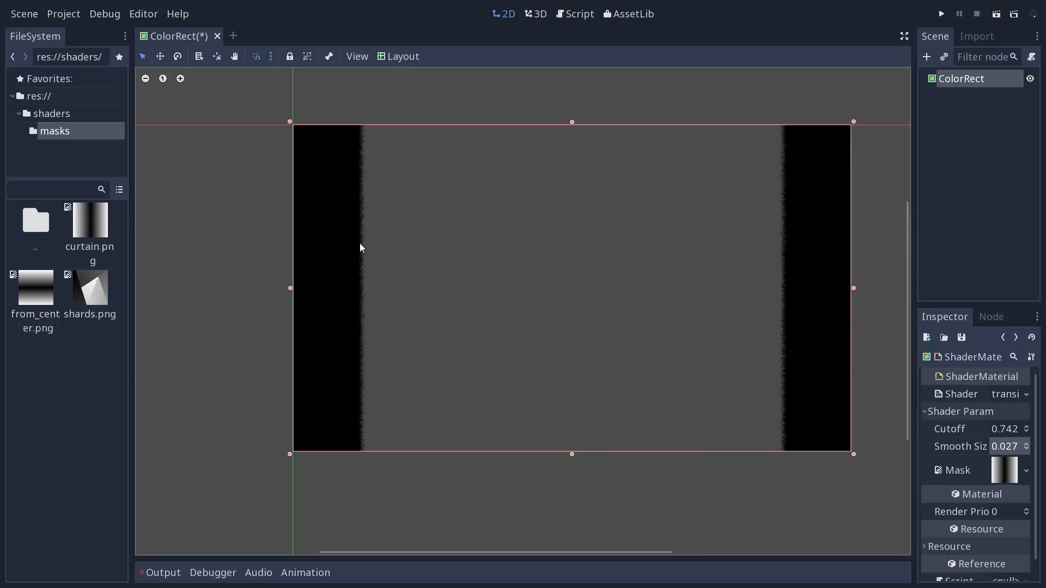
mouse_move(948, 429)
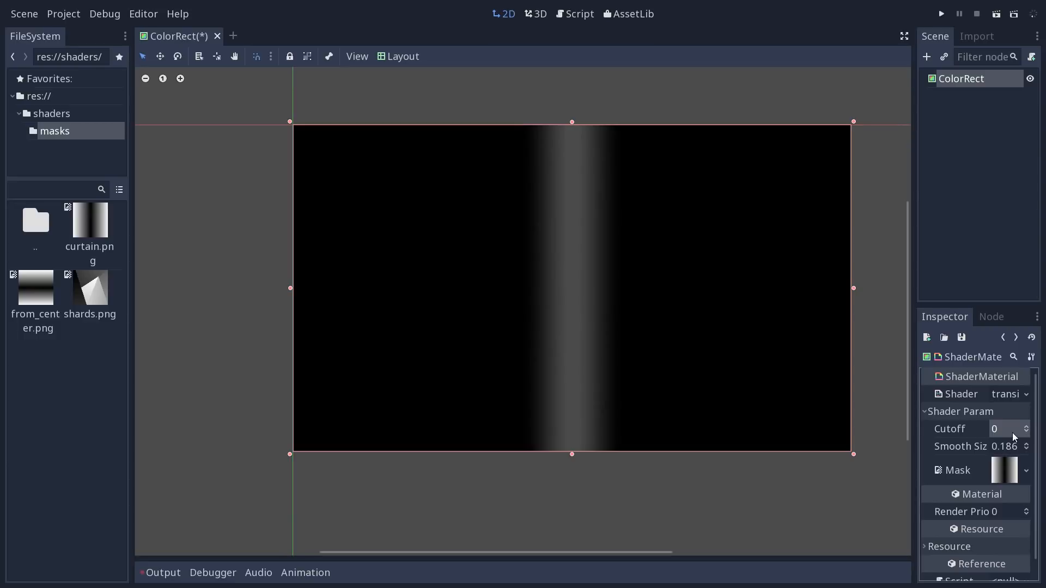
mouse_move(1001, 481)
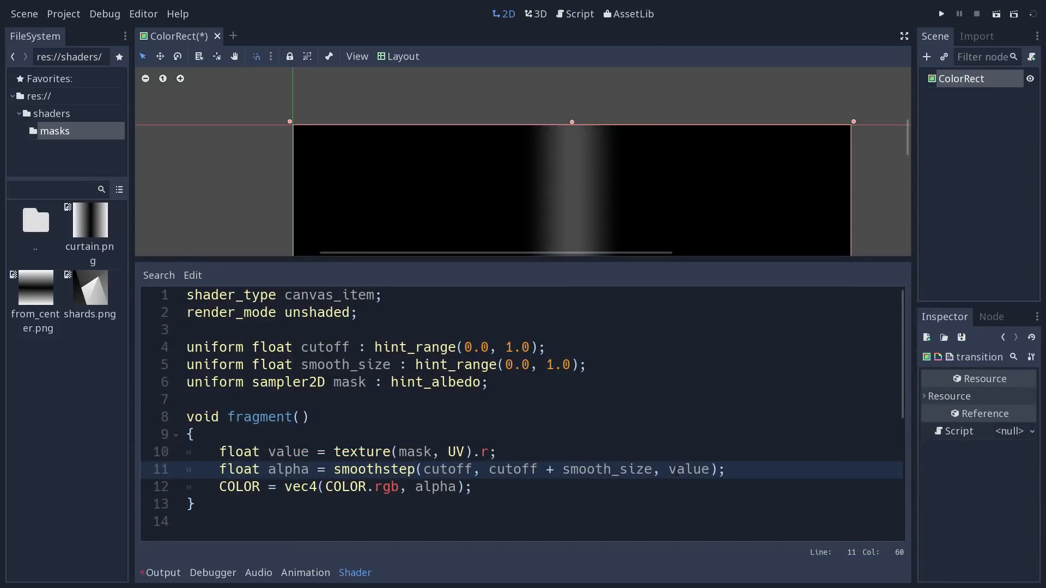
Select cutoff in the smoothstep line of the reopened shader code.
double_click(448, 470)
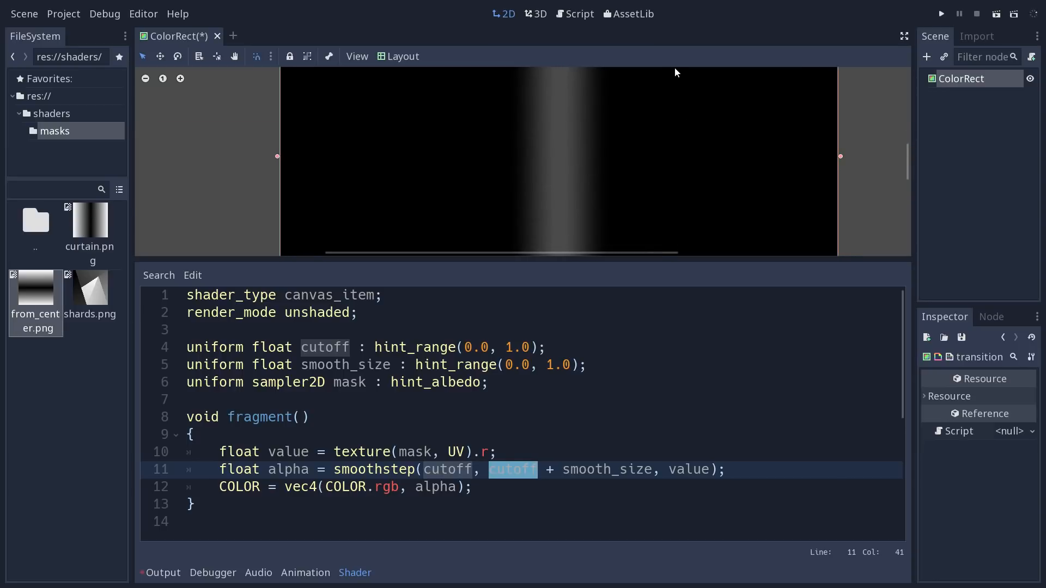
mouse_move(547, 115)
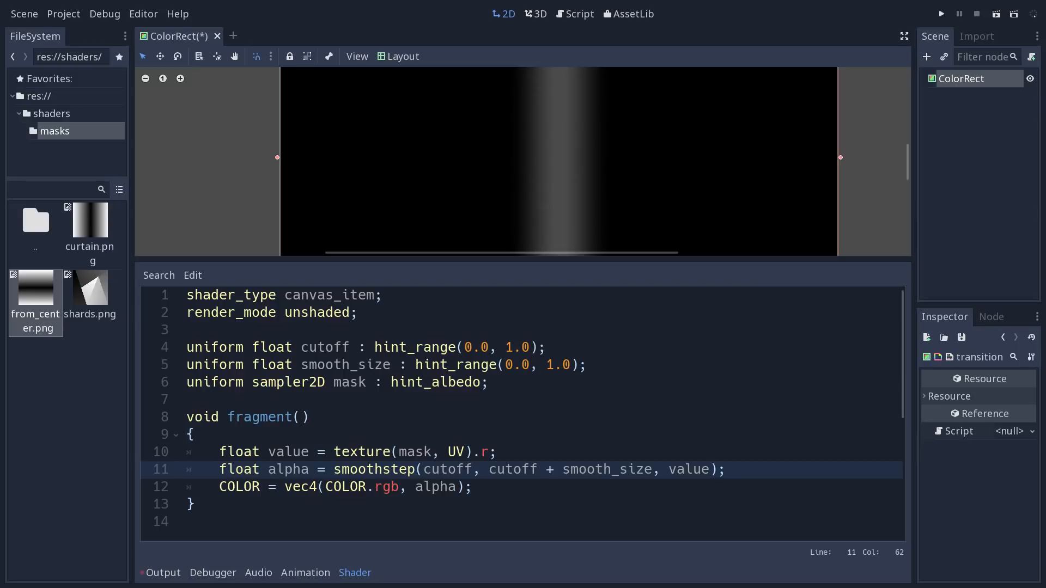
mouse_move(89, 227)
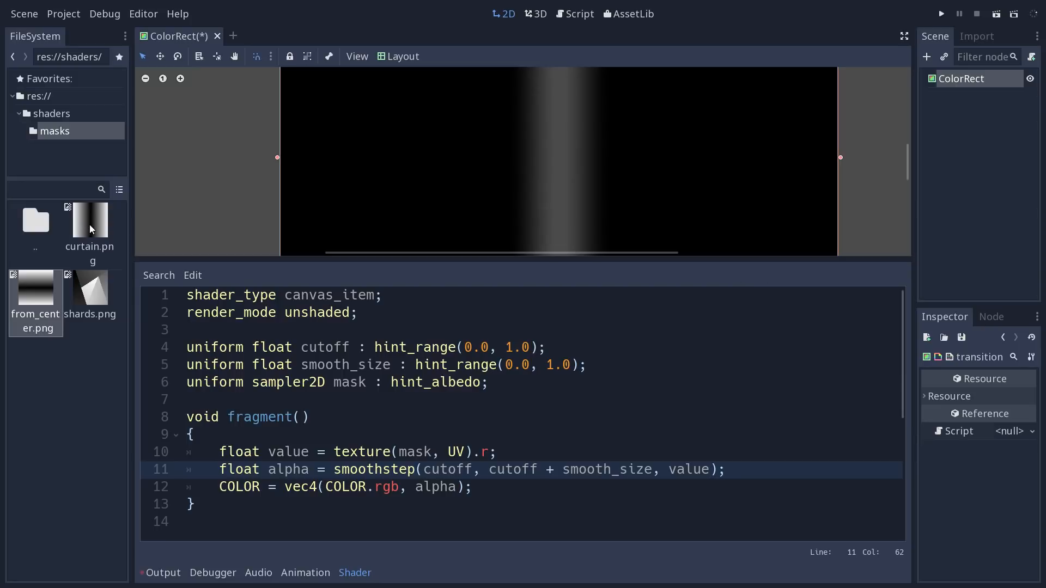
mouse_move(89, 220)
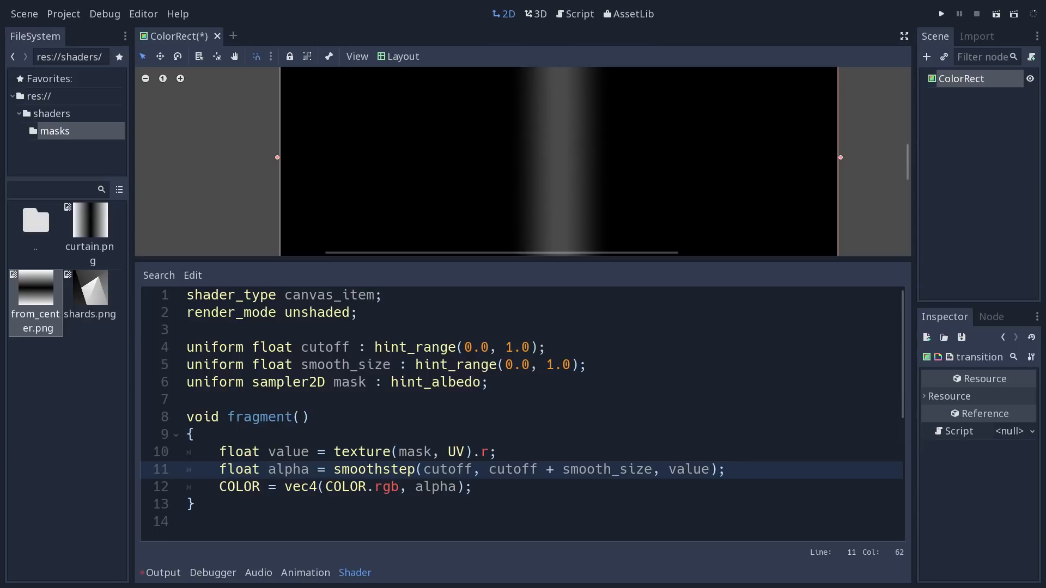
Rewrite the third smoothstep argument as value * (1.0 - smooth_size) + smooth_size.
text(+)
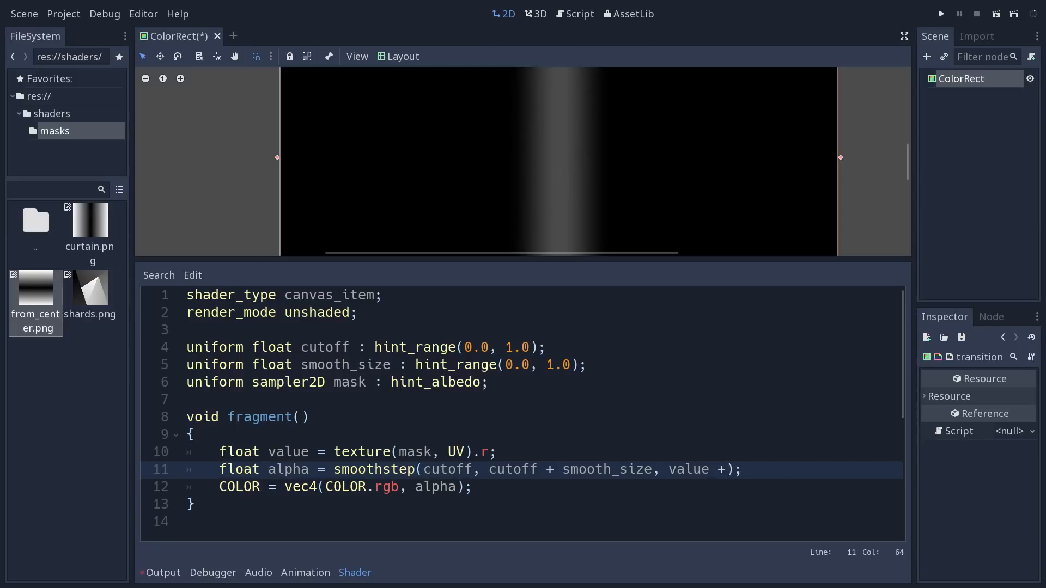
text(smooth_size)
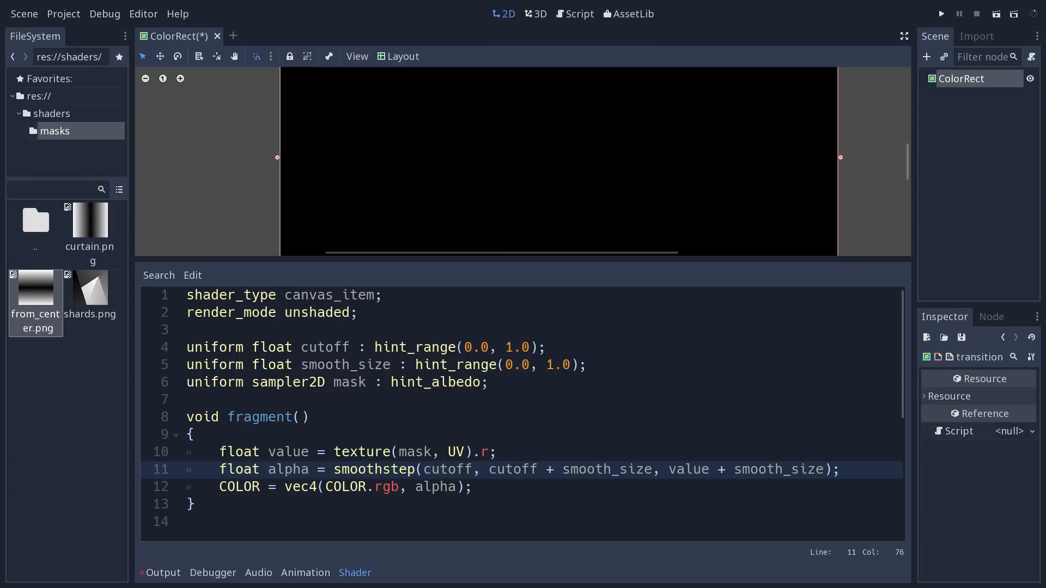
click(513, 469)
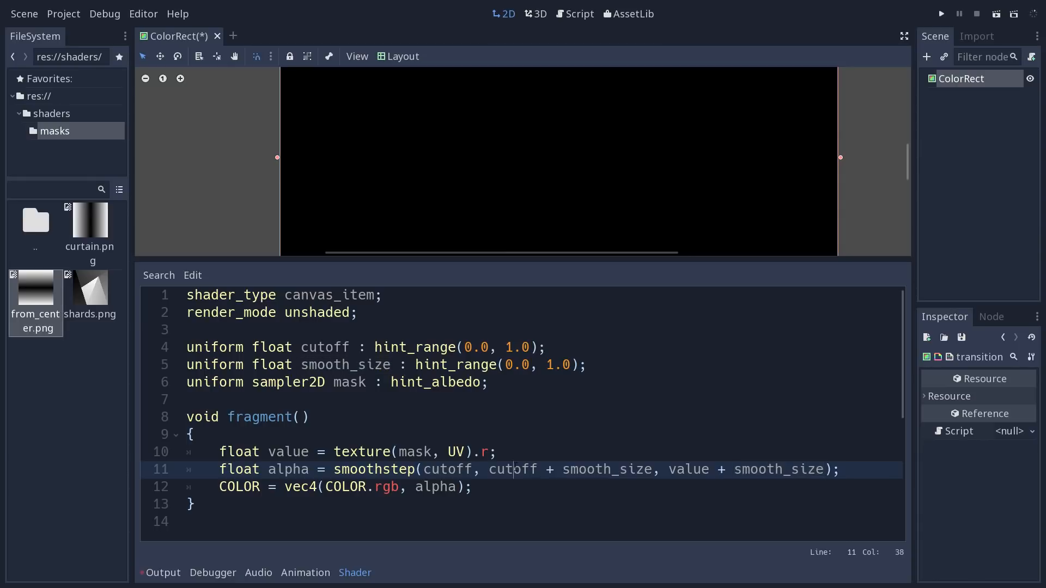
double_click(606, 468)
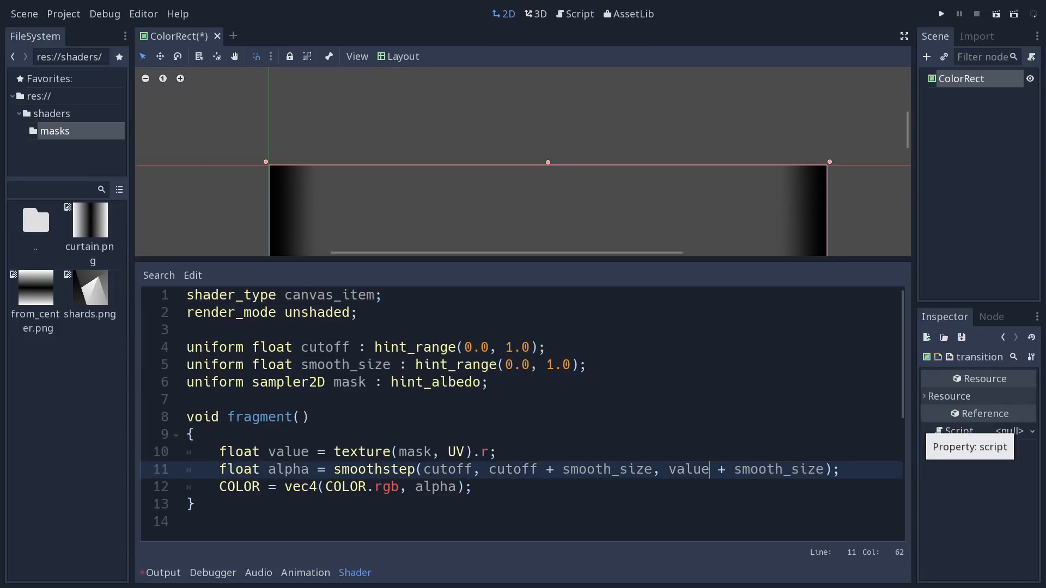
double_click(688, 468)
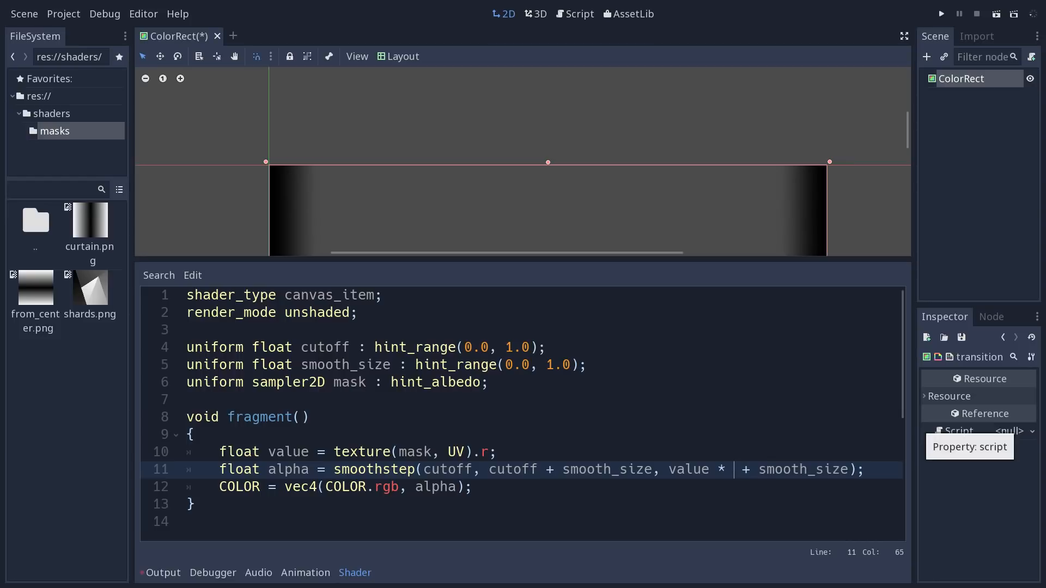
text((1.0 - smooth_size)
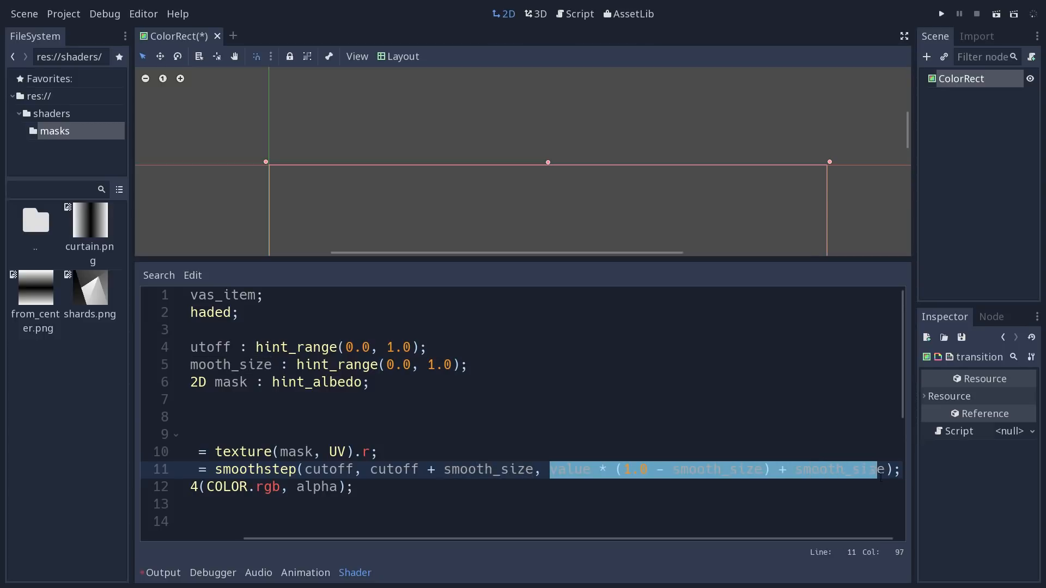
Highlight the remapped mask expression, clear the selection and switch to the TransitionColor scene.
double_click(328, 469)
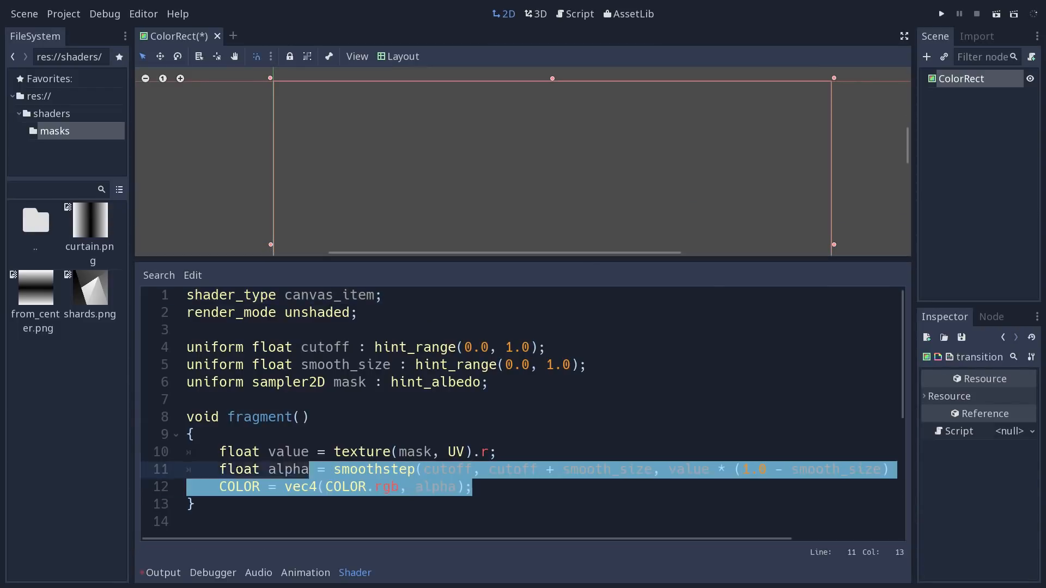
click(193, 503)
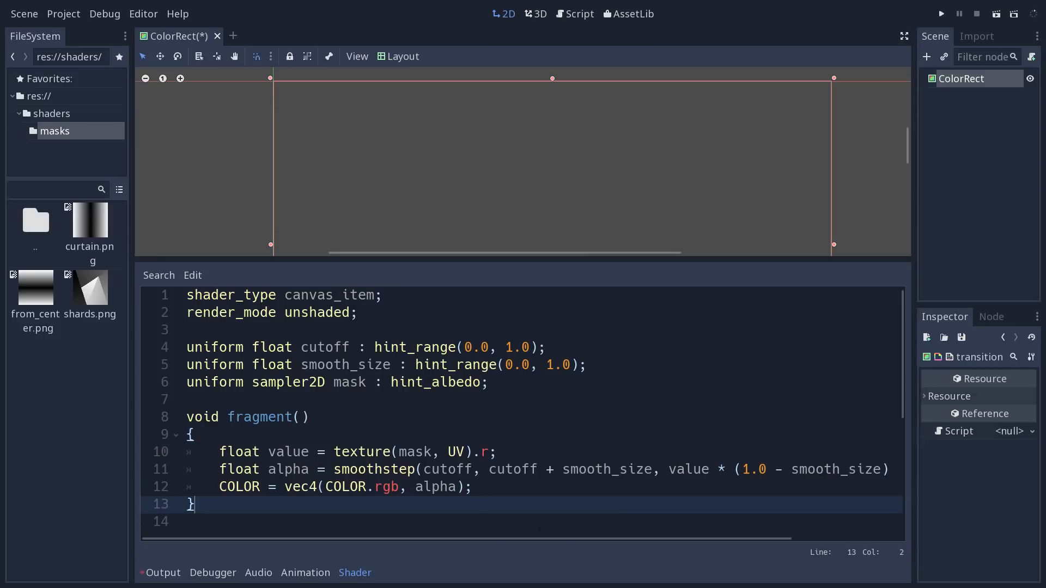
click(266, 36)
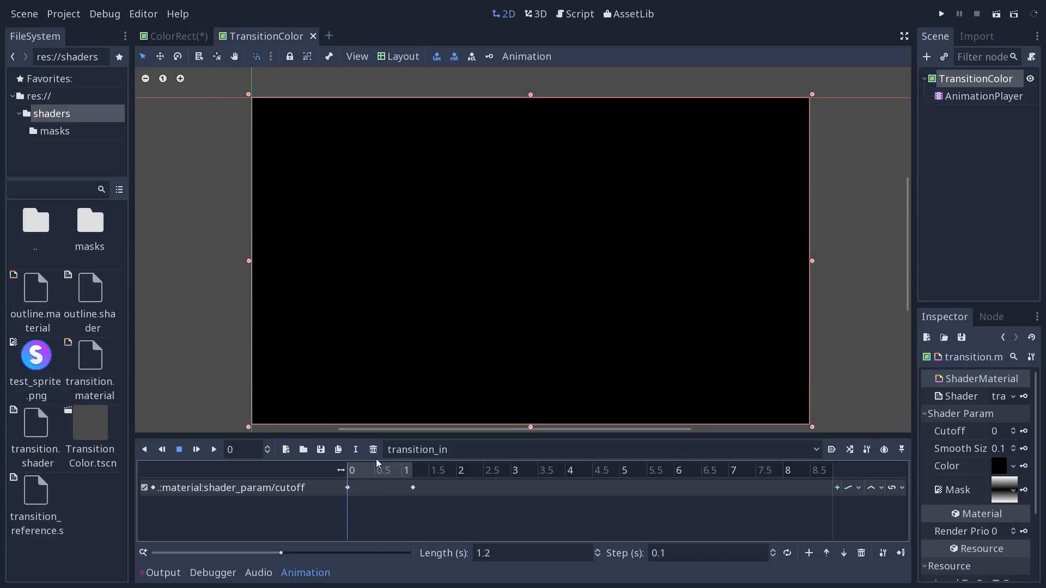
mouse_move(560, 502)
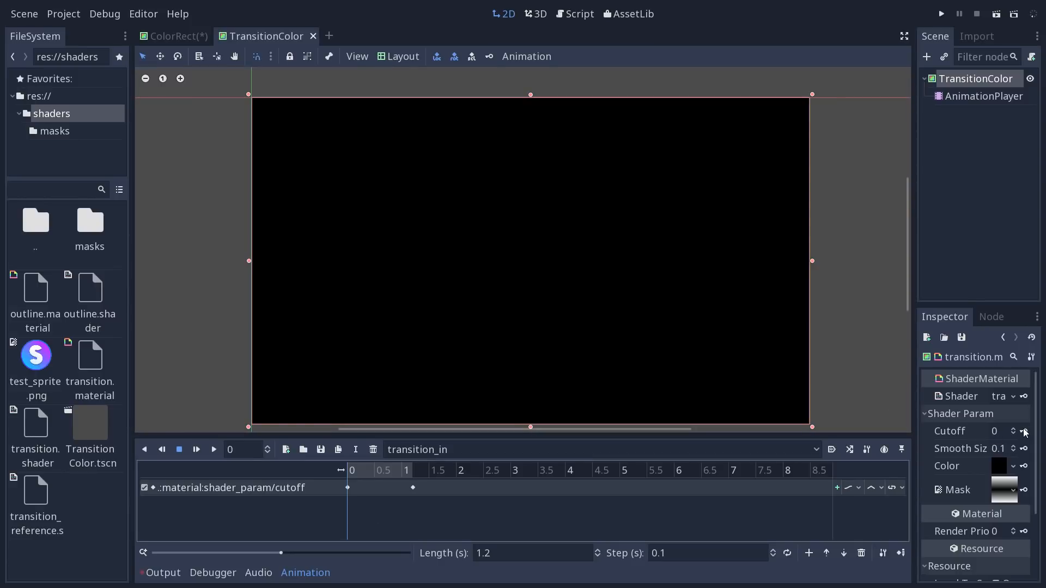
Open the masks folder in FileSystem and give the TransitionColor material the curtain.png mask.
click(89, 223)
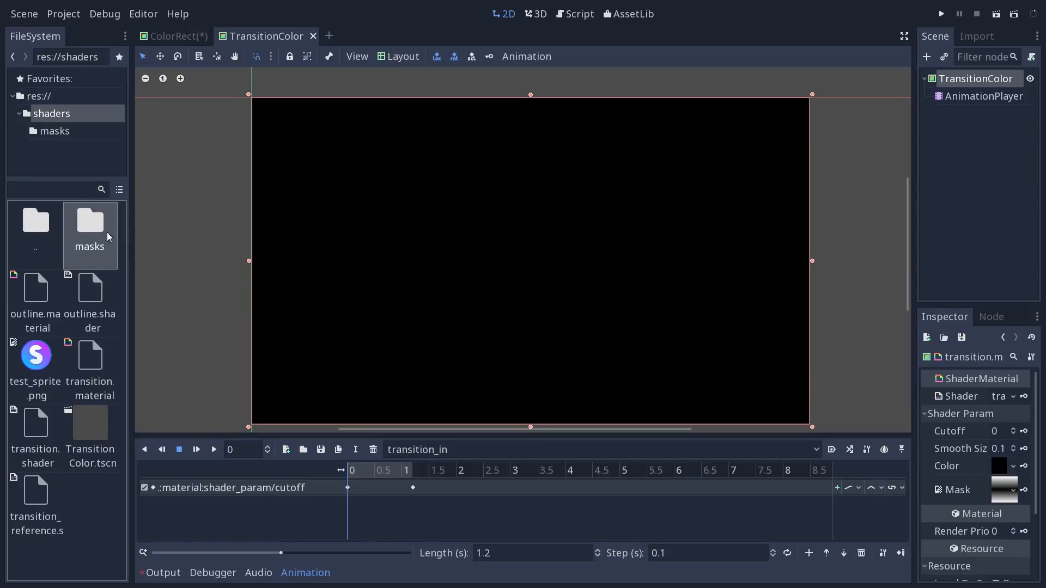
double_click(89, 227)
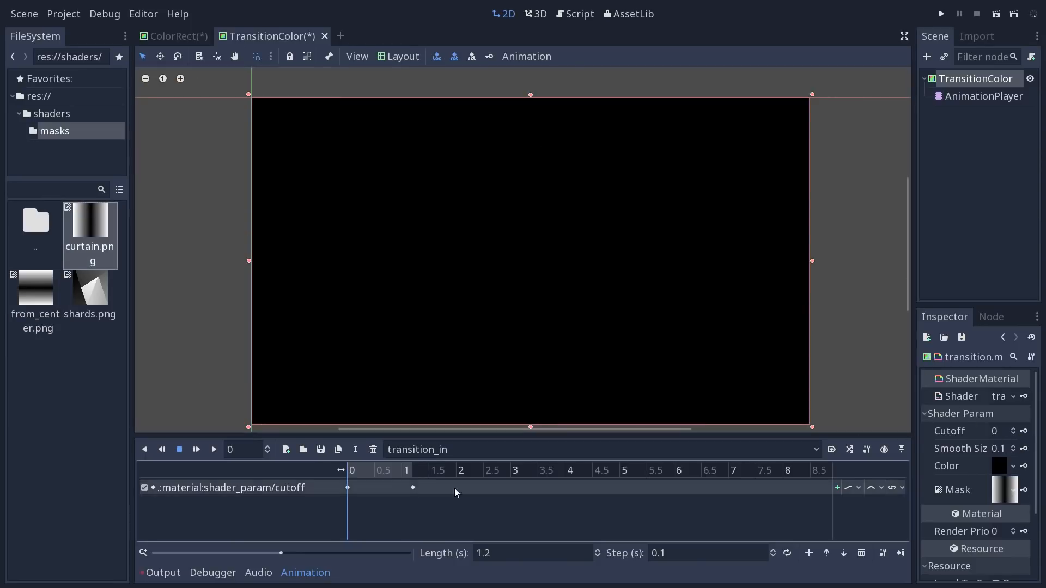
click(367, 471)
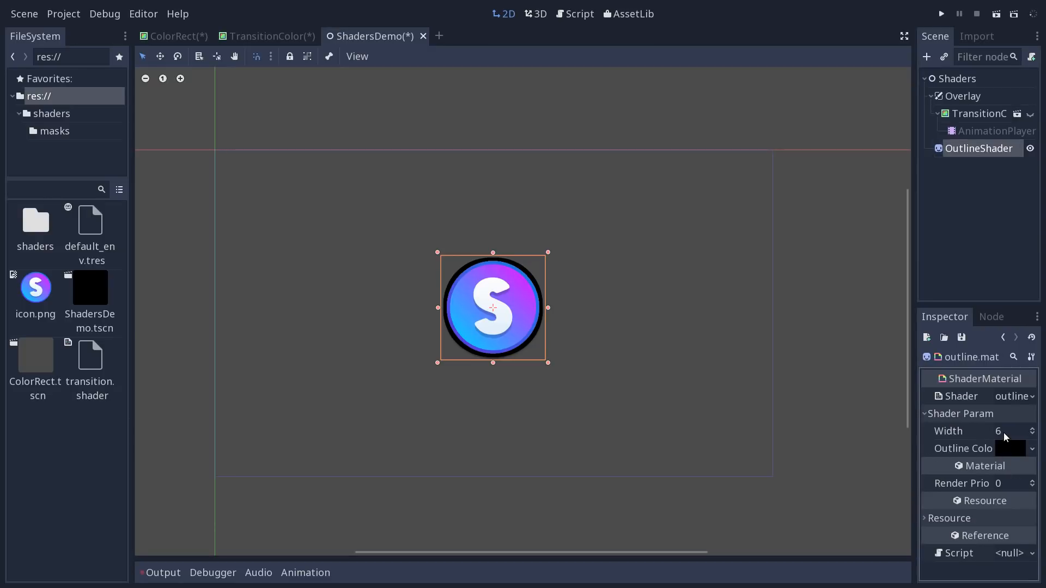
Drag the OutlineShader's Width value down from 6 to about 4.27.
drag(1007, 431, 1005, 431)
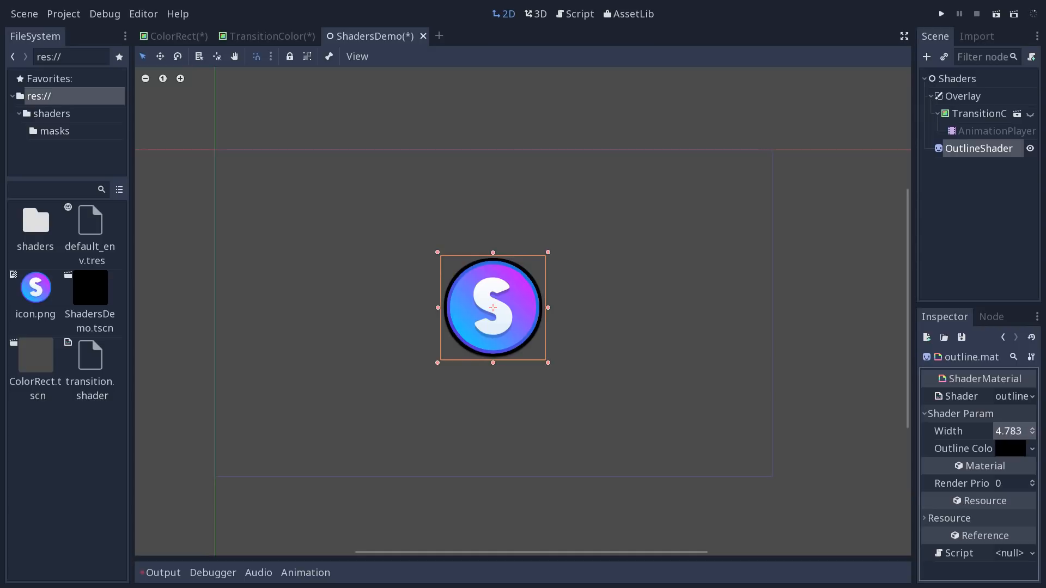
drag(1009, 432, 1010, 440)
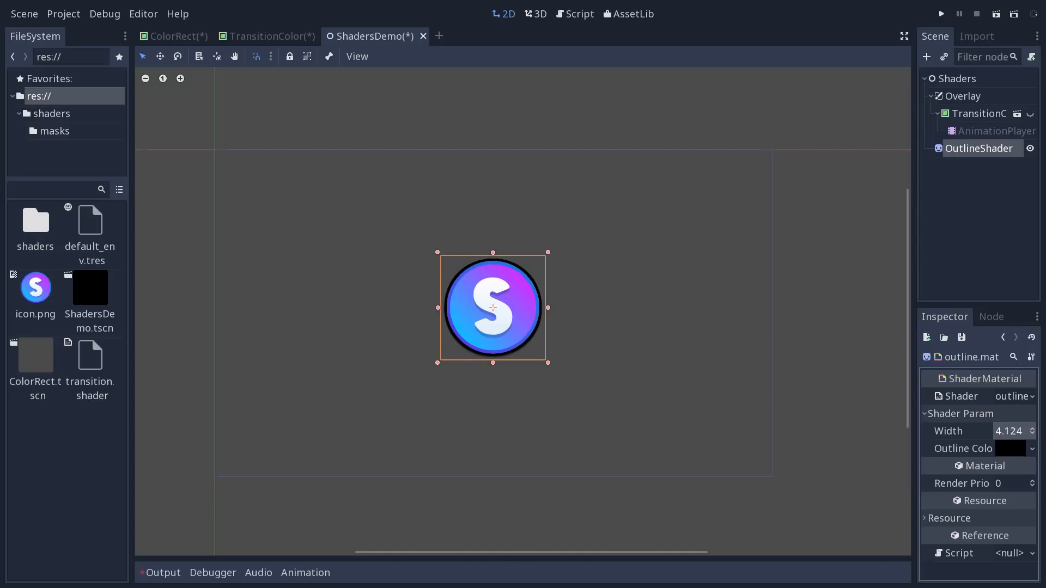
drag(1011, 431, 1014, 432)
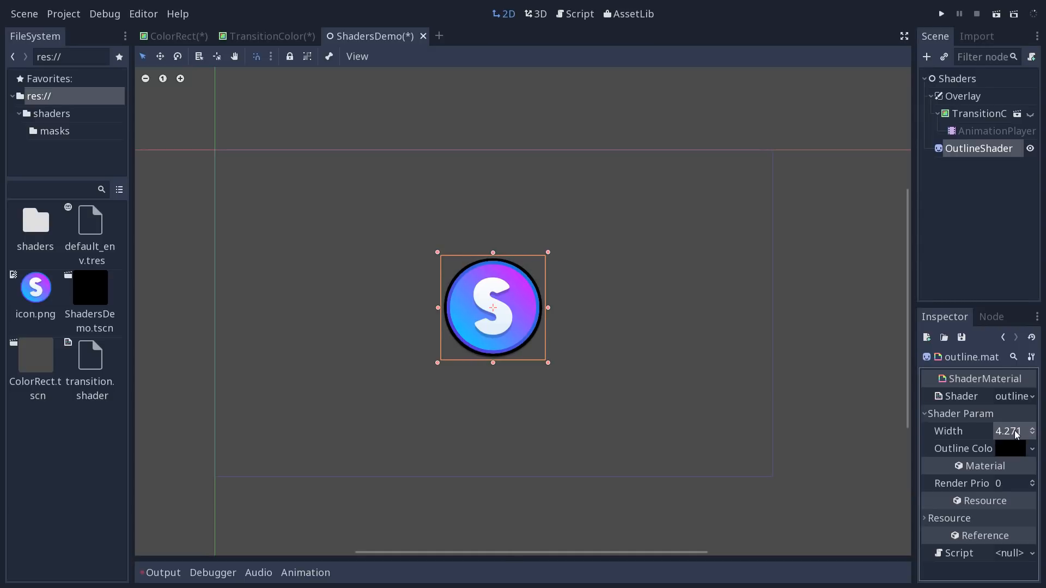